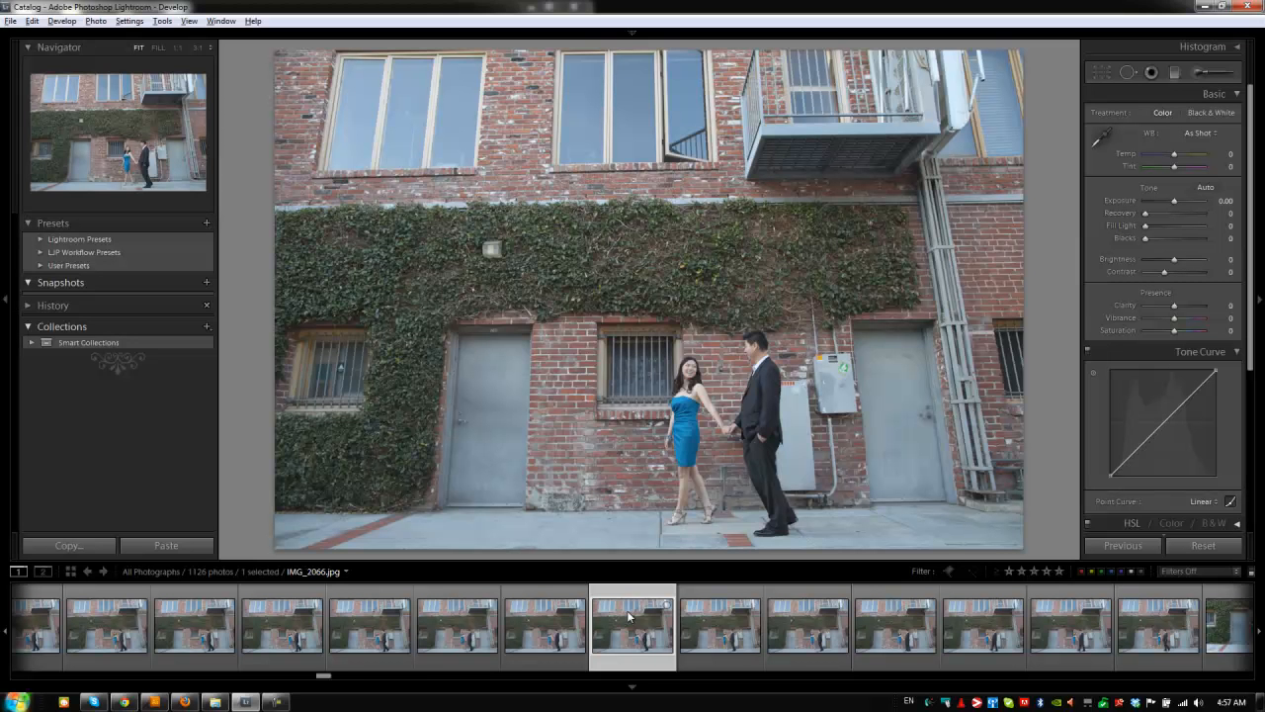
pyautogui.moveTo(632, 609)
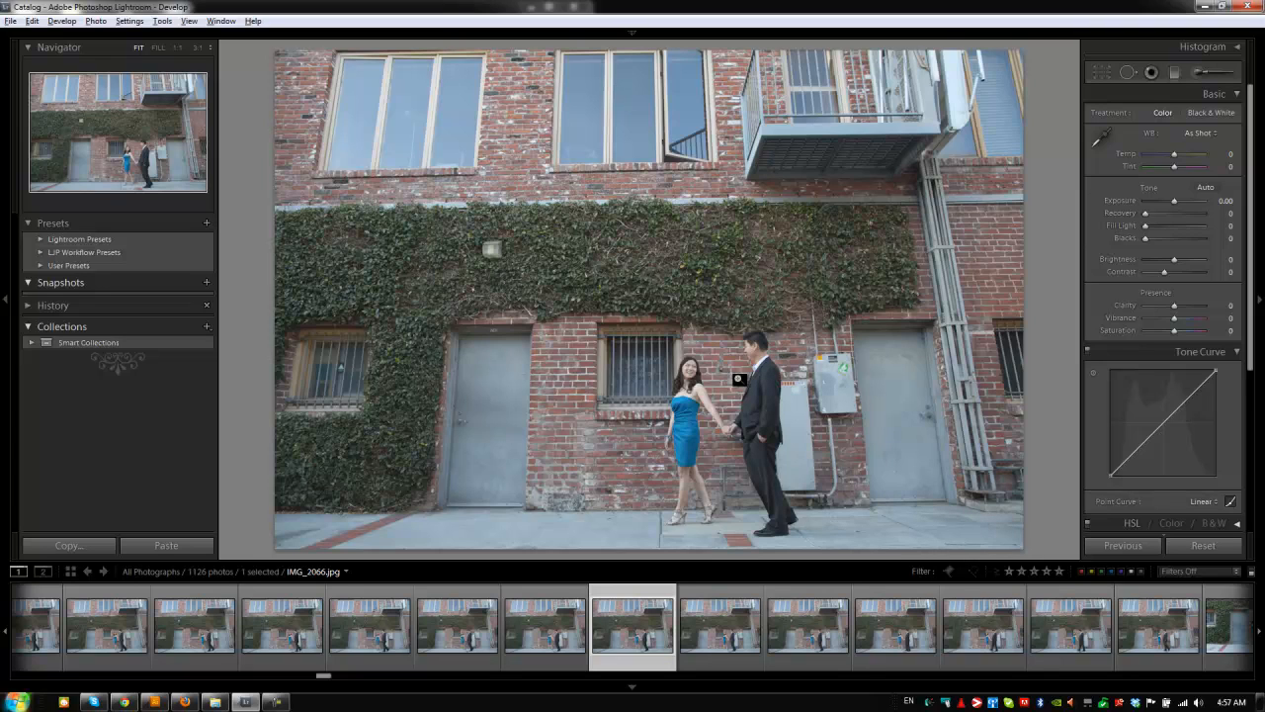
pyautogui.moveTo(669, 360)
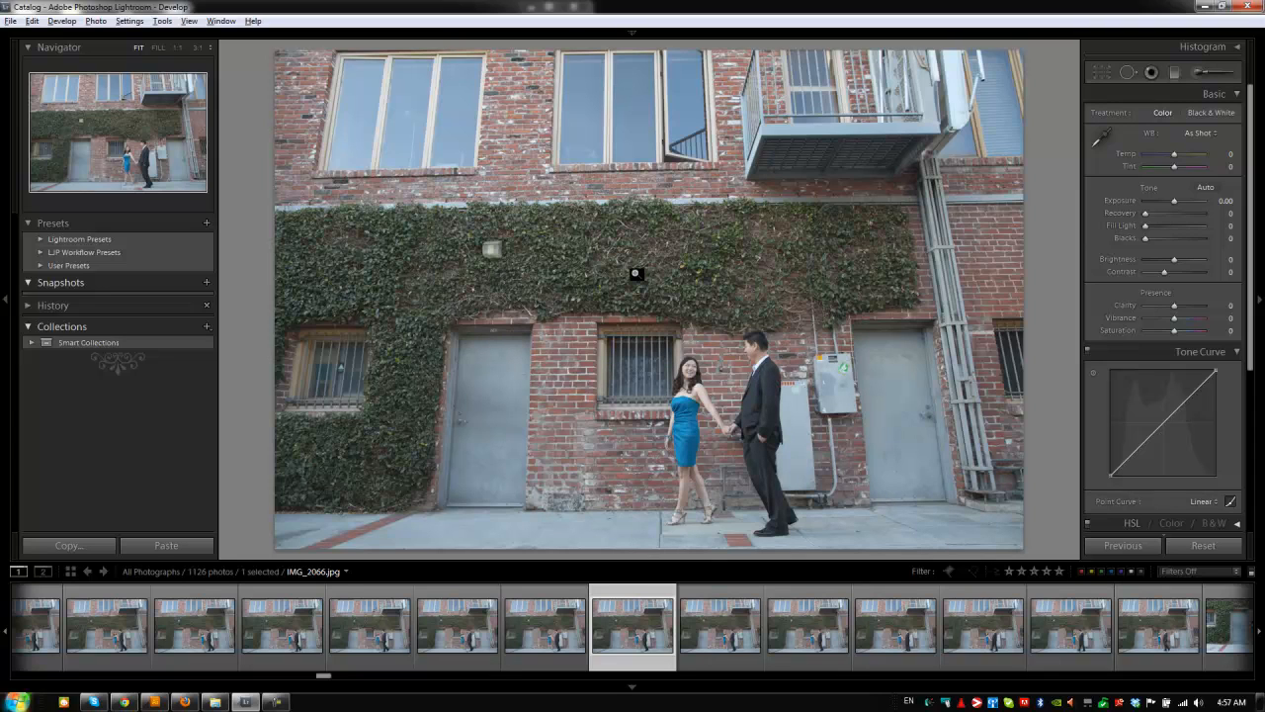
pyautogui.moveTo(684, 273)
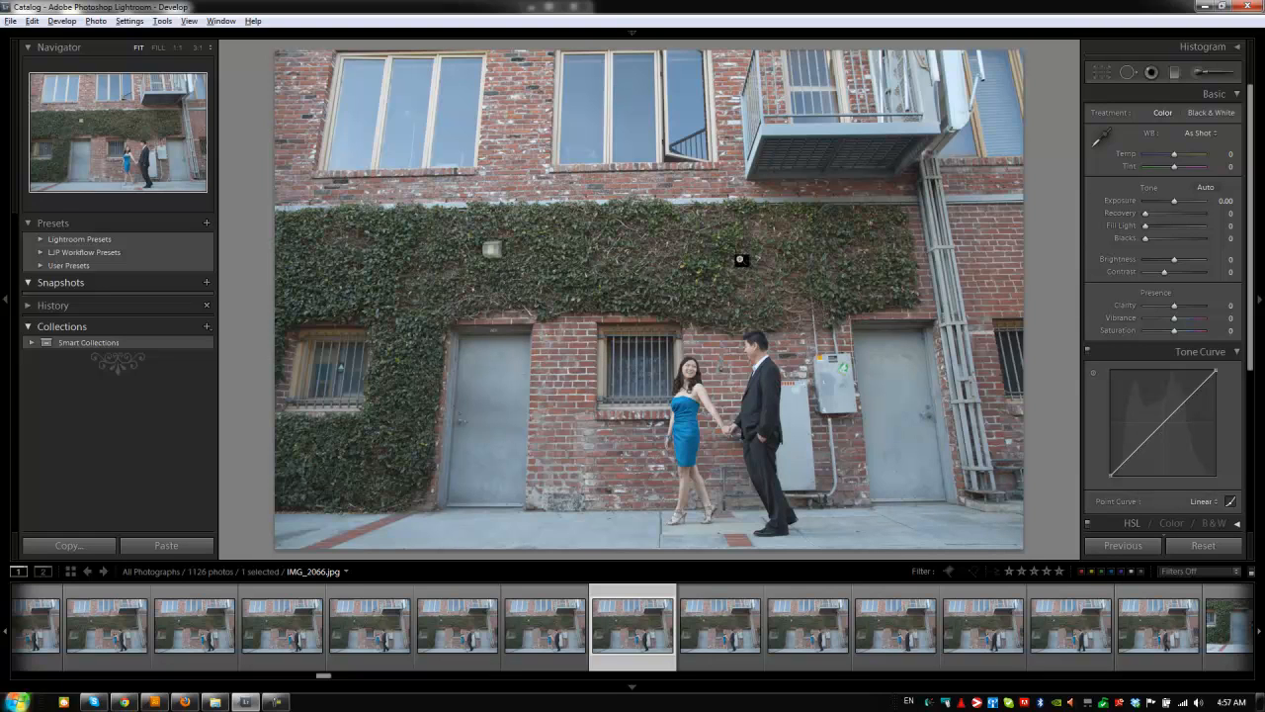
pyautogui.moveTo(557, 271)
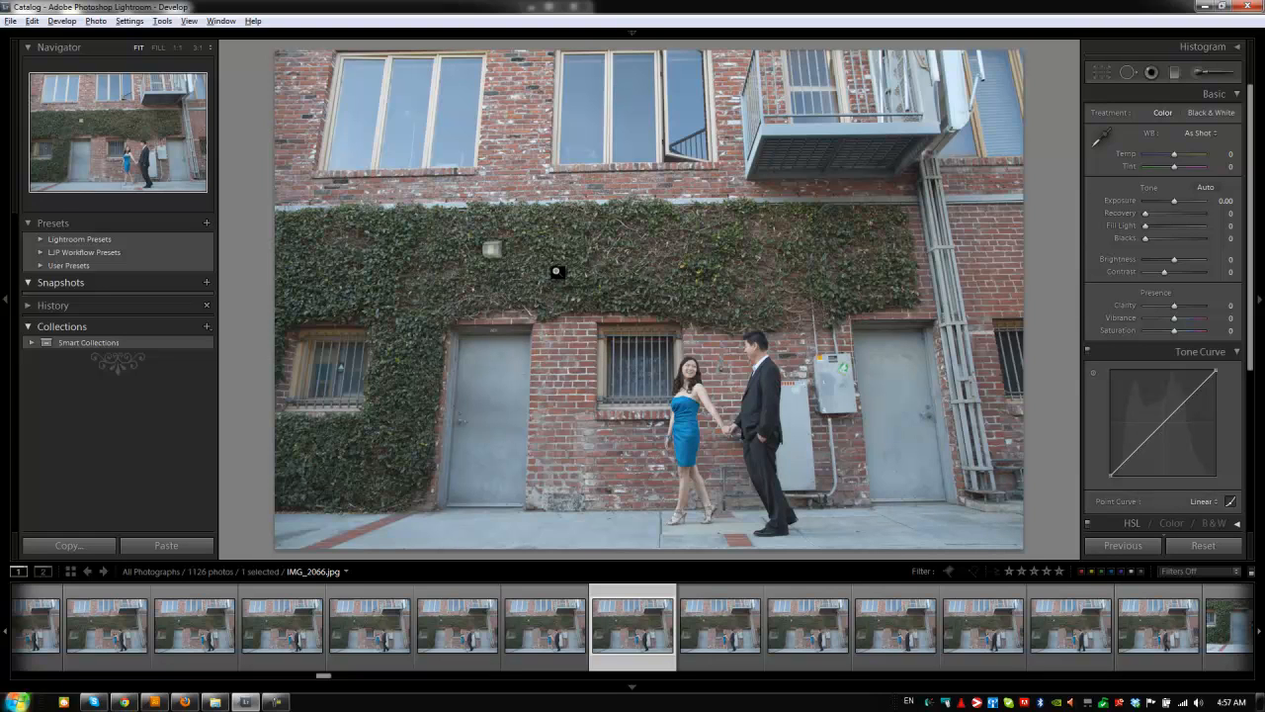
pyautogui.moveTo(644, 498)
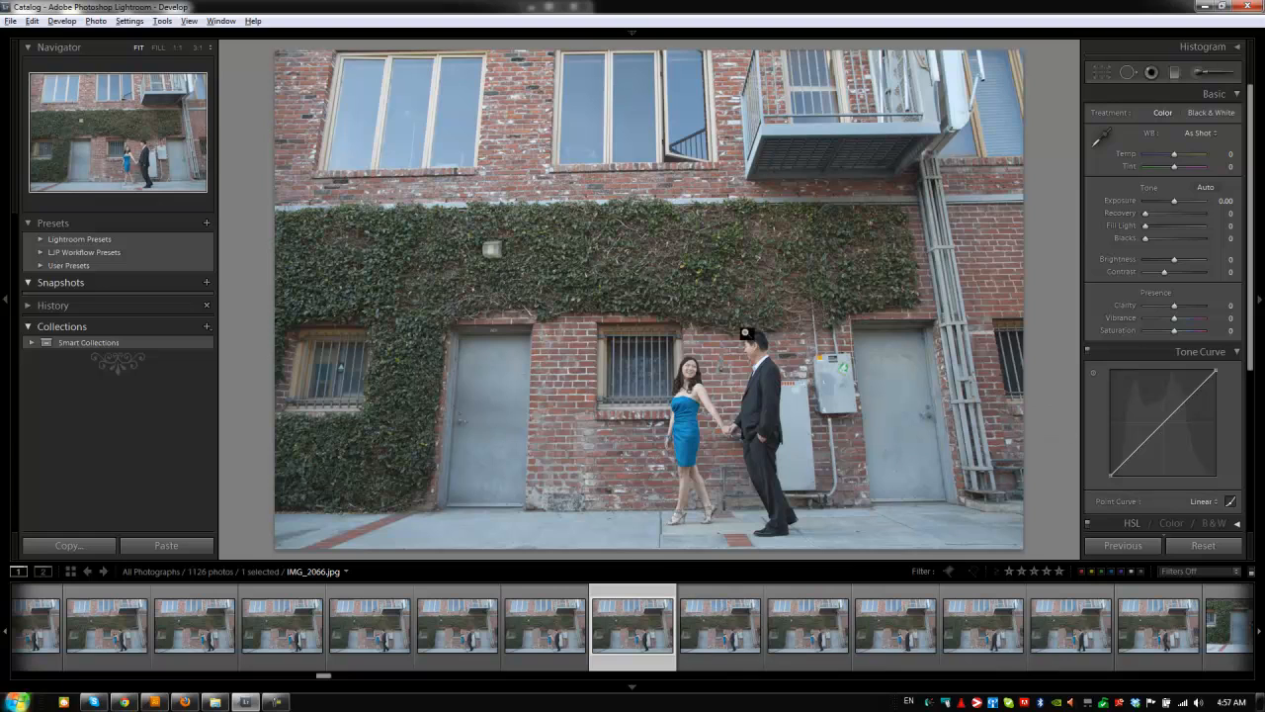
pyautogui.moveTo(416, 390)
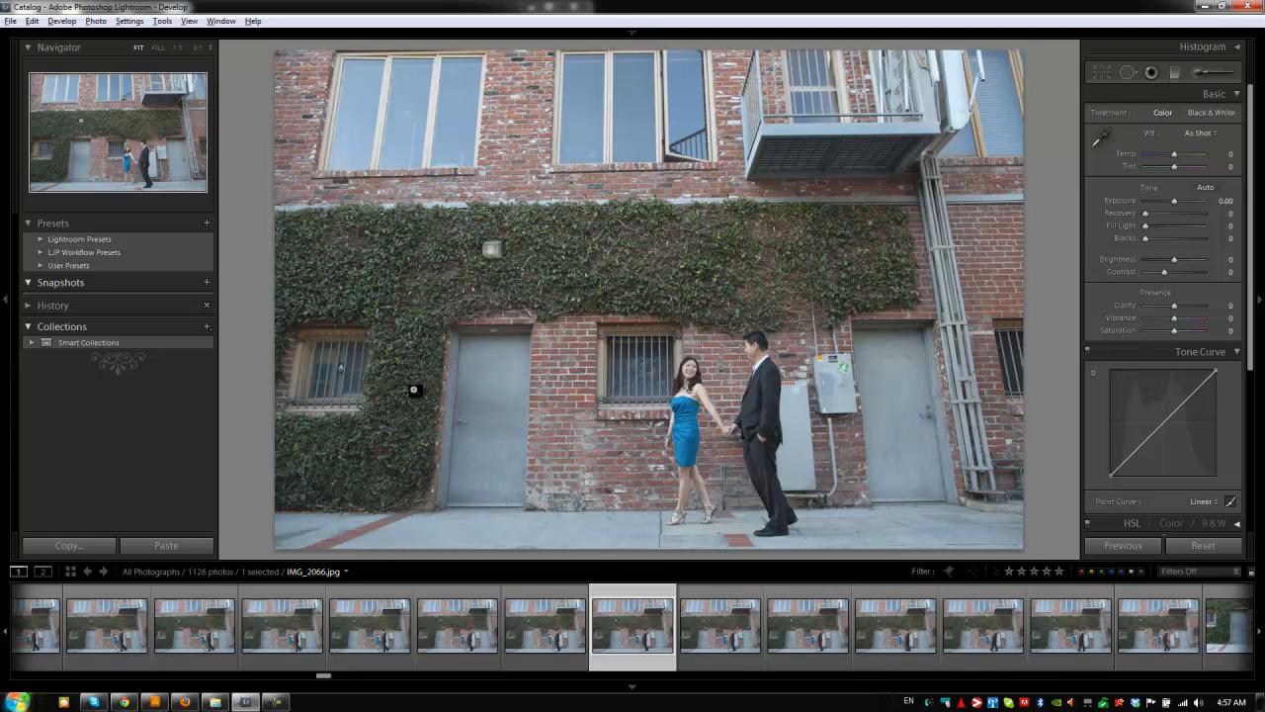
# - Show the Loupe info overlay with file name, exposure and lens details over the photo
pyautogui.click(544, 625)
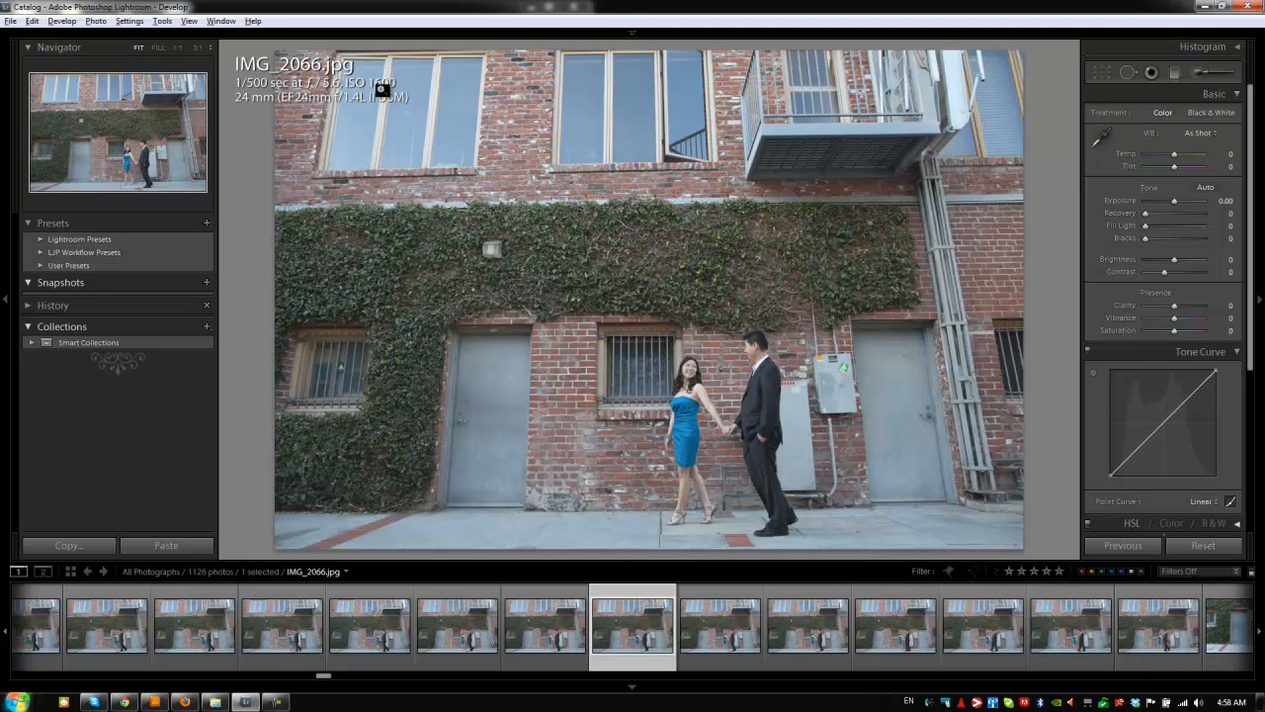
pyautogui.moveTo(542, 196)
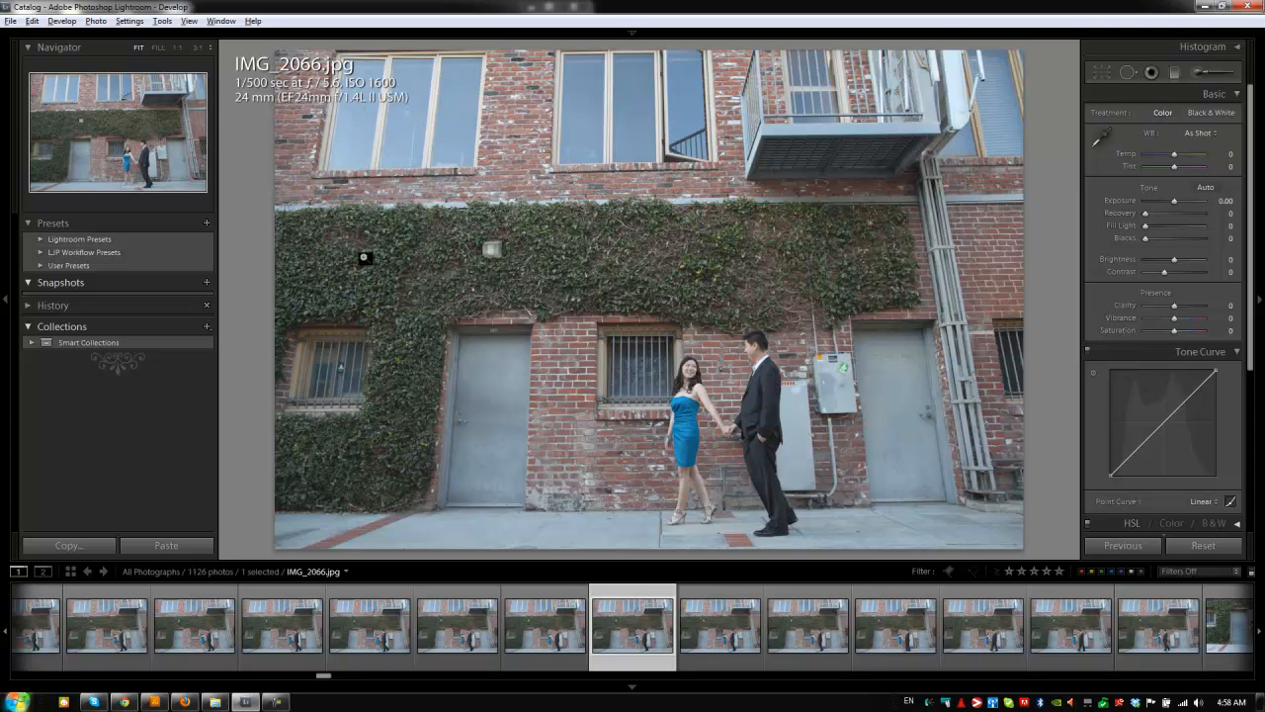
pyautogui.moveTo(656, 289)
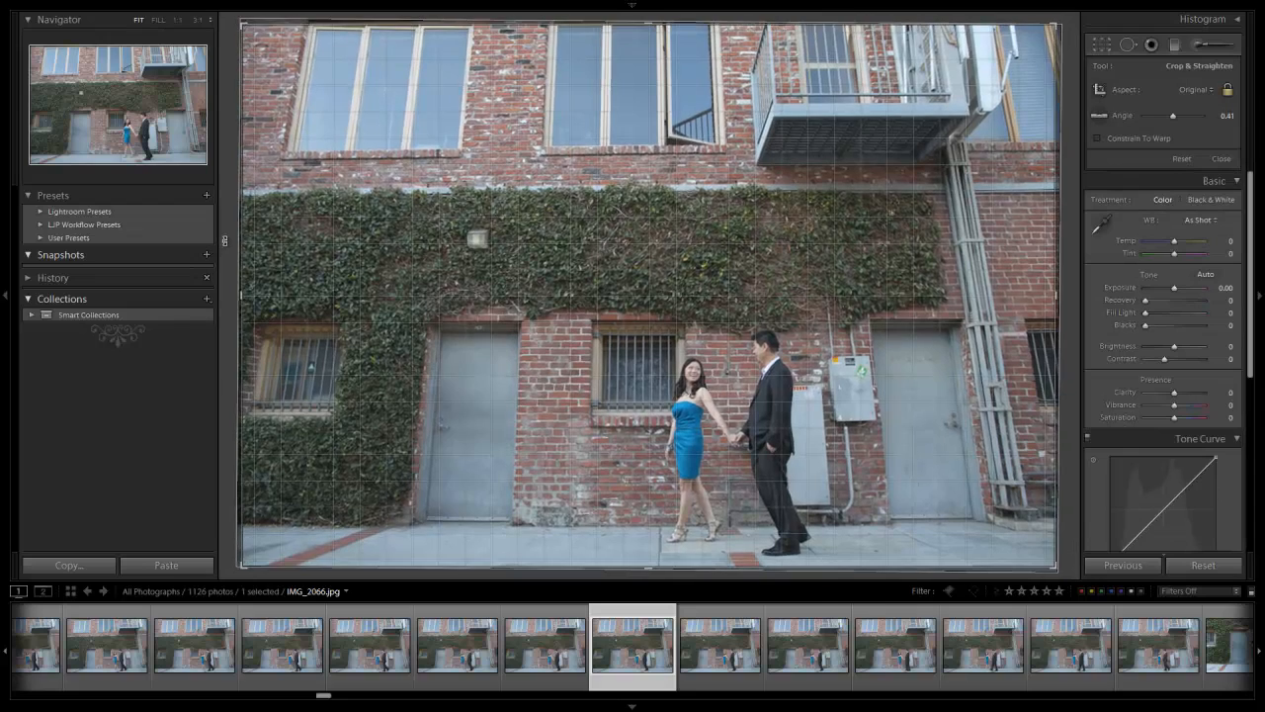
# - Rotate the crop with the Angle slider to level the building and commit it
pyautogui.moveTo(1174, 114); pyautogui.dragTo(1186, 115)
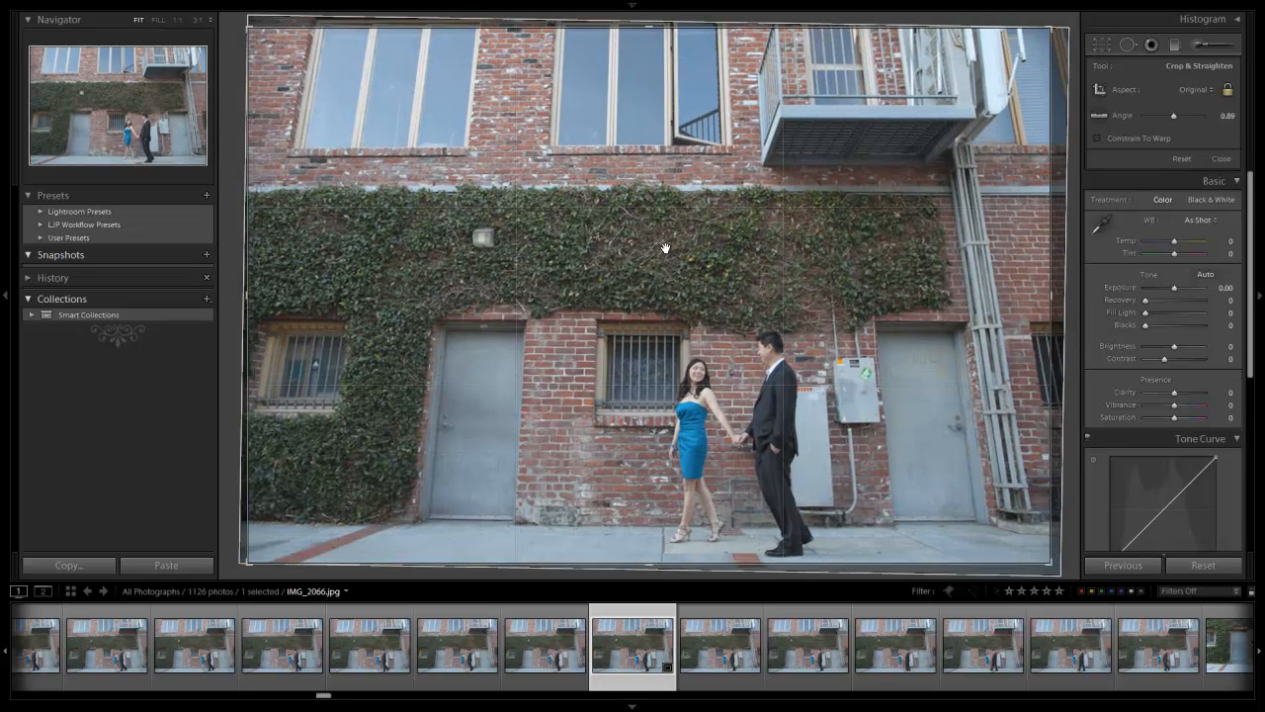
pyautogui.click(1222, 159)
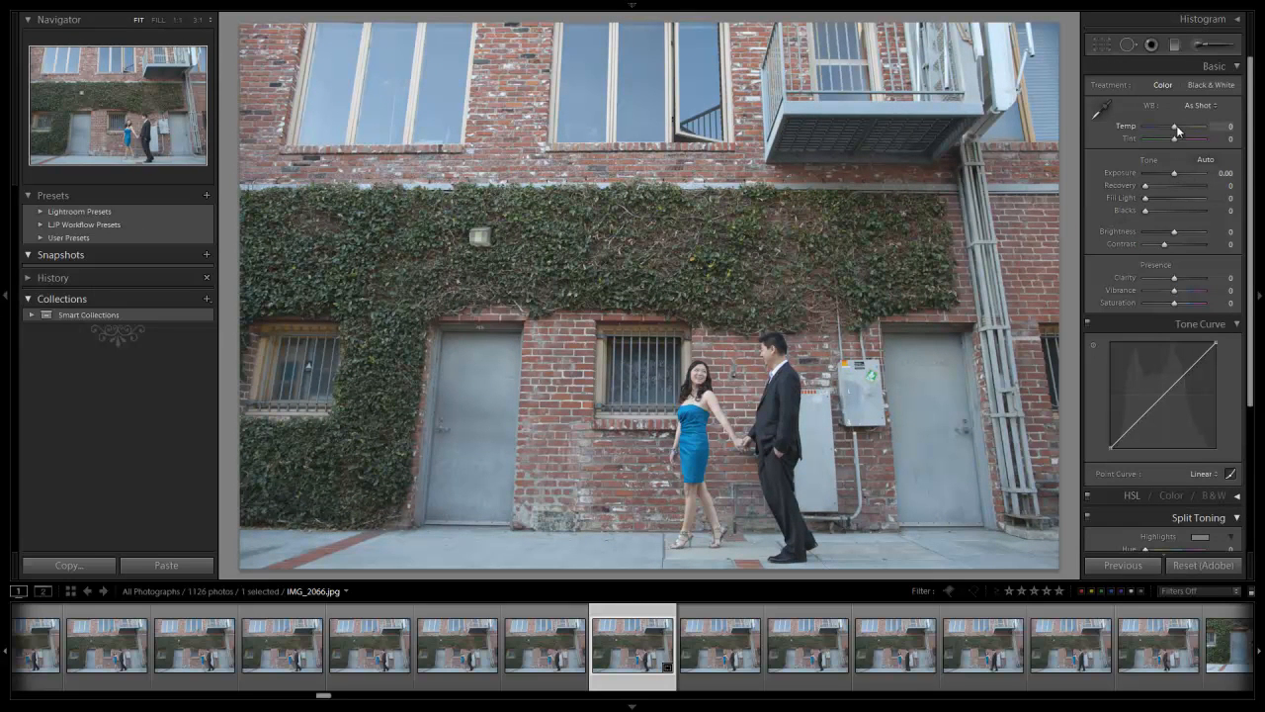
# - Raise Temp and Tint in the Basic panel for a warmer custom white balance
pyautogui.moveTo(1174, 131); pyautogui.dragTo(1190, 130)
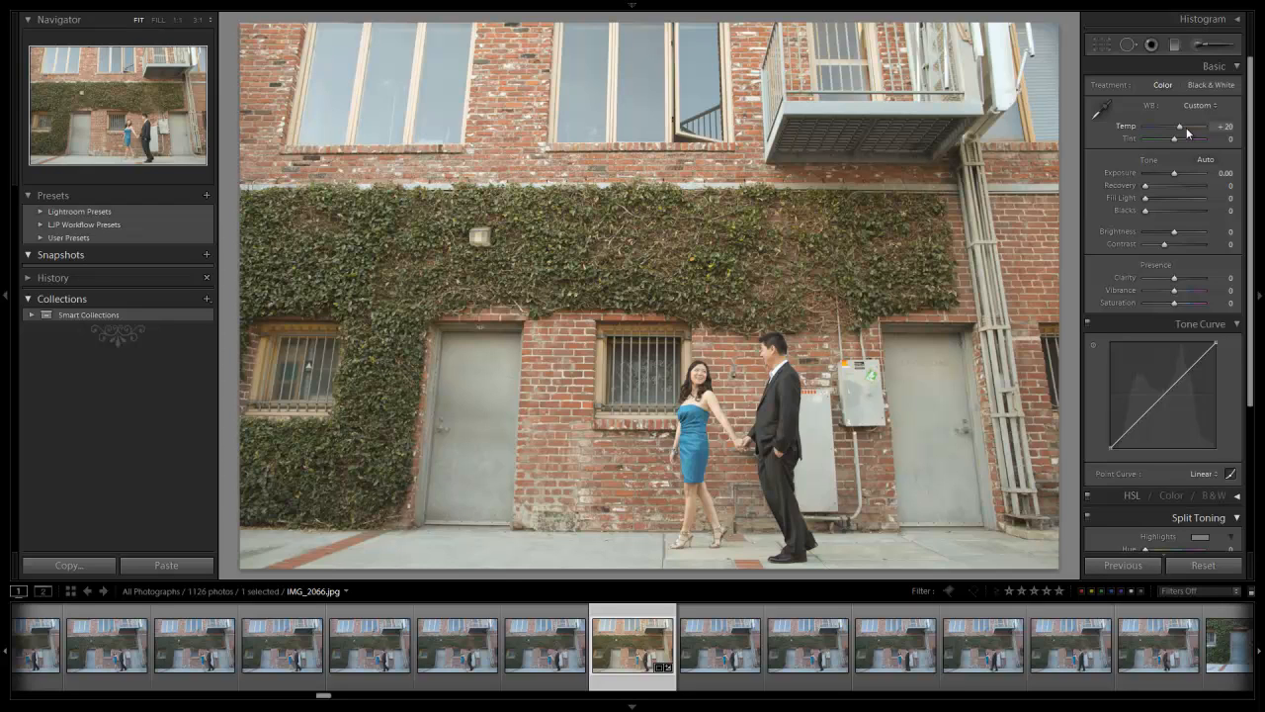
pyautogui.moveTo(1182, 126); pyautogui.dragTo(1179, 127)
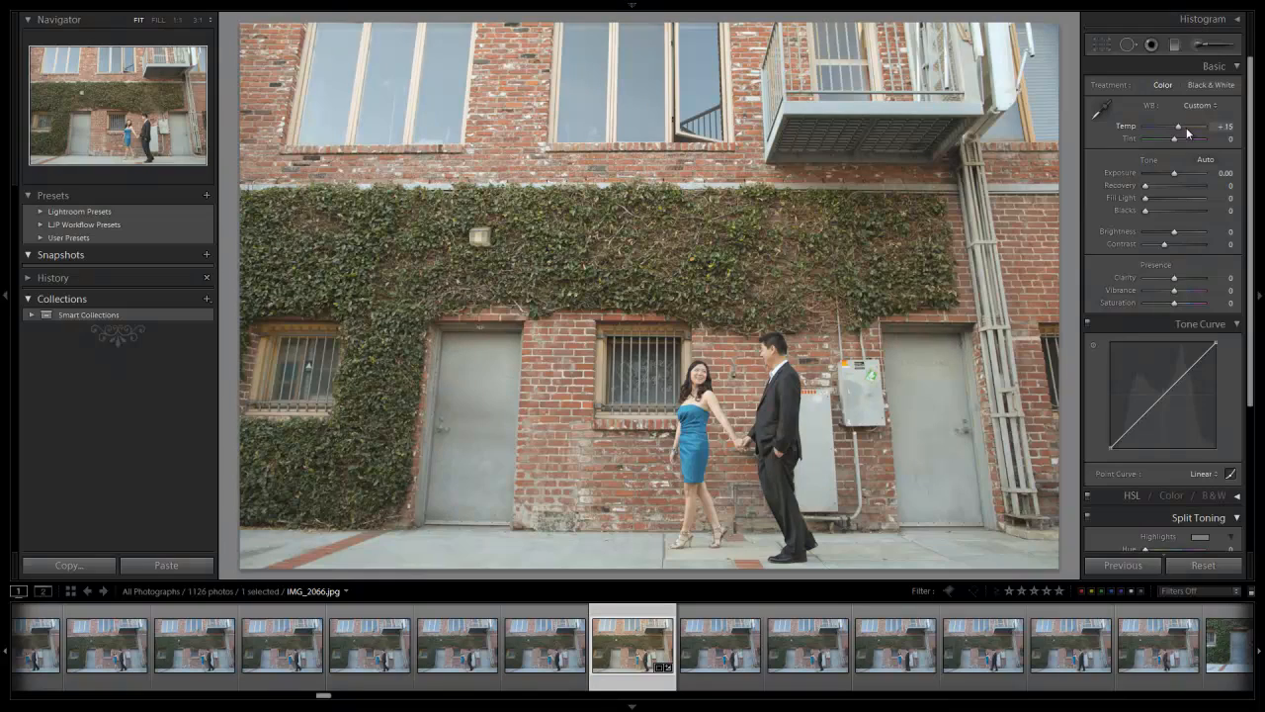
pyautogui.moveTo(1182, 127); pyautogui.dragTo(1177, 127)
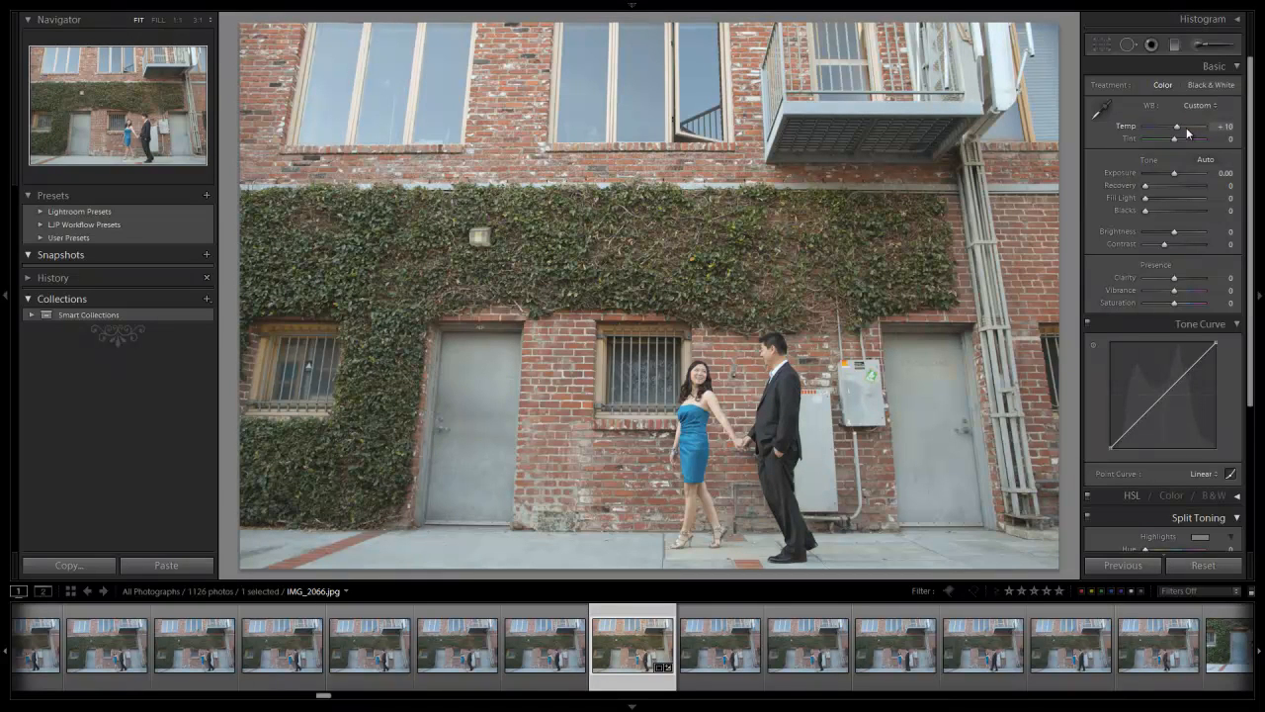
pyautogui.moveTo(1171, 138); pyautogui.dragTo(1182, 138)
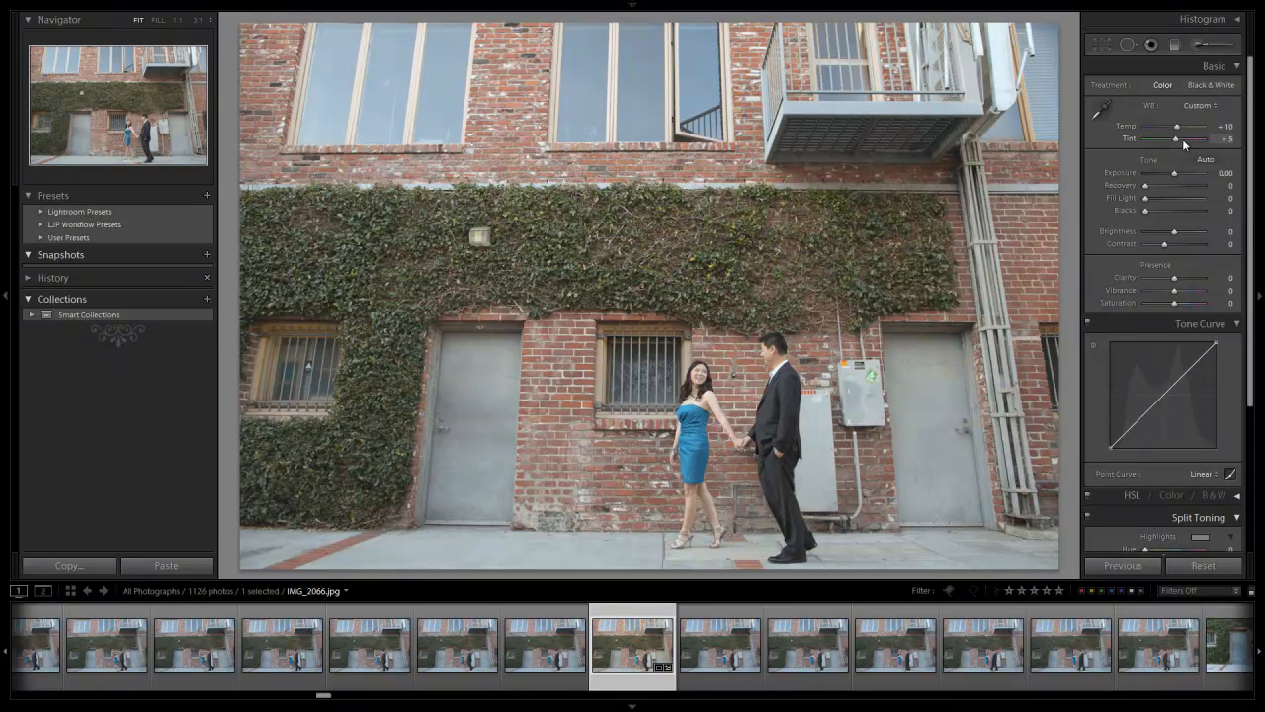
pyautogui.moveTo(1167, 138); pyautogui.dragTo(1183, 138)
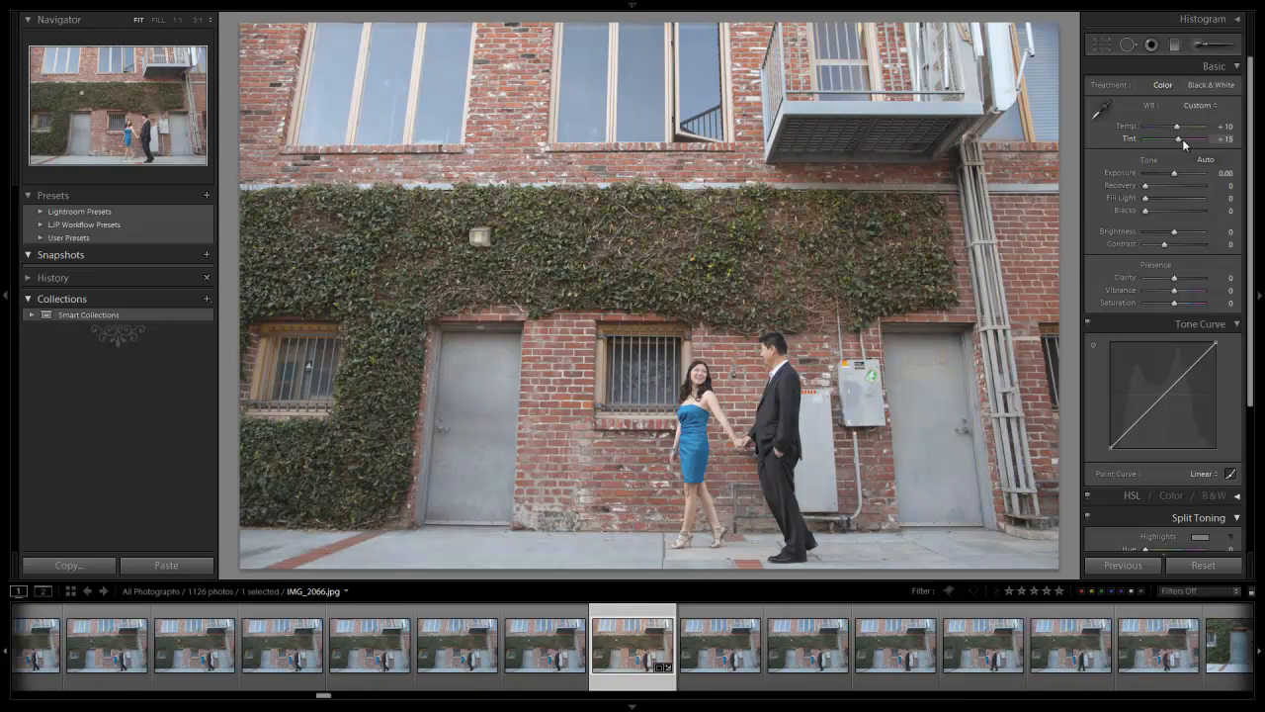
pyautogui.moveTo(1183, 139); pyautogui.dragTo(1175, 127)
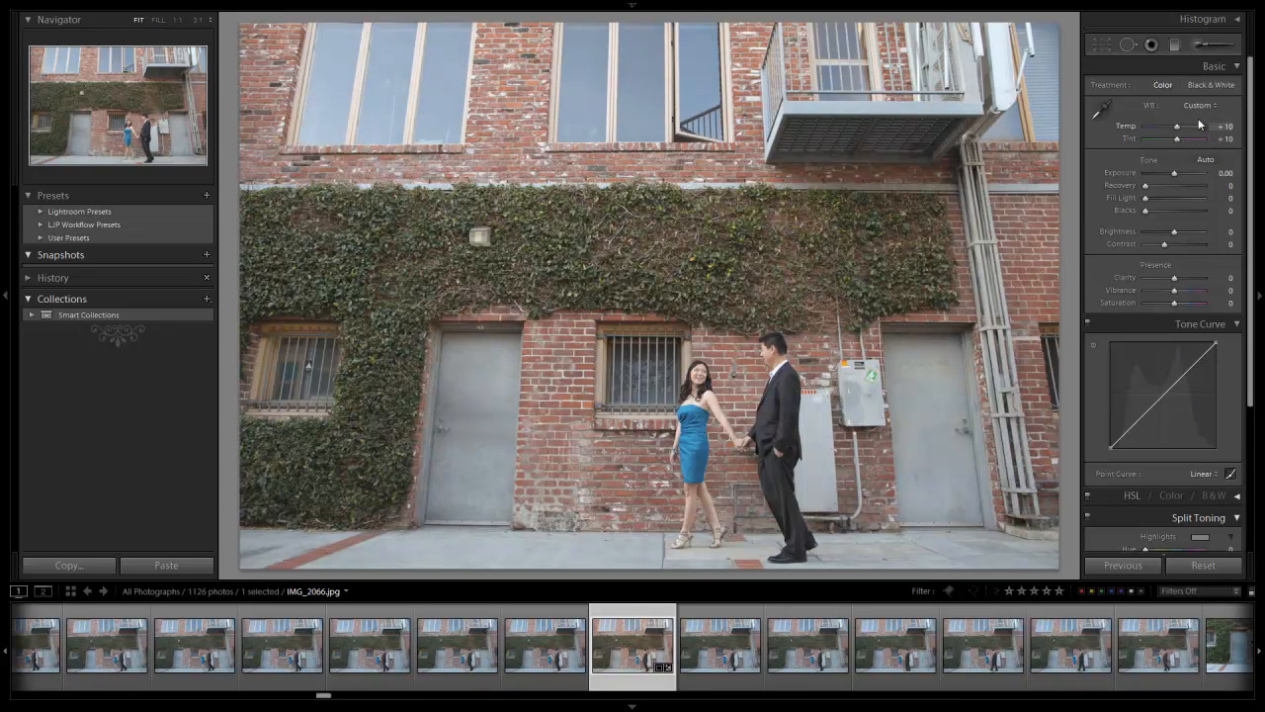
pyautogui.moveTo(1176, 126); pyautogui.dragTo(1190, 127)
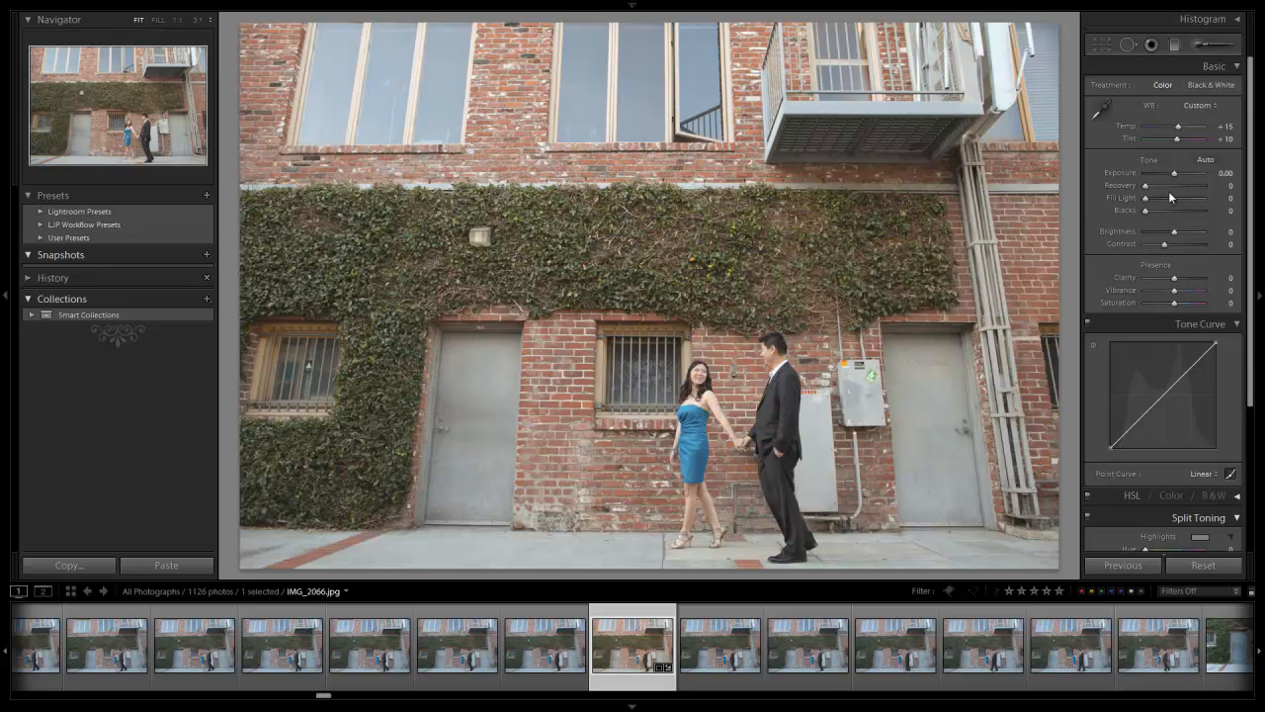
# - Adjust Recovery, Exposure and Fill Light, then boost Clarity on the photo
pyautogui.moveTo(1175, 186); pyautogui.dragTo(1191, 185)
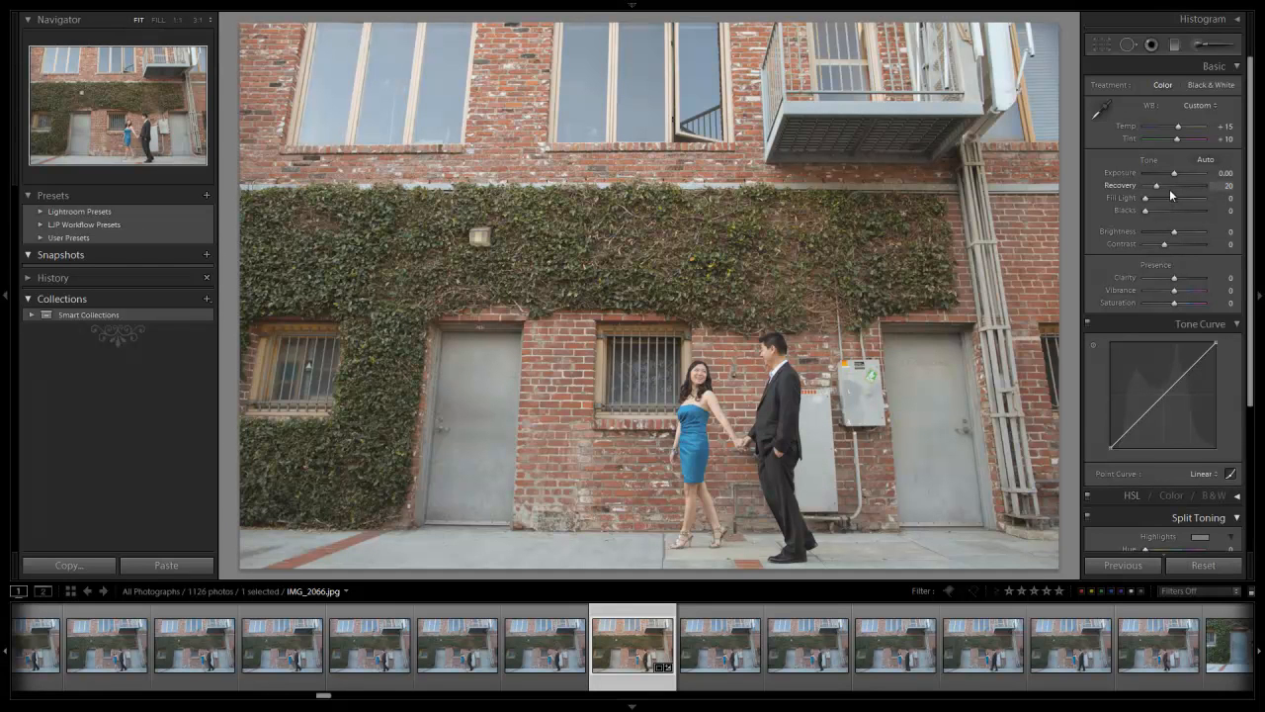
pyautogui.moveTo(1176, 174); pyautogui.dragTo(1171, 174)
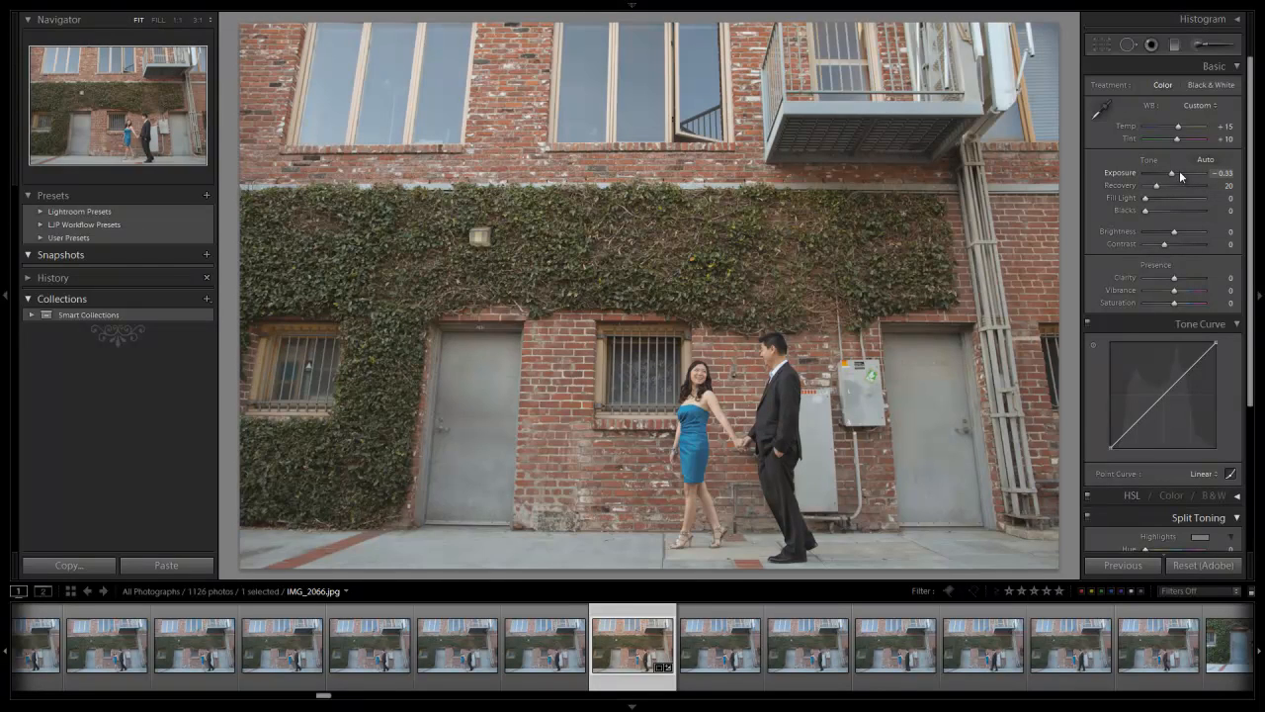
pyautogui.moveTo(1177, 172); pyautogui.dragTo(1182, 172)
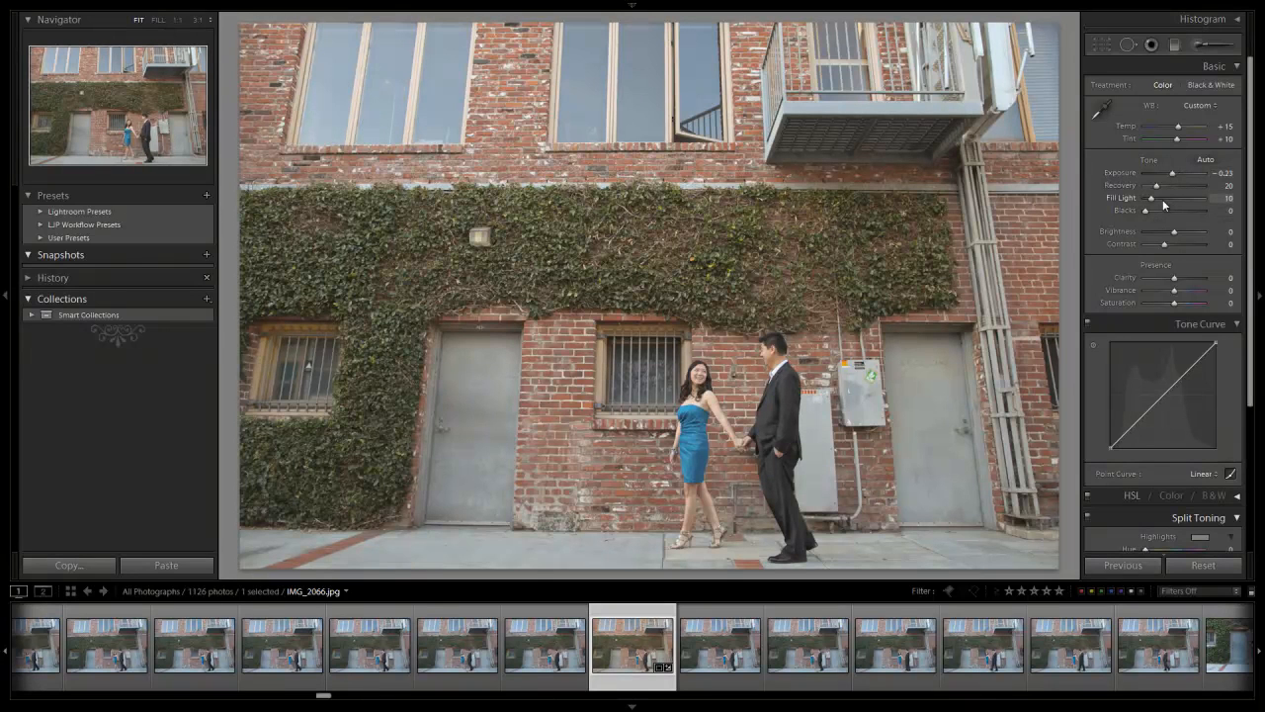
pyautogui.moveTo(1163, 210); pyautogui.dragTo(1165, 209)
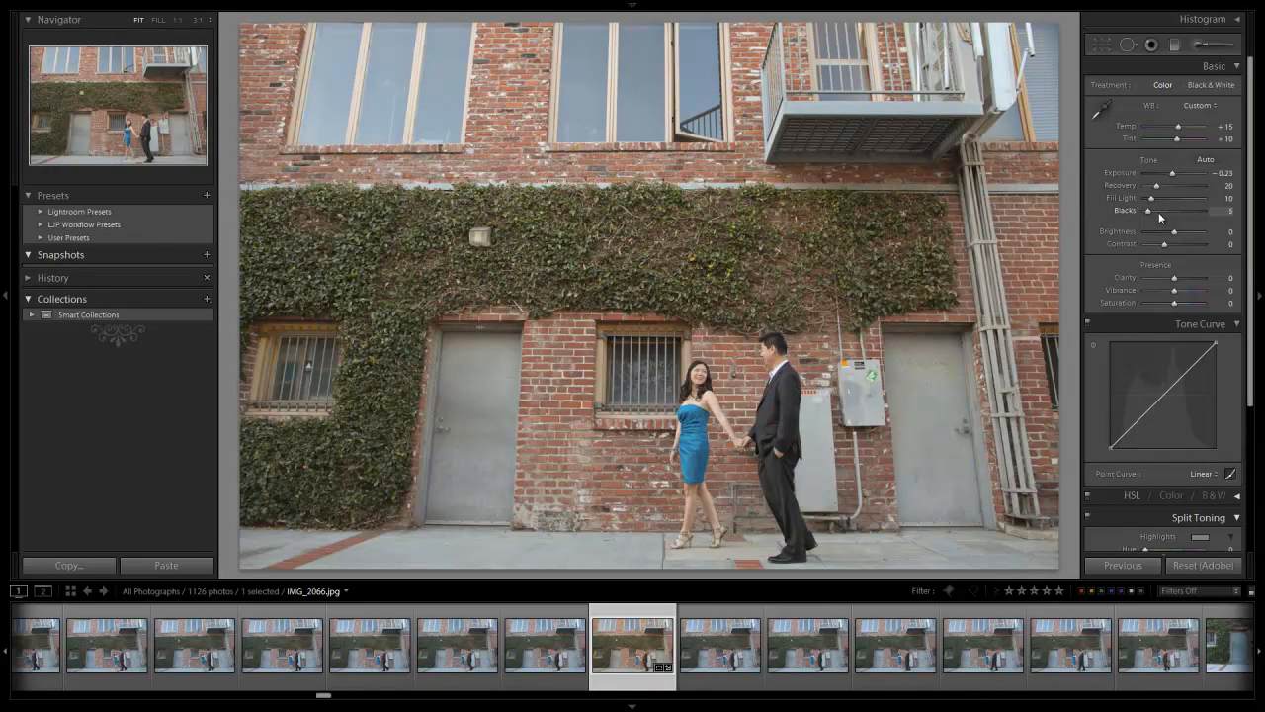
pyautogui.click(1202, 565)
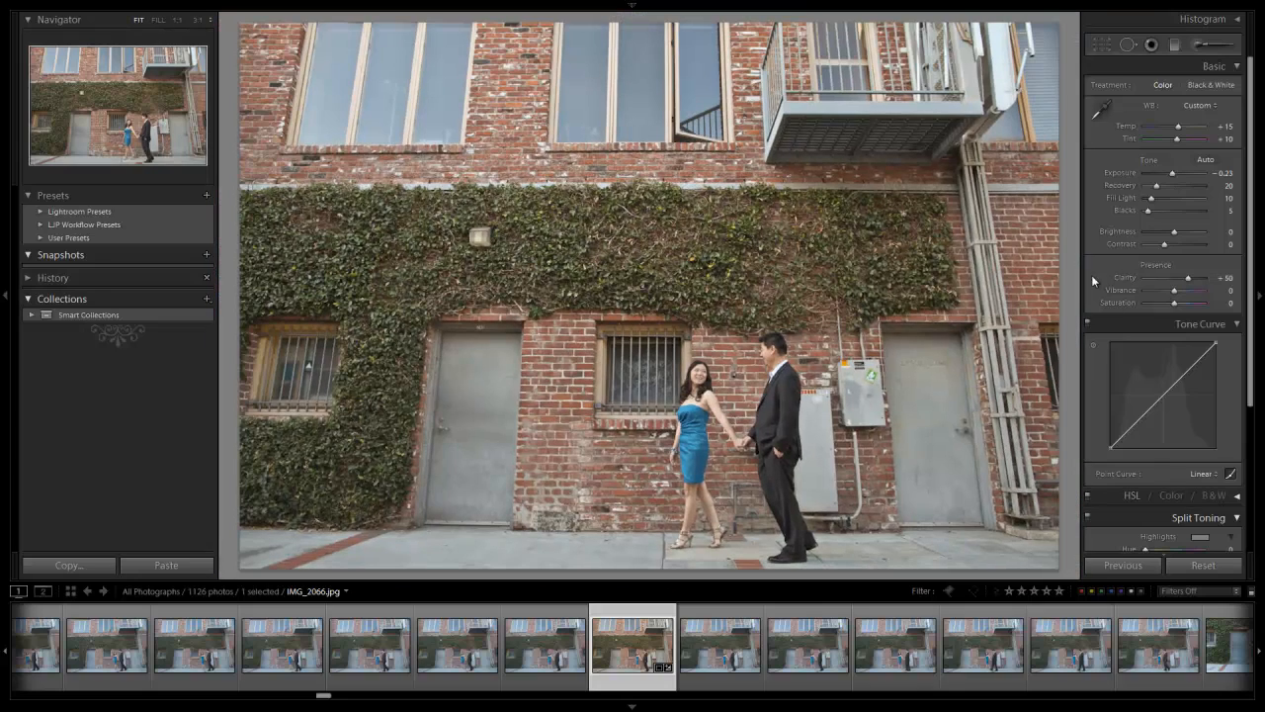
pyautogui.moveTo(1175, 291); pyautogui.dragTo(1187, 291)
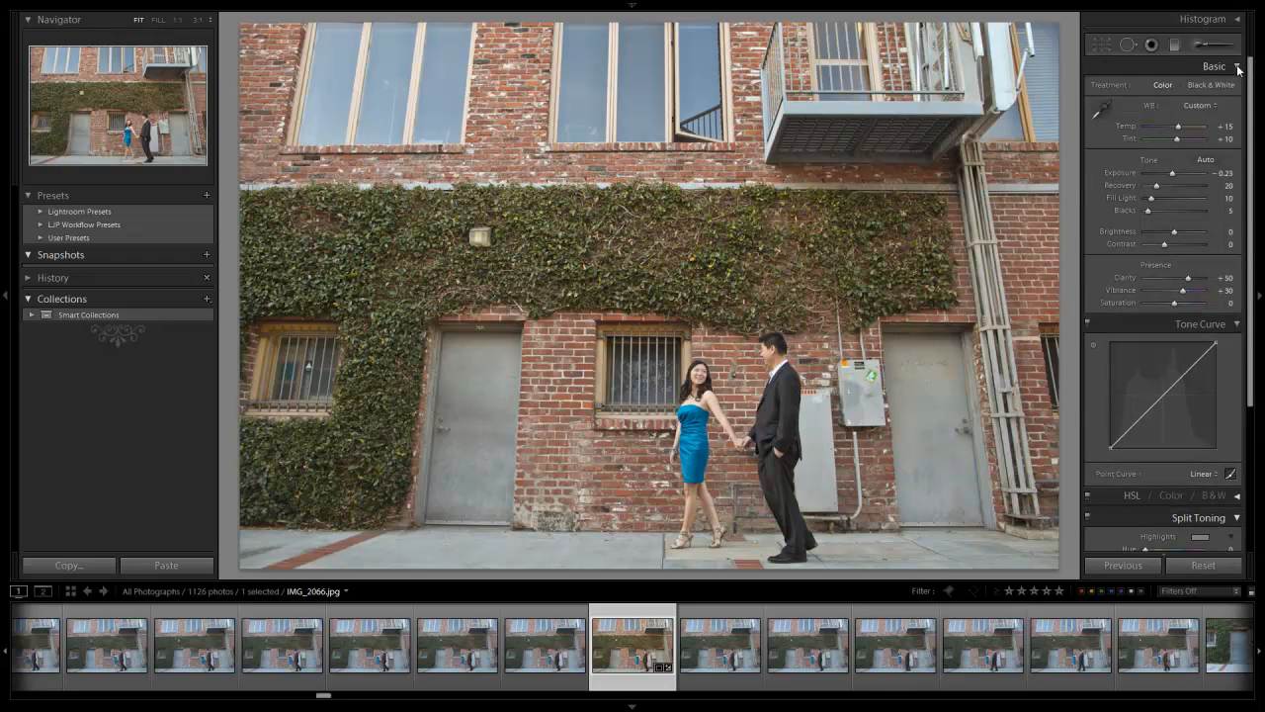
# - Increase Sharpening Amount and tune Radius, Detail and Masking in the Detail panel
pyautogui.click(1214, 67)
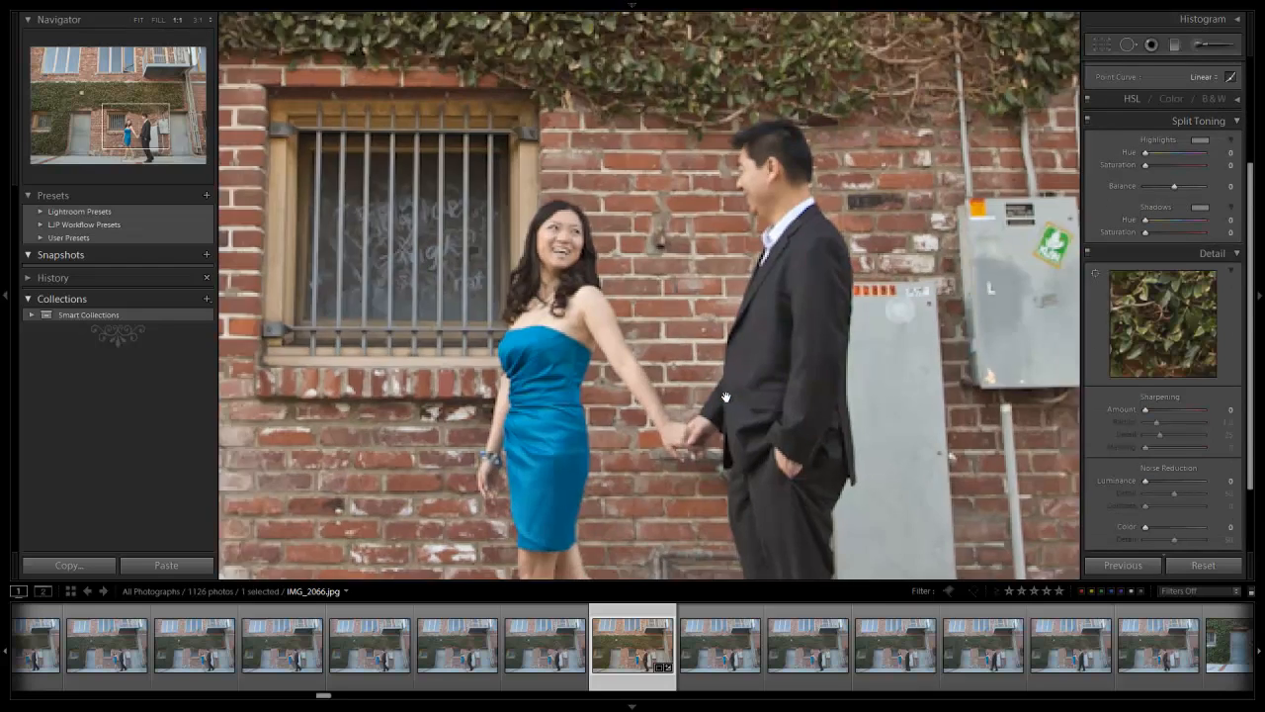
pyautogui.moveTo(1147, 409); pyautogui.dragTo(1202, 410)
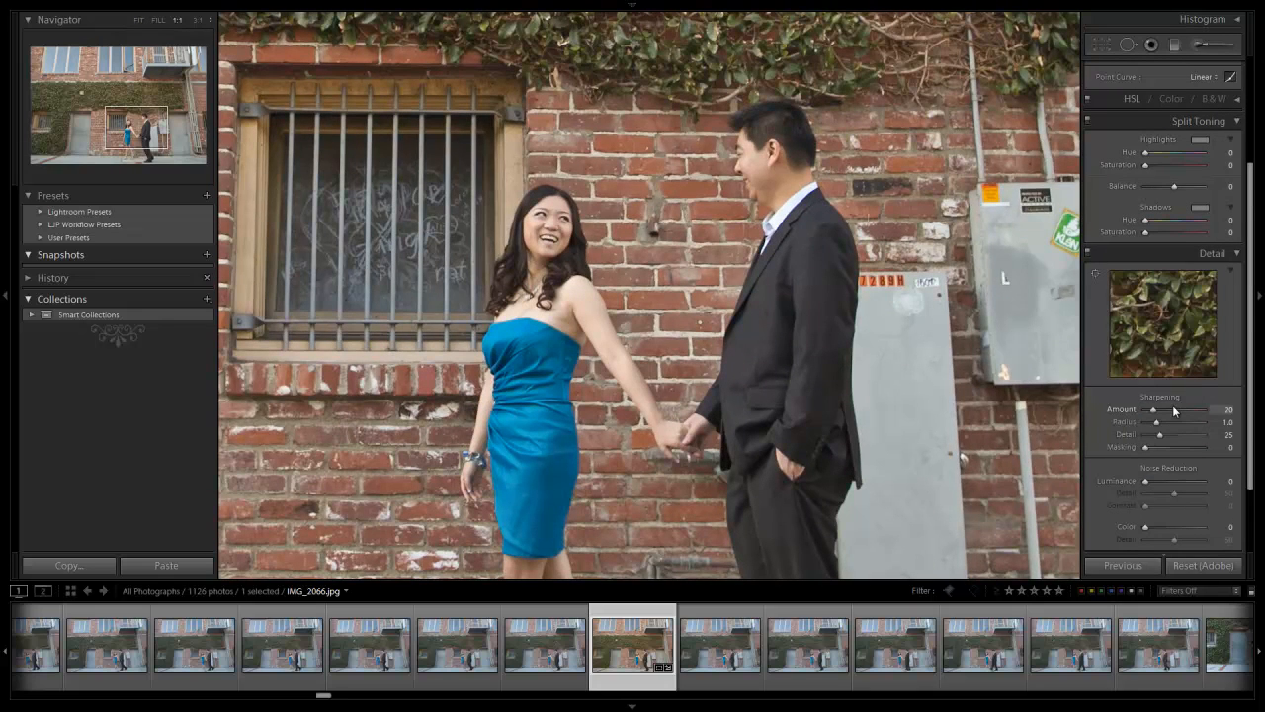
pyautogui.moveTo(1163, 409); pyautogui.dragTo(1183, 409)
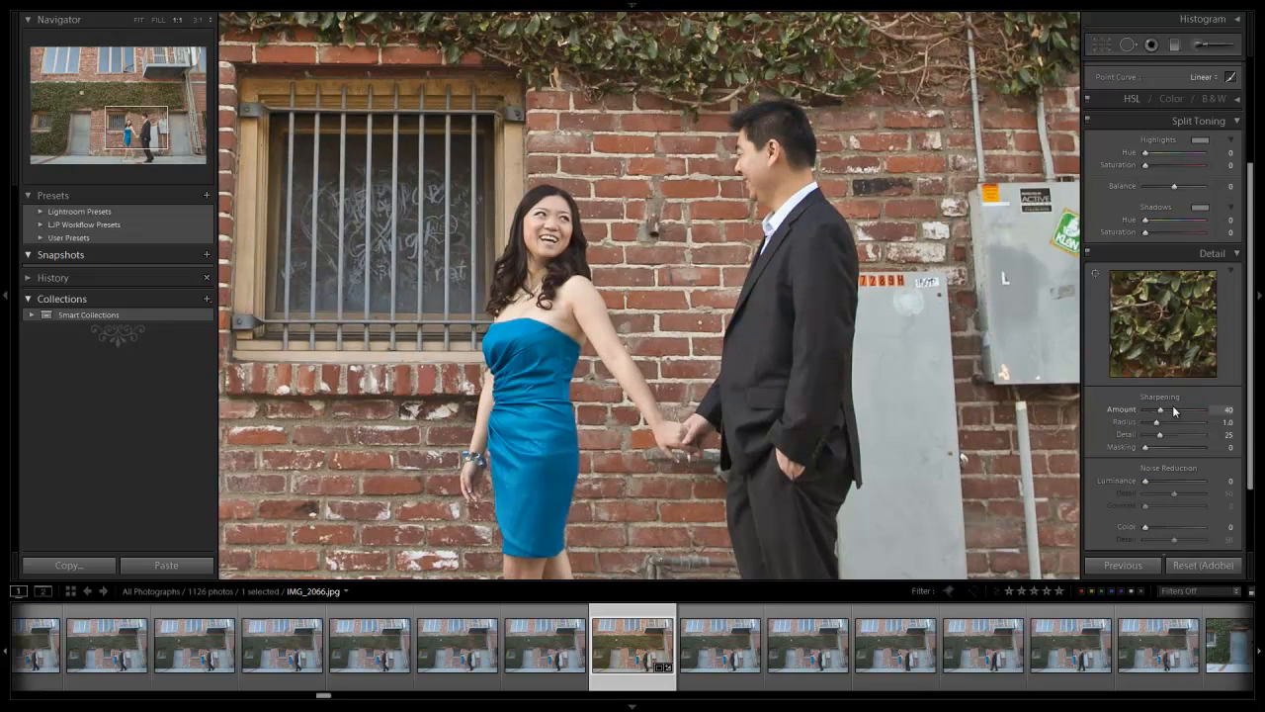
pyautogui.moveTo(1170, 409); pyautogui.dragTo(1202, 409)
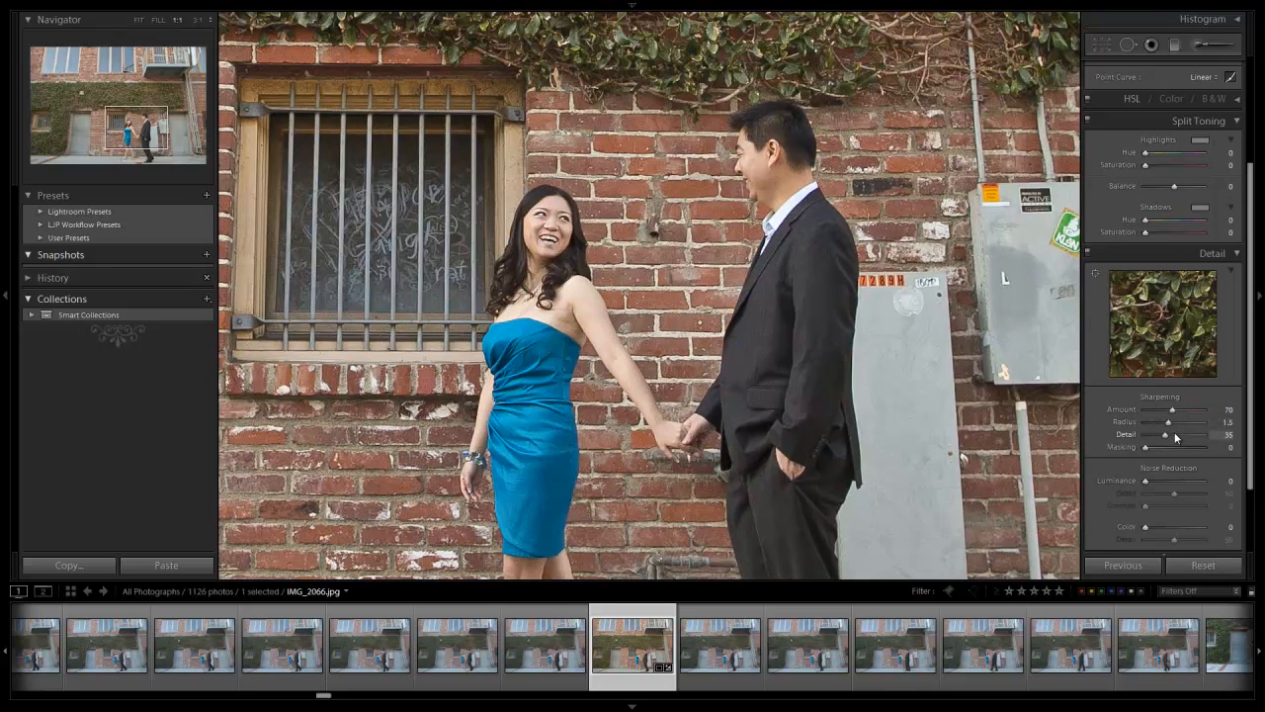
pyautogui.moveTo(1176, 435); pyautogui.dragTo(1165, 435)
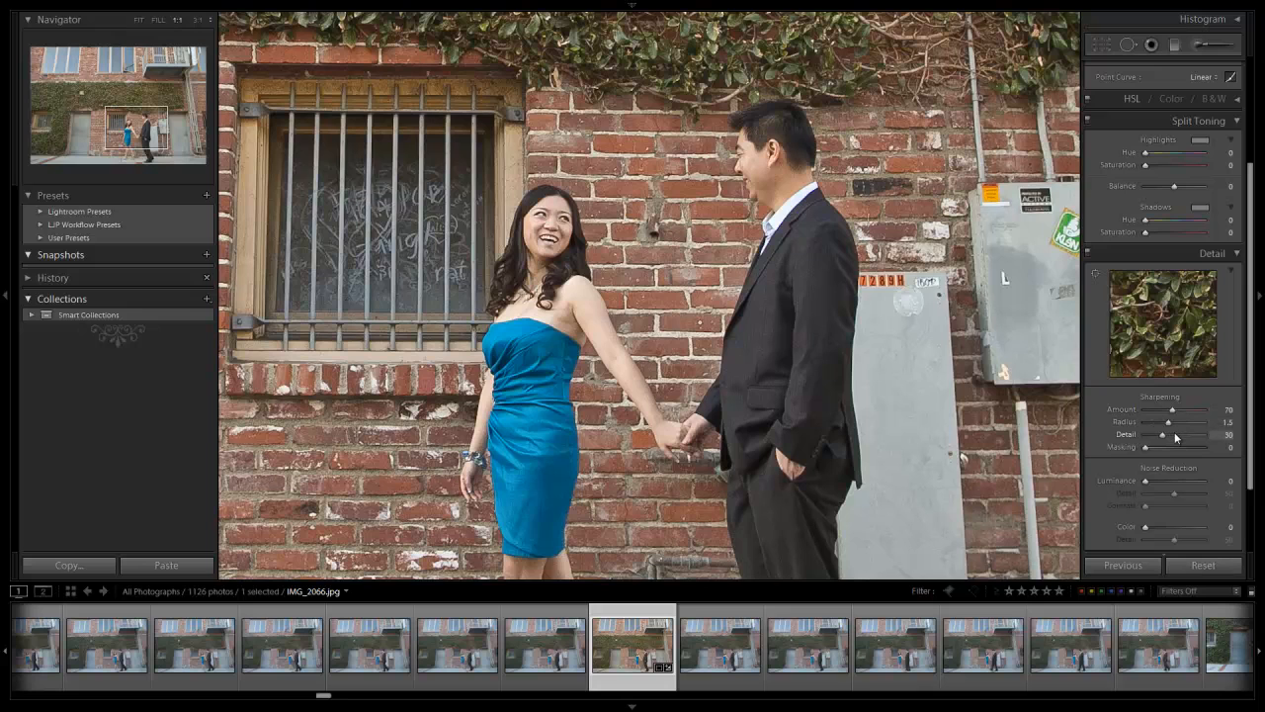
pyautogui.moveTo(1171, 409); pyautogui.dragTo(1202, 410)
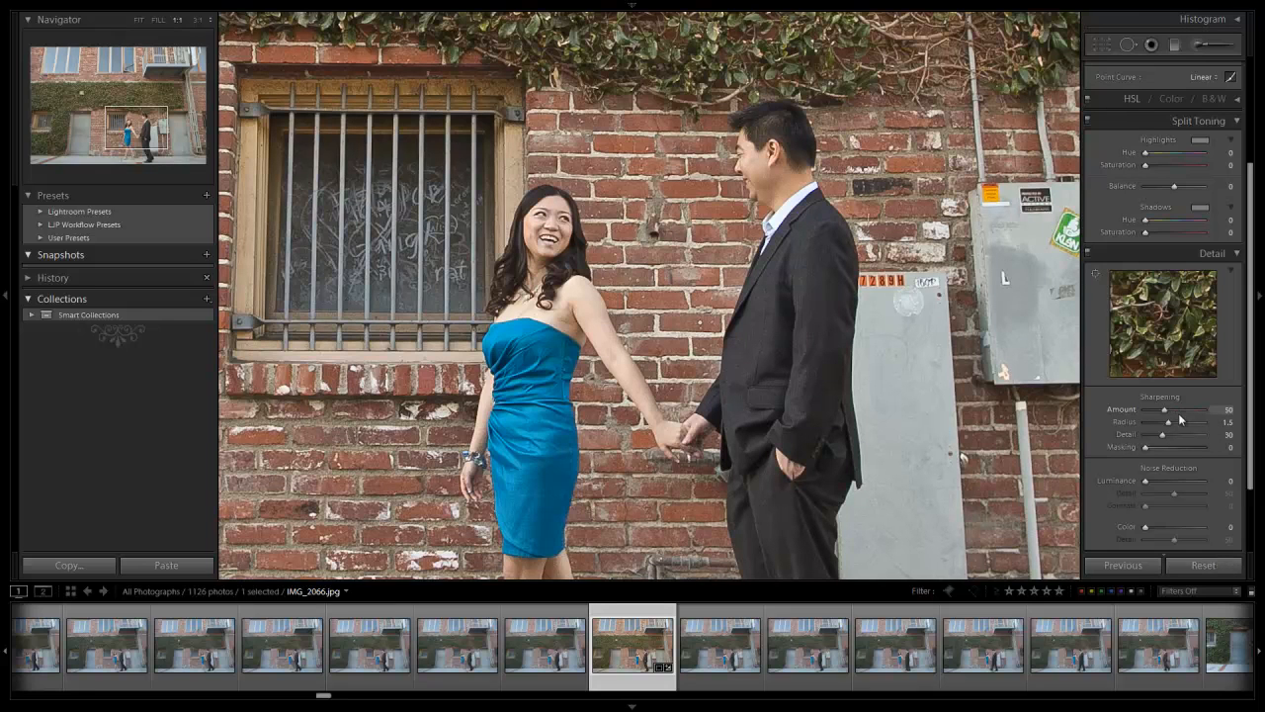
pyautogui.moveTo(1187, 423); pyautogui.dragTo(1174, 424)
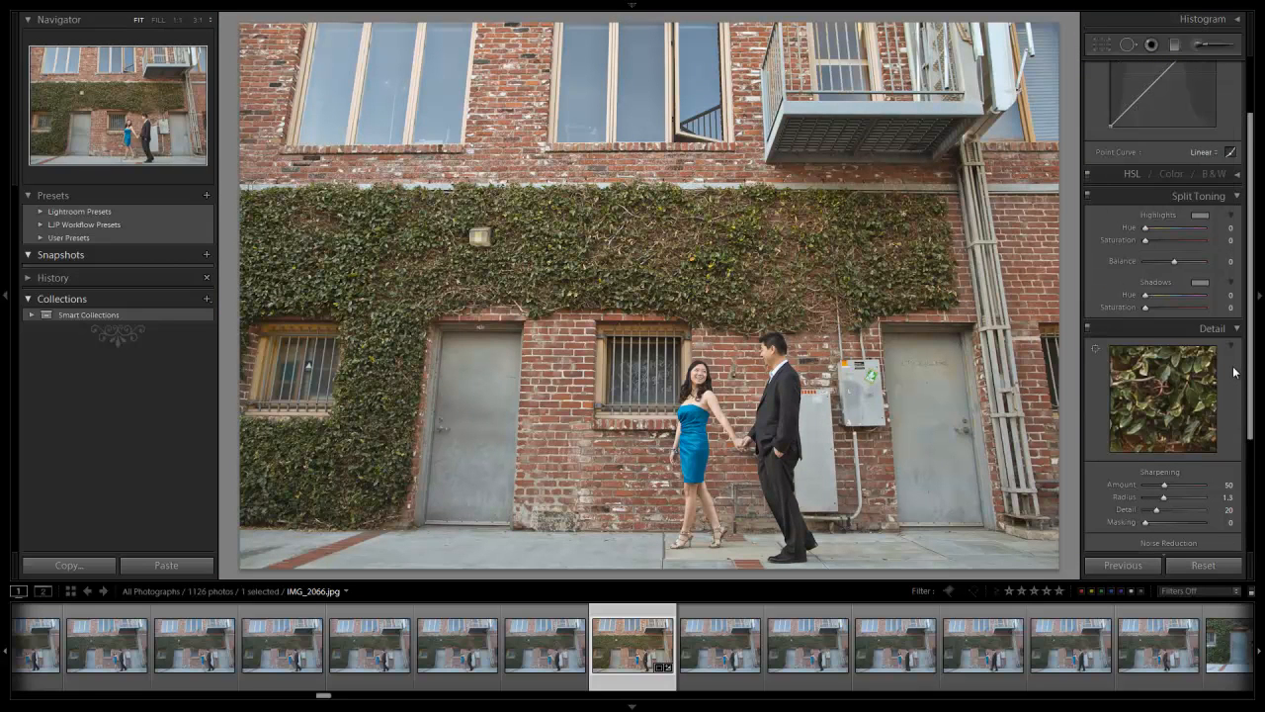
pyautogui.moveTo(1243, 399)
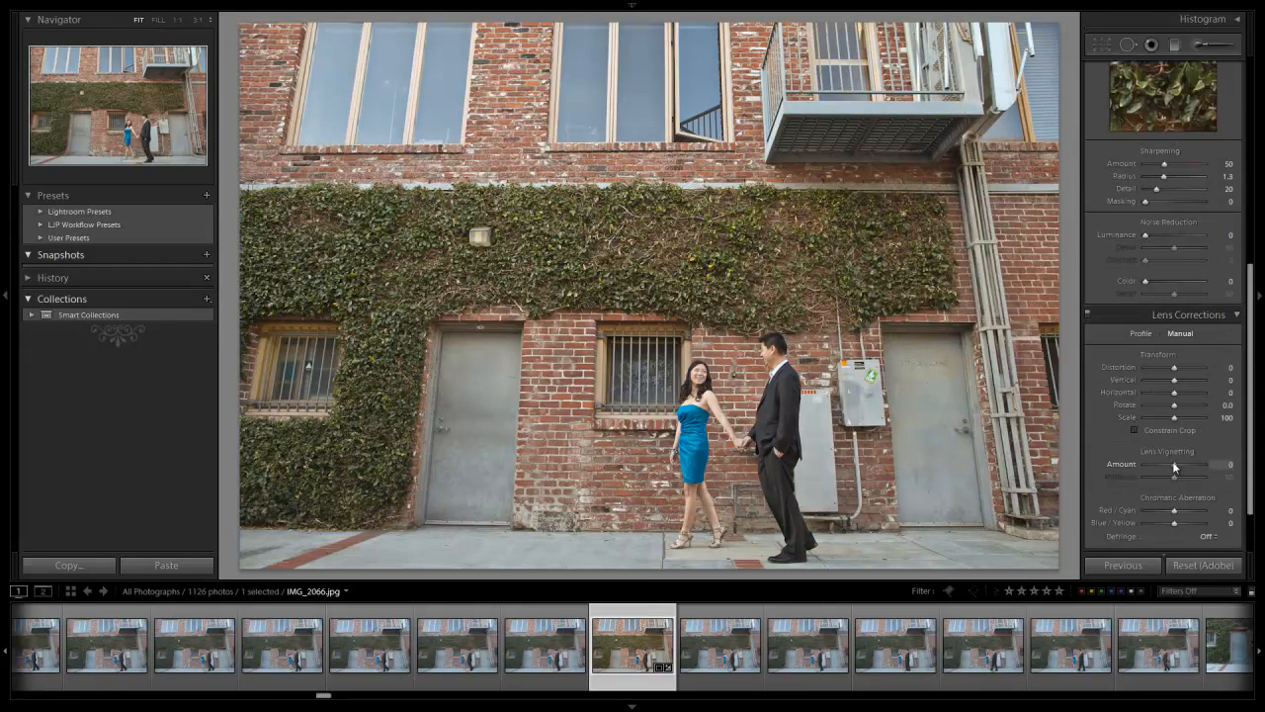
# - Adjust the manual Lens Vignetting Amount and Midpoint sliders
pyautogui.moveTo(1196, 465); pyautogui.dragTo(1171, 465)
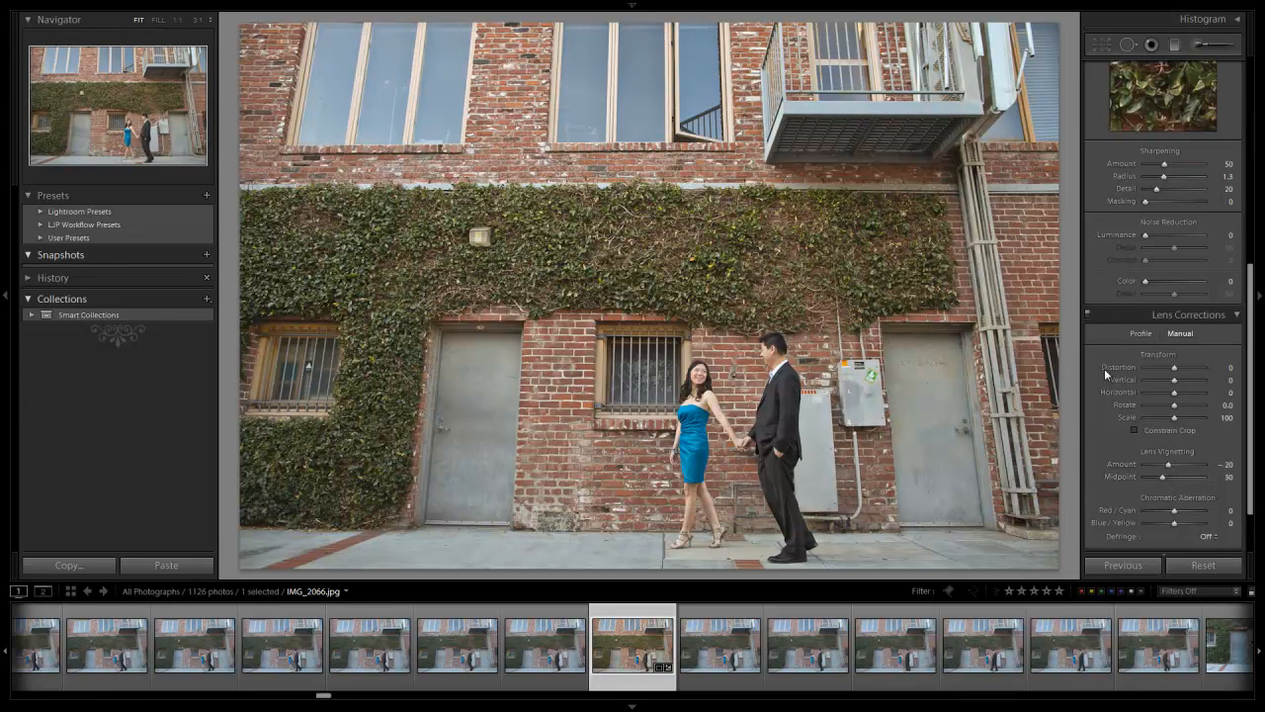
pyautogui.moveTo(1186, 476); pyautogui.dragTo(1159, 476)
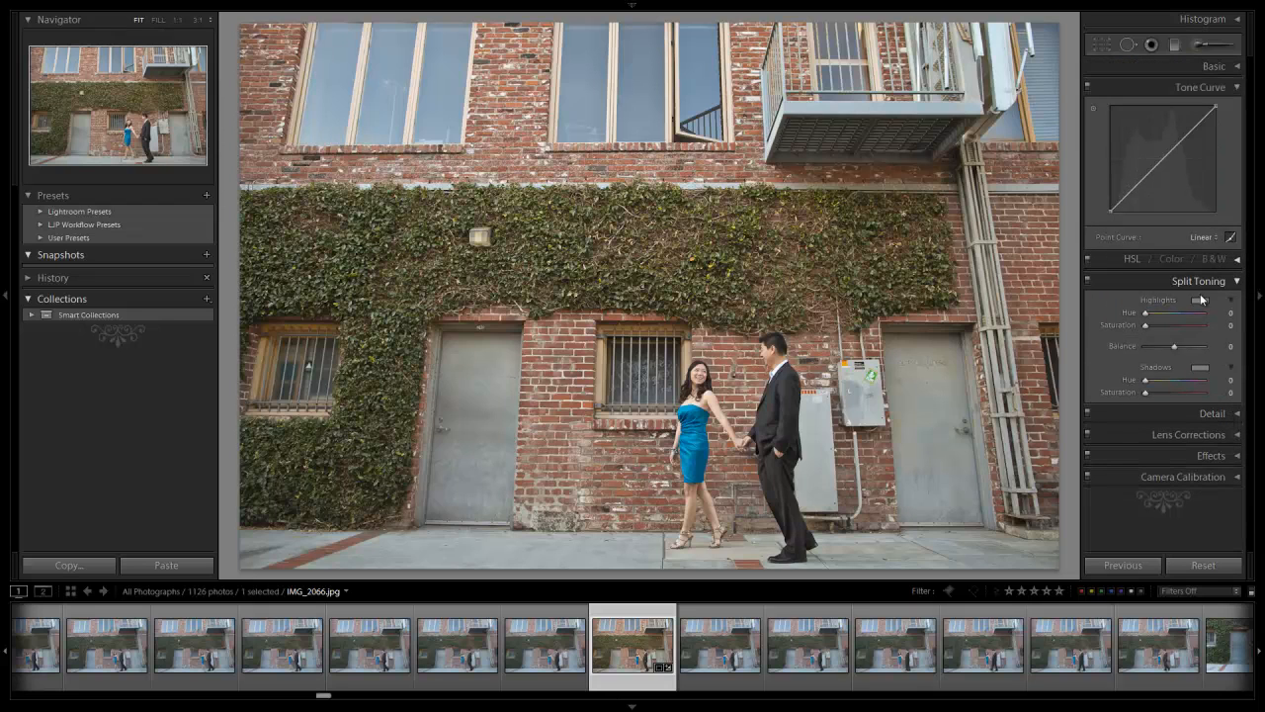
# - Pick split-toning hues for the highlights and shadows
pyautogui.click(1202, 301)
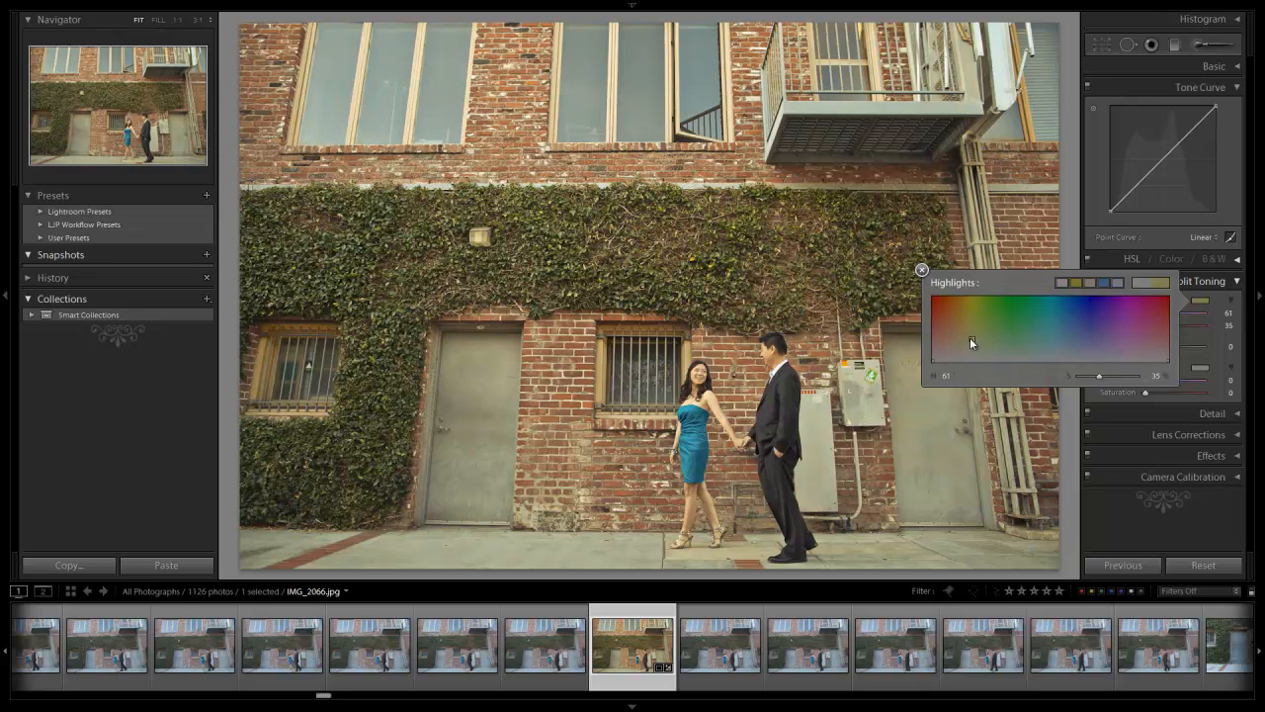
pyautogui.click(921, 269)
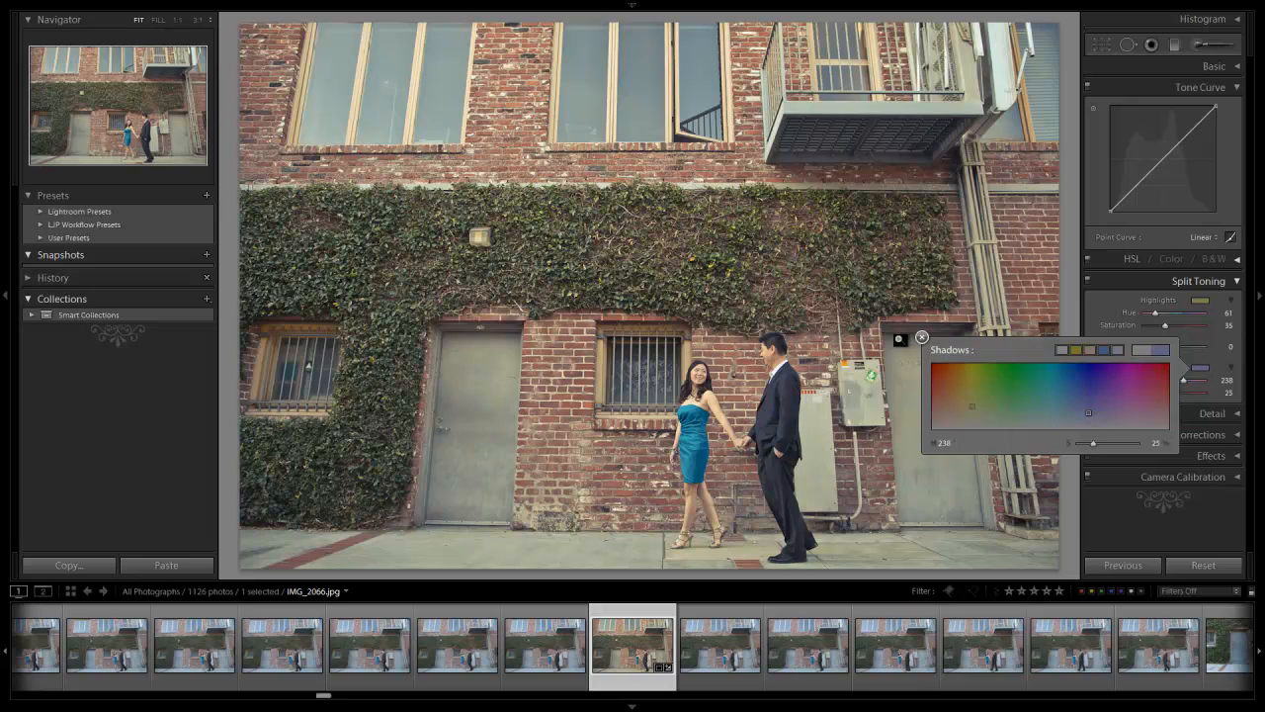
pyautogui.click(922, 336)
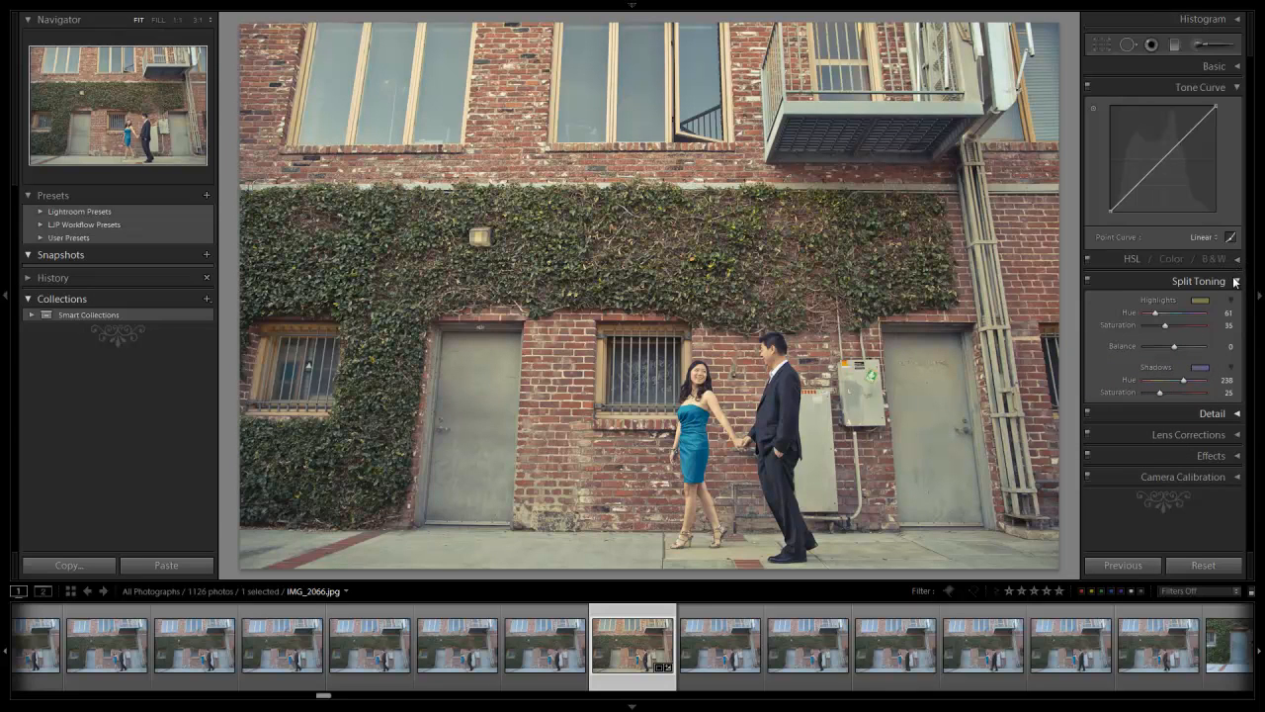
pyautogui.click(1198, 281)
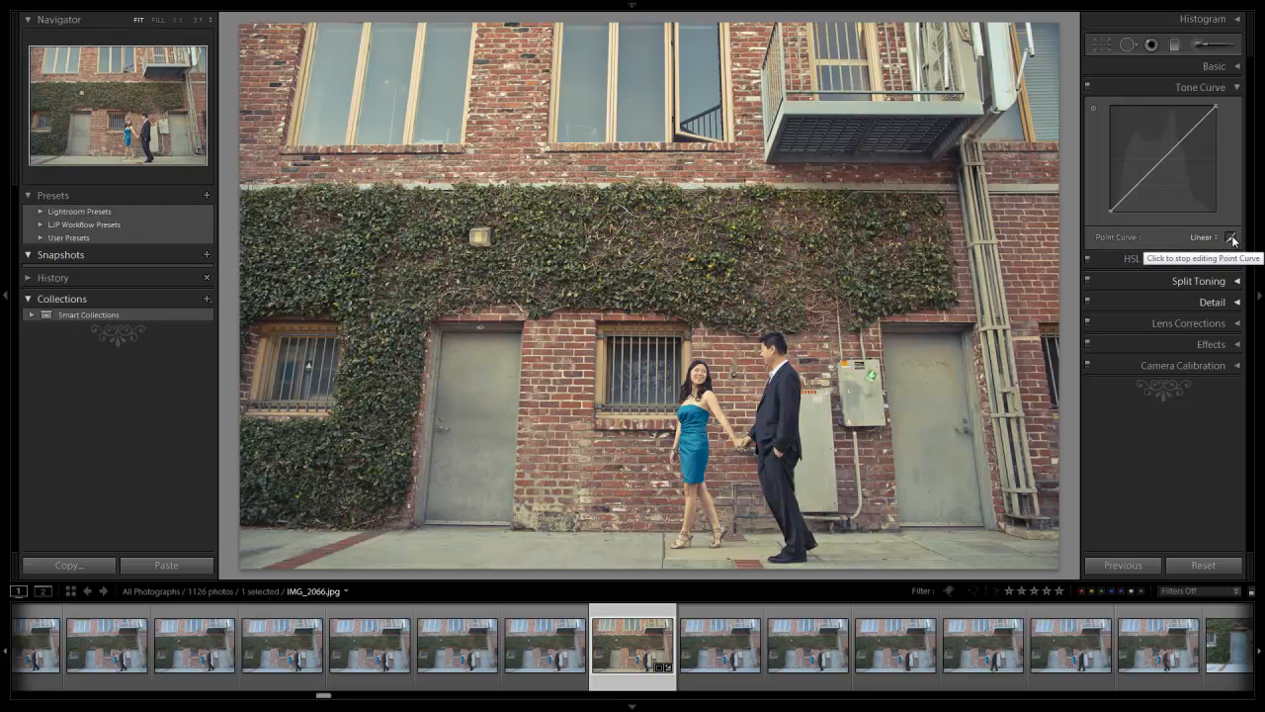
# - Reshape the point tone curve, lifting the lower part and pulling up the highlights
pyautogui.click(1234, 237)
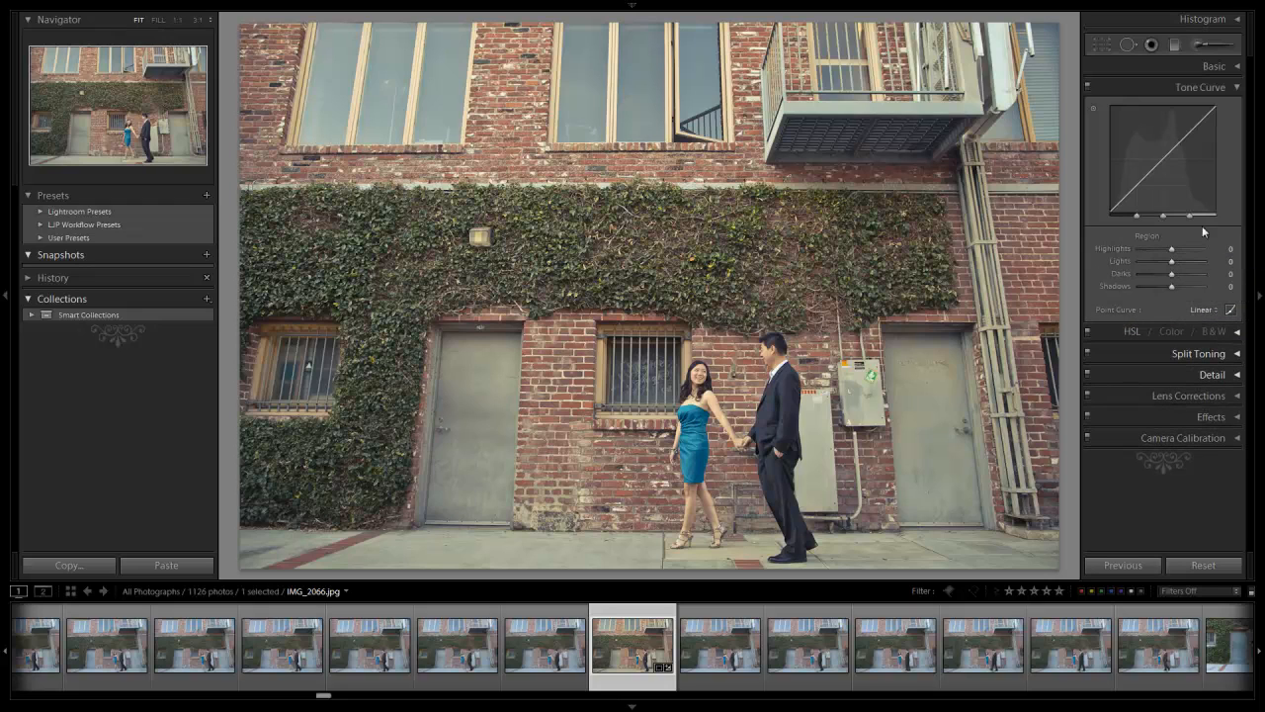
pyautogui.click(1198, 87)
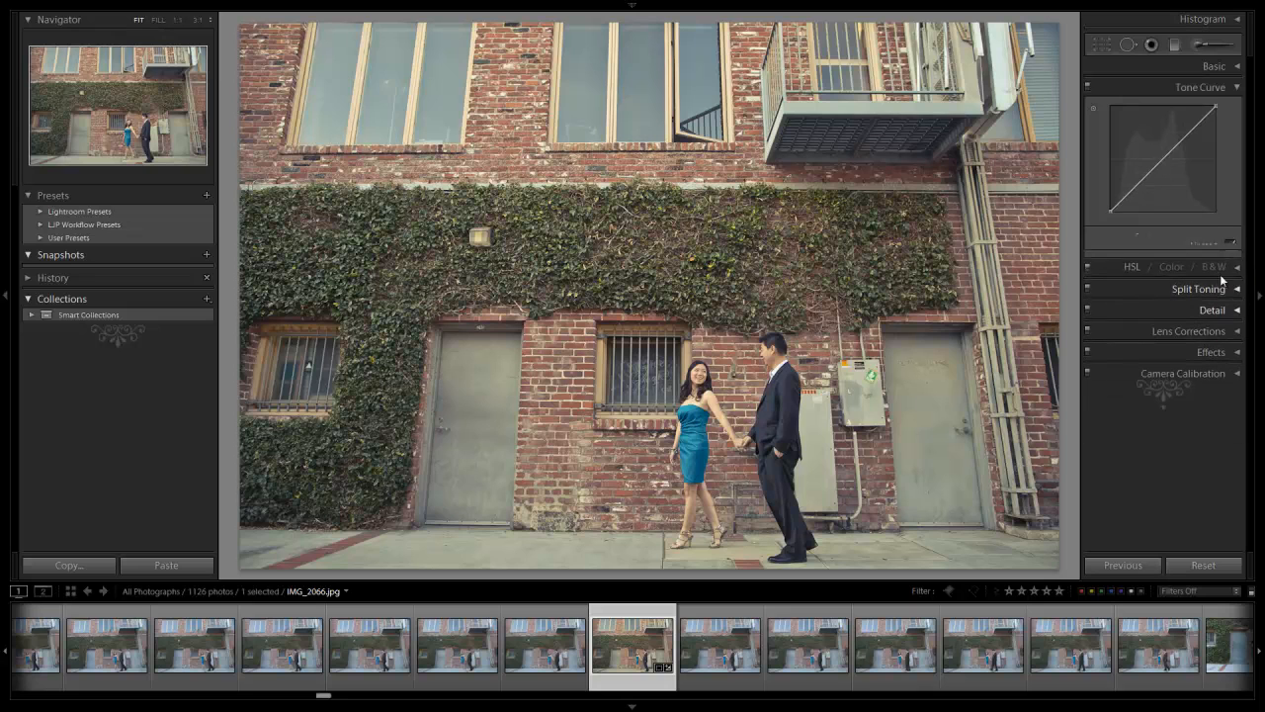
pyautogui.click(1198, 87)
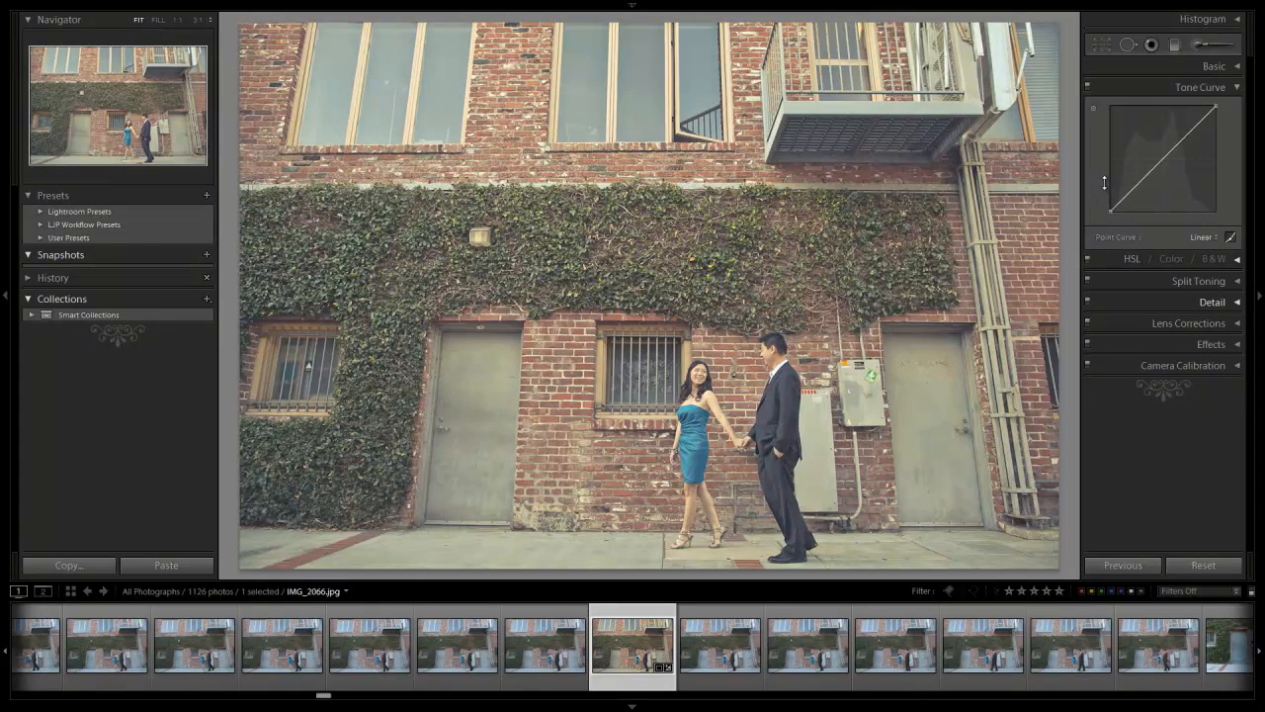
pyautogui.moveTo(1091, 197); pyautogui.dragTo(1109, 178)
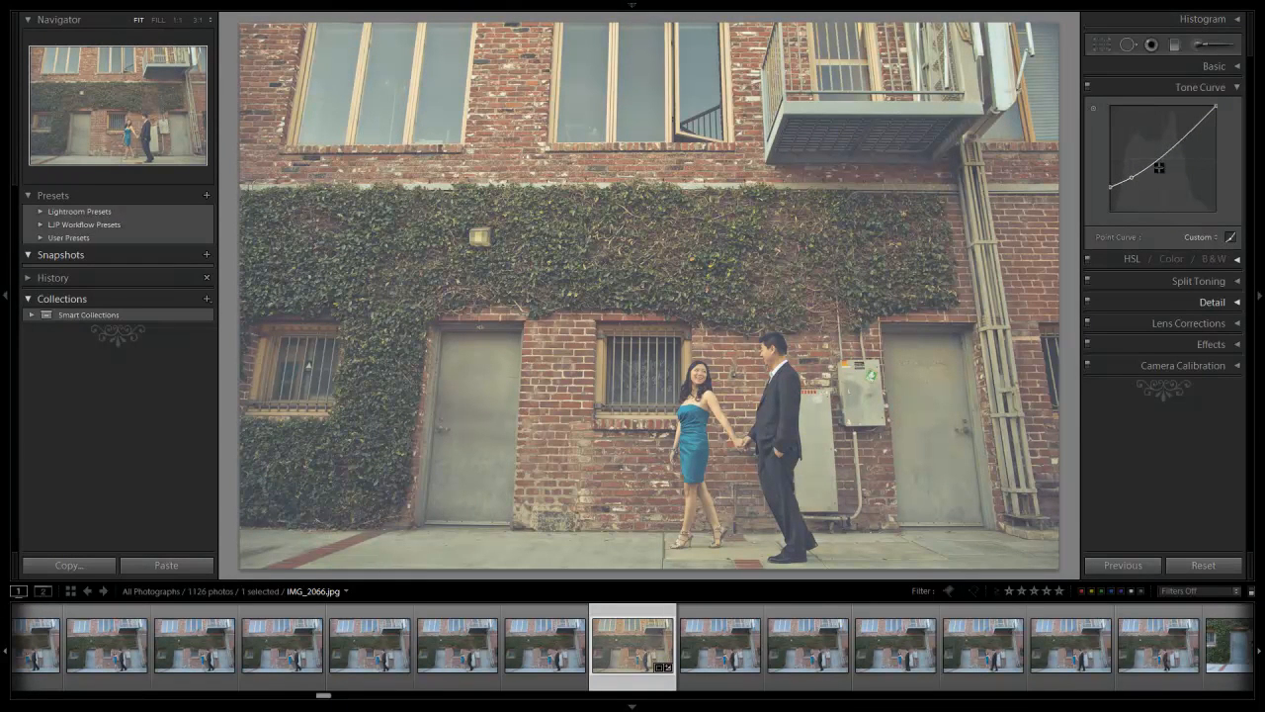
pyautogui.moveTo(1159, 166); pyautogui.dragTo(1167, 162)
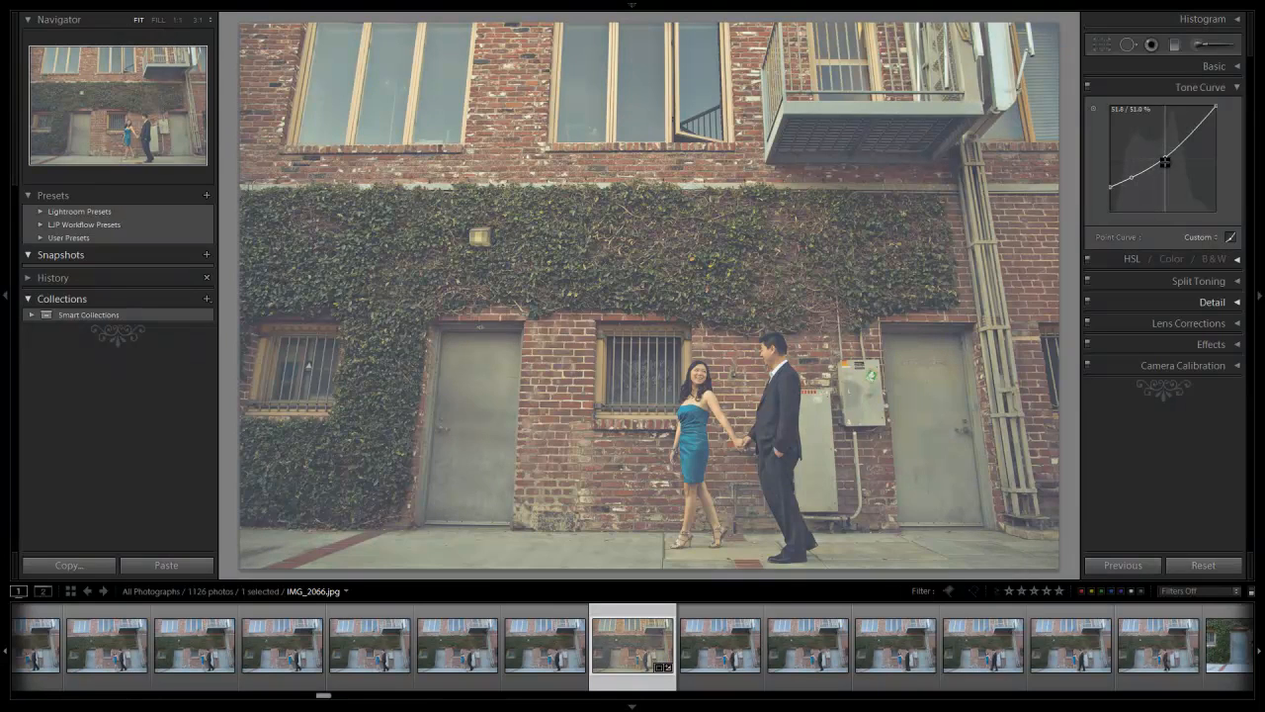
pyautogui.moveTo(1167, 162); pyautogui.dragTo(1190, 130)
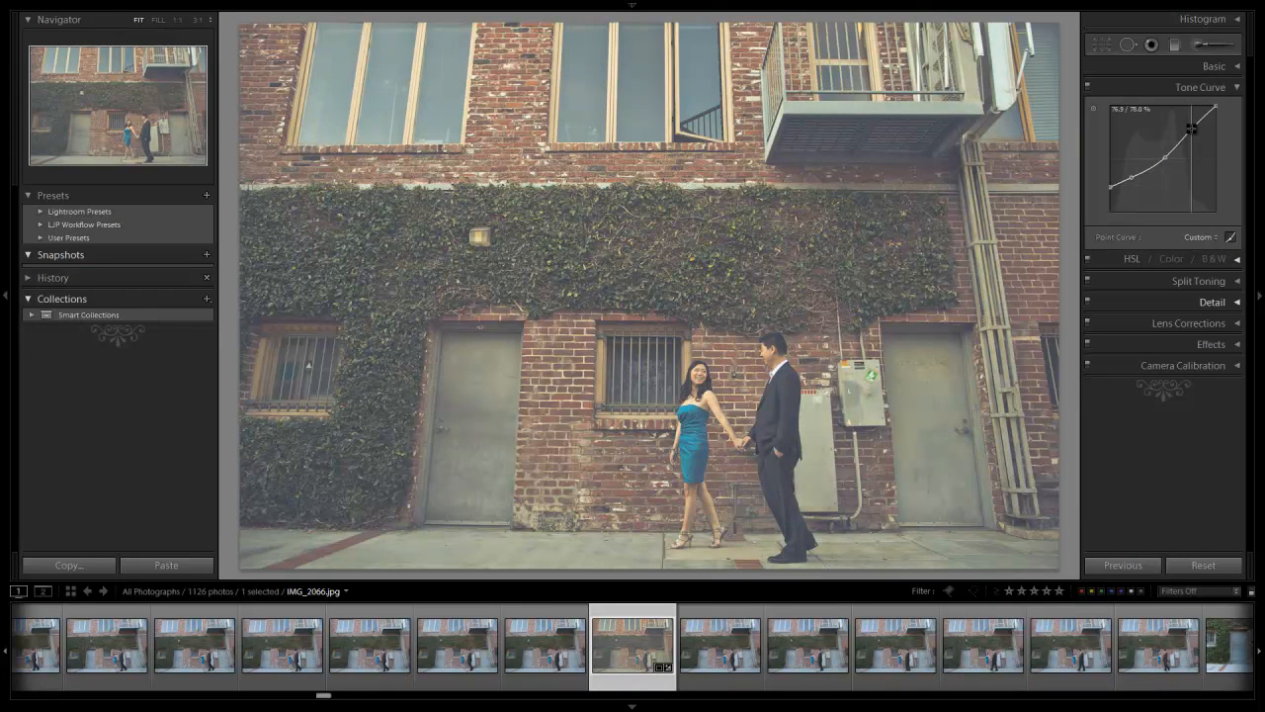
pyautogui.moveTo(1190, 126); pyautogui.dragTo(1214, 107)
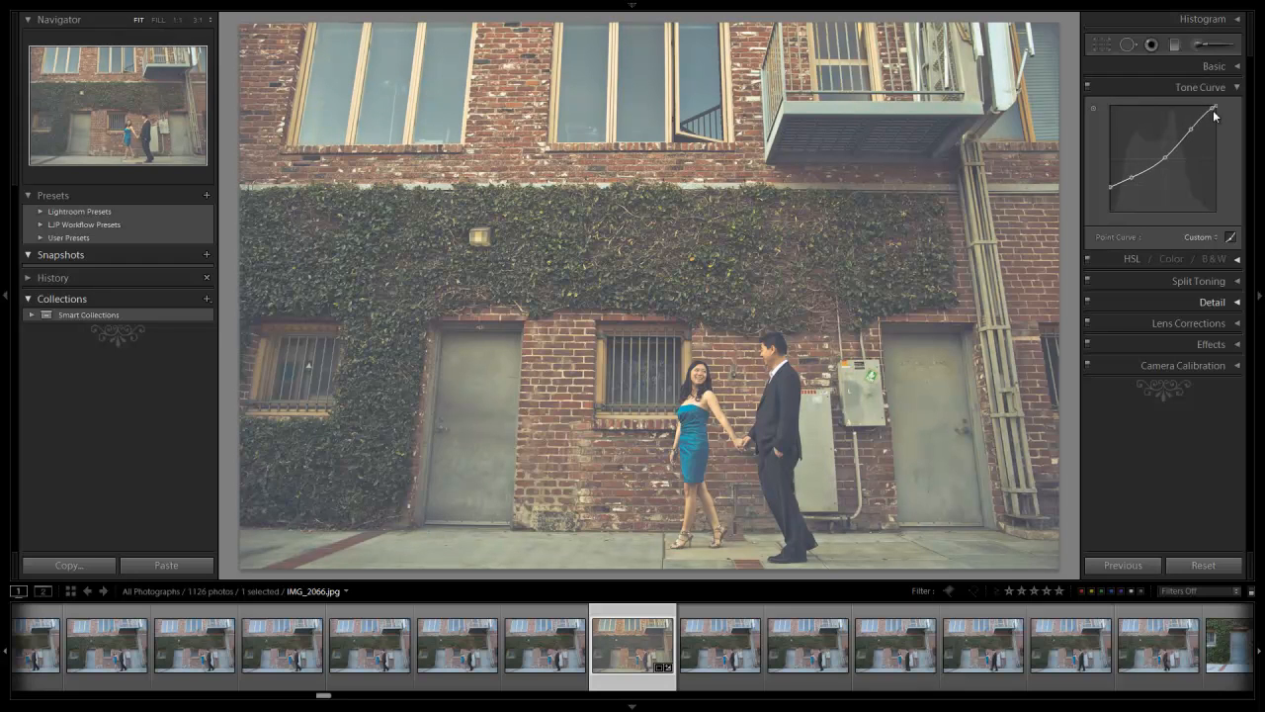
pyautogui.moveTo(1214, 117); pyautogui.dragTo(1214, 109)
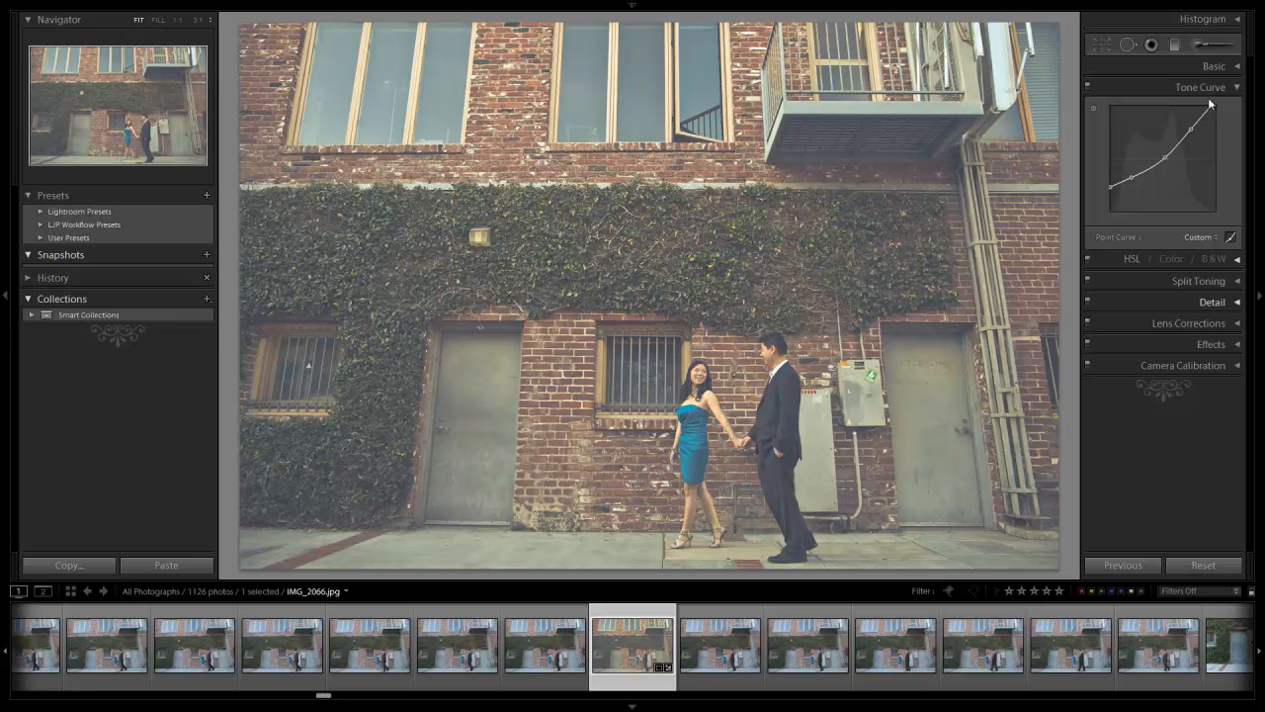
pyautogui.moveTo(1234, 146)
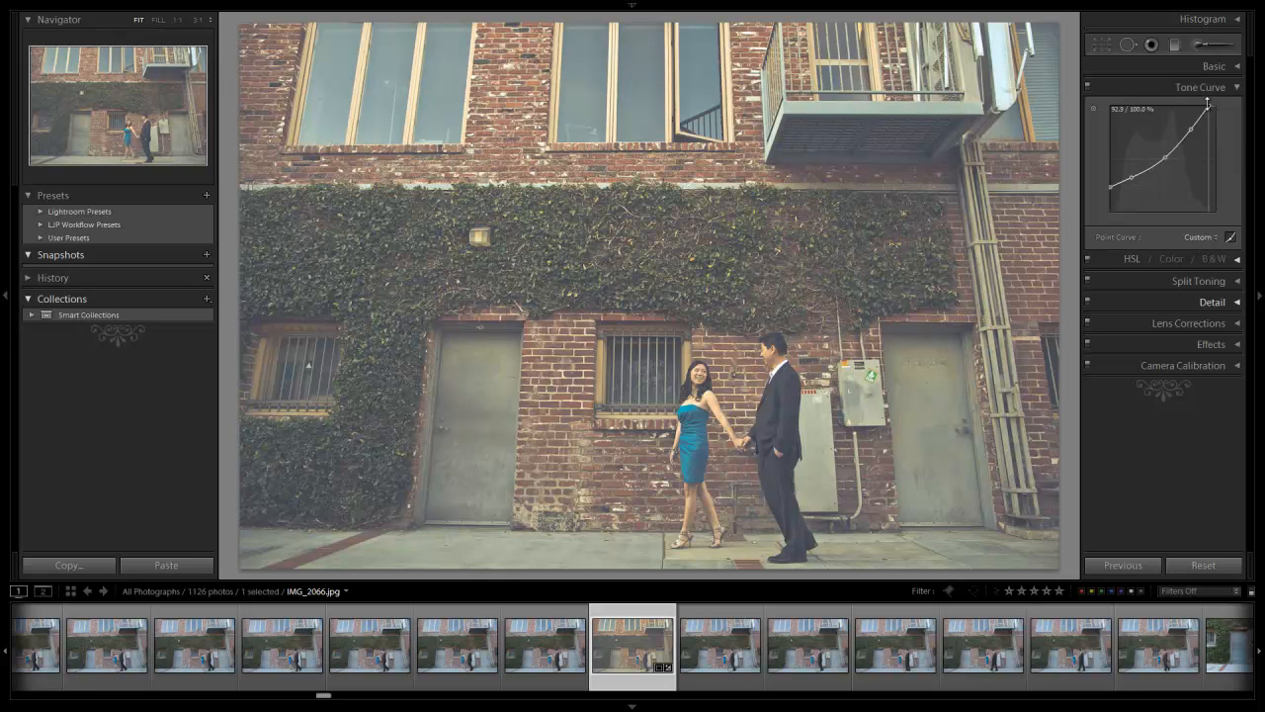
# - Refine the curve points and raise the black point for a faded shadow look
pyautogui.moveTo(1202, 99); pyautogui.dragTo(1191, 127)
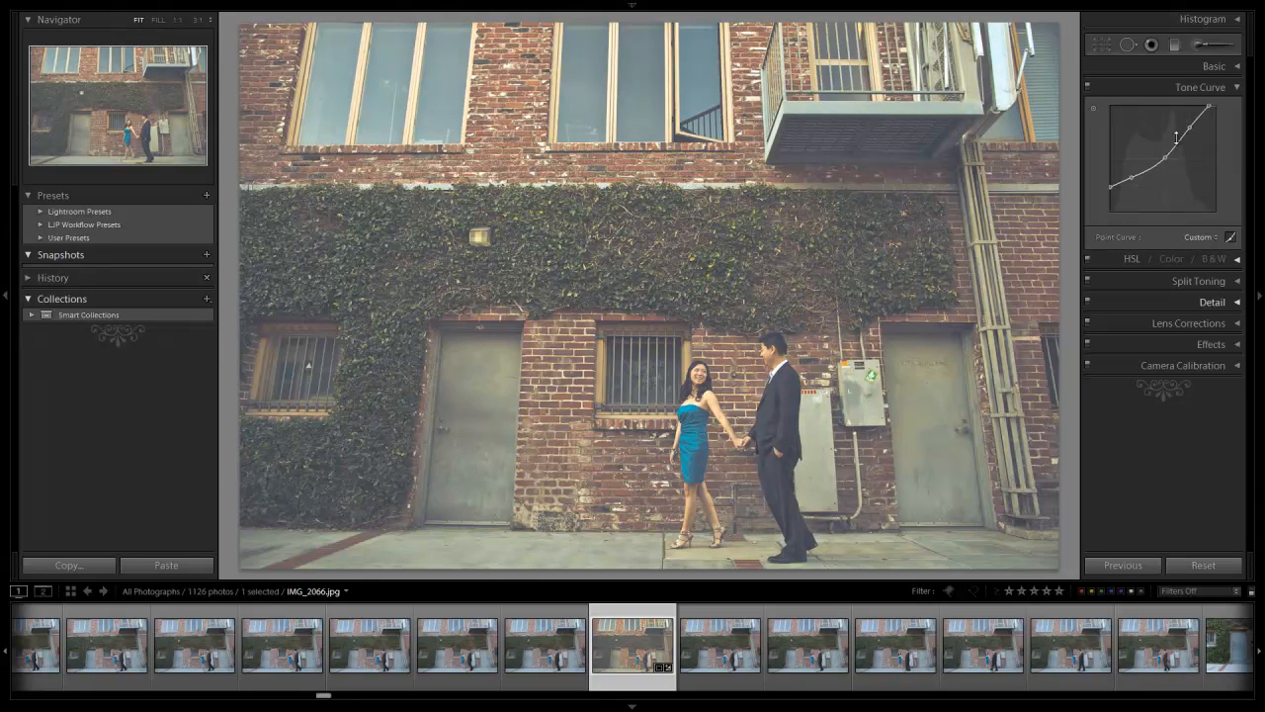
pyautogui.moveTo(1177, 137); pyautogui.dragTo(1163, 151)
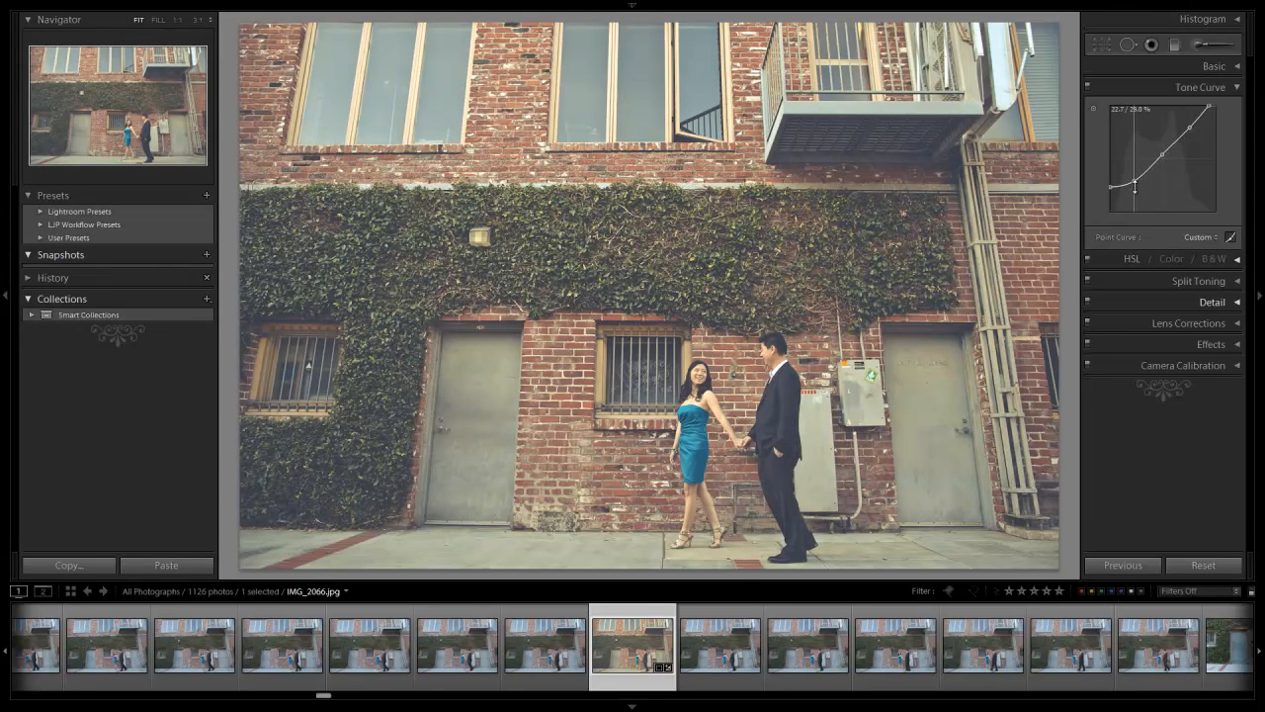
pyautogui.moveTo(1137, 188); pyautogui.dragTo(1137, 174)
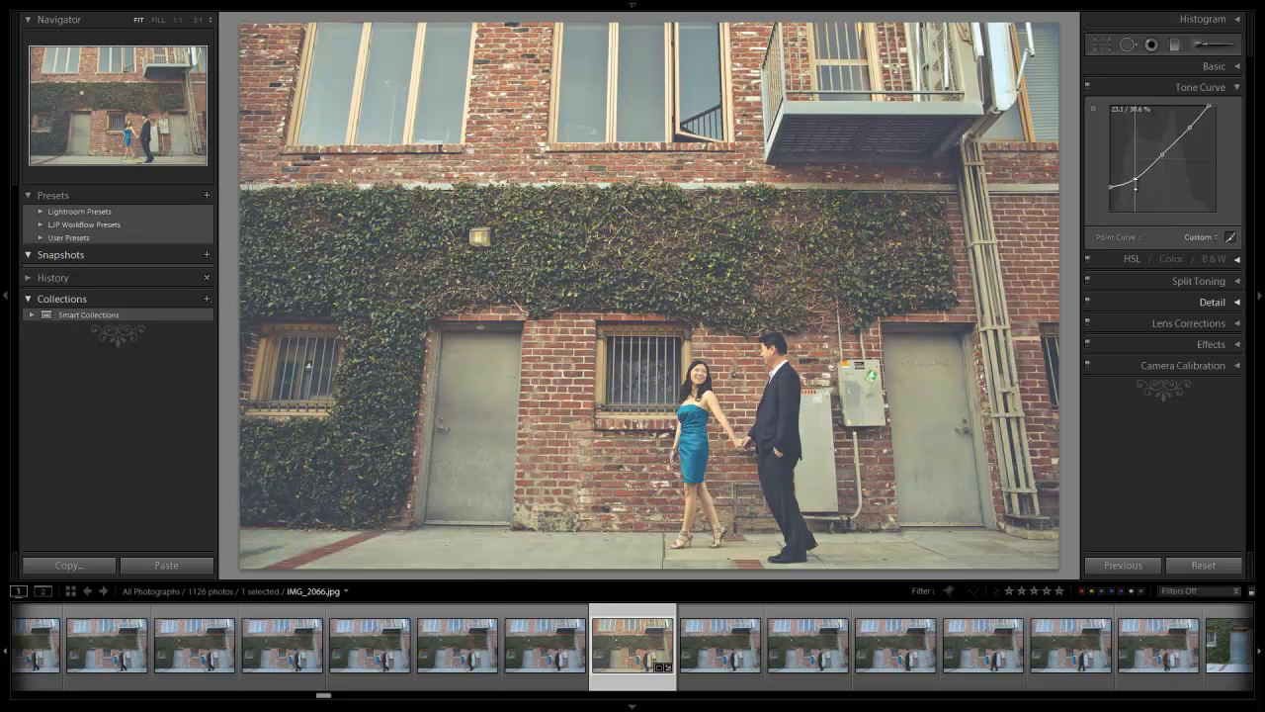
pyautogui.moveTo(1136, 182); pyautogui.dragTo(1111, 186)
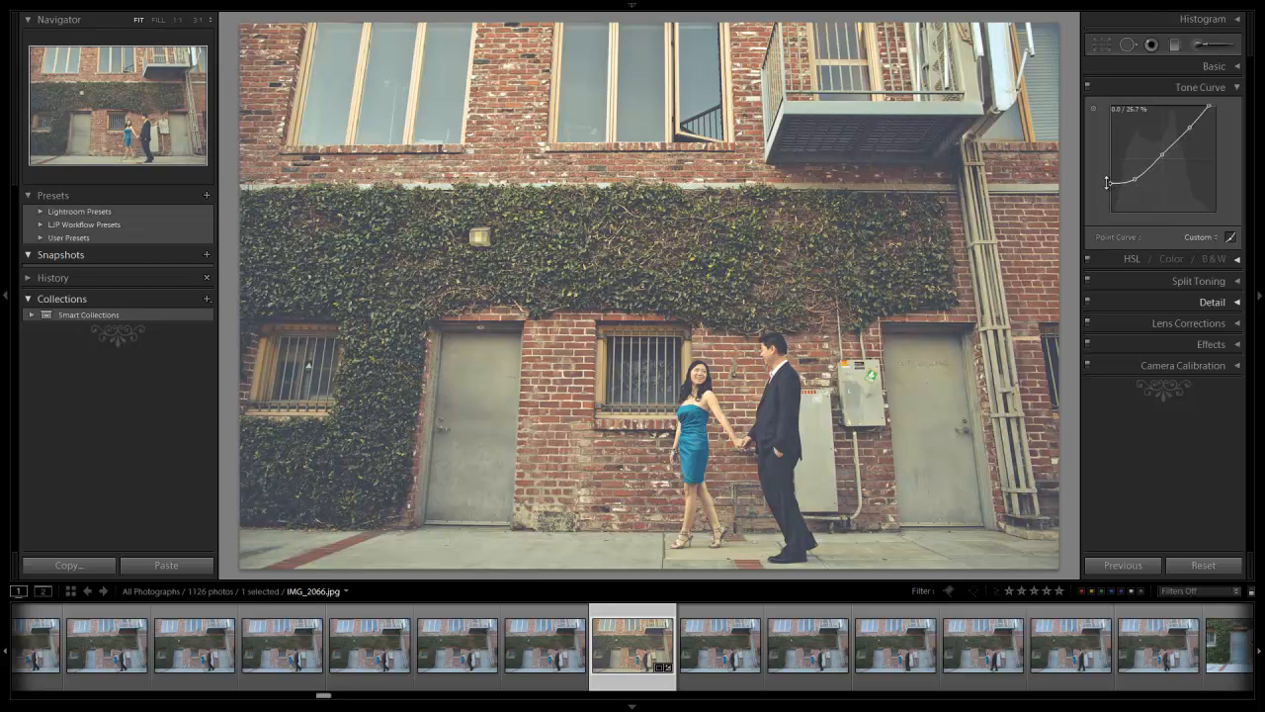
pyautogui.moveTo(1110, 184); pyautogui.dragTo(1110, 178)
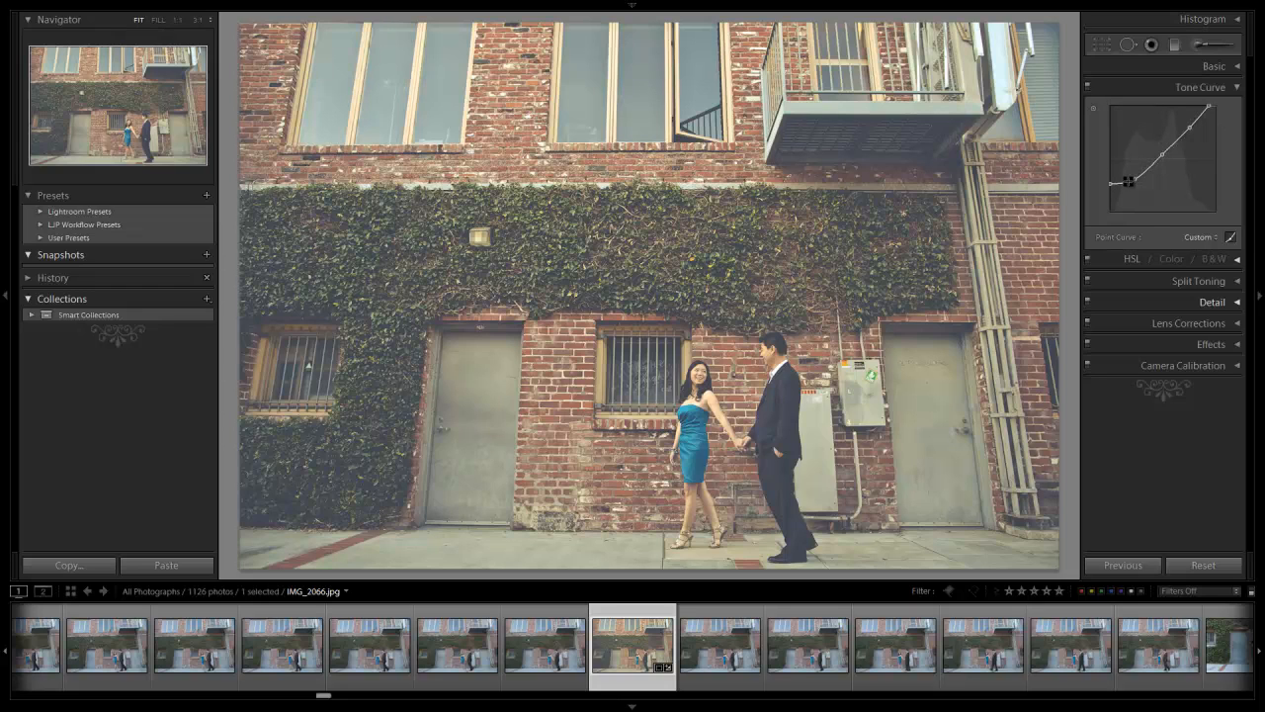
pyautogui.moveTo(1127, 178); pyautogui.dragTo(1166, 182)
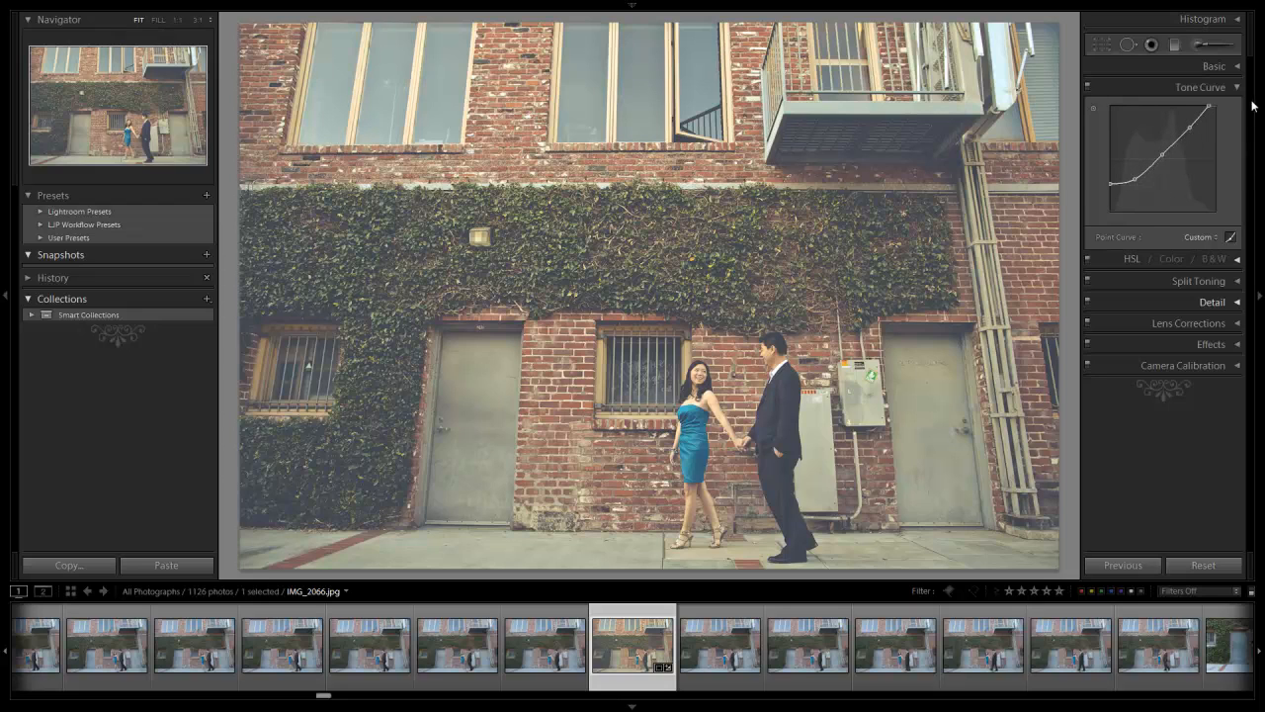
# - Retune Contrast and Blacks, lower Saturation and boost Vibrance in the Basic panel
pyautogui.click(1198, 87)
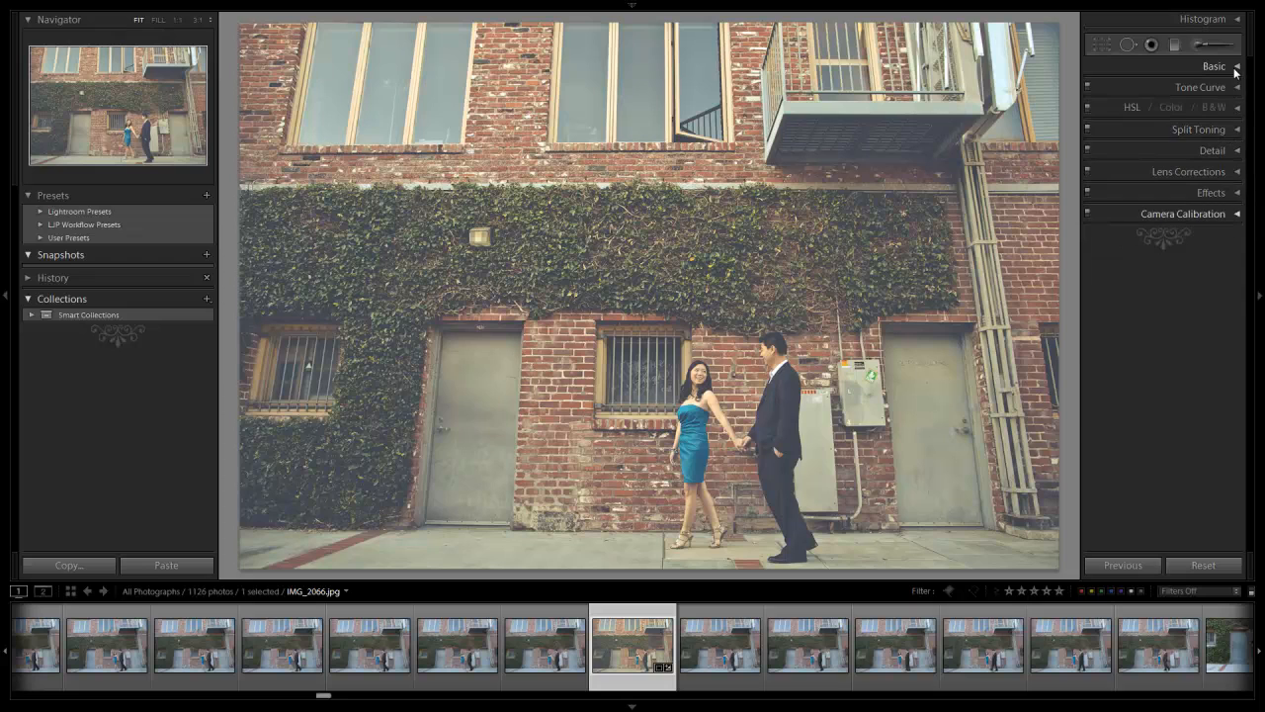
pyautogui.click(1214, 67)
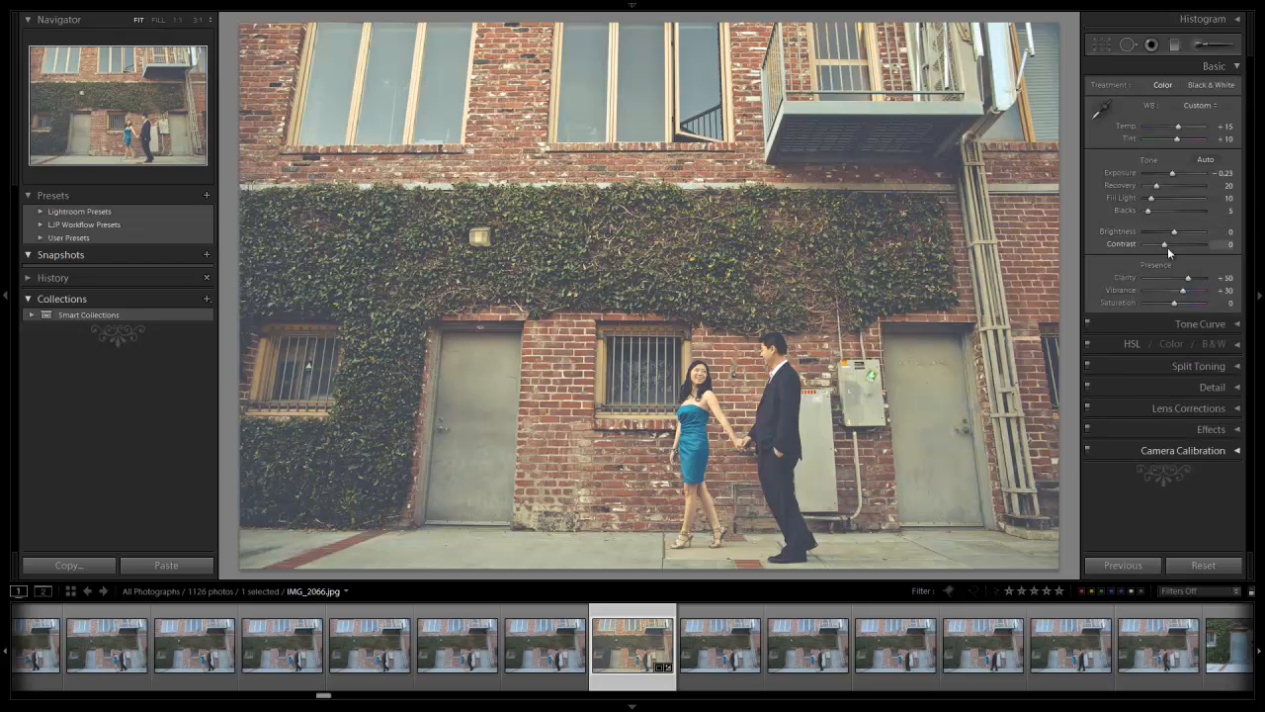
pyautogui.moveTo(1165, 245); pyautogui.dragTo(1185, 245)
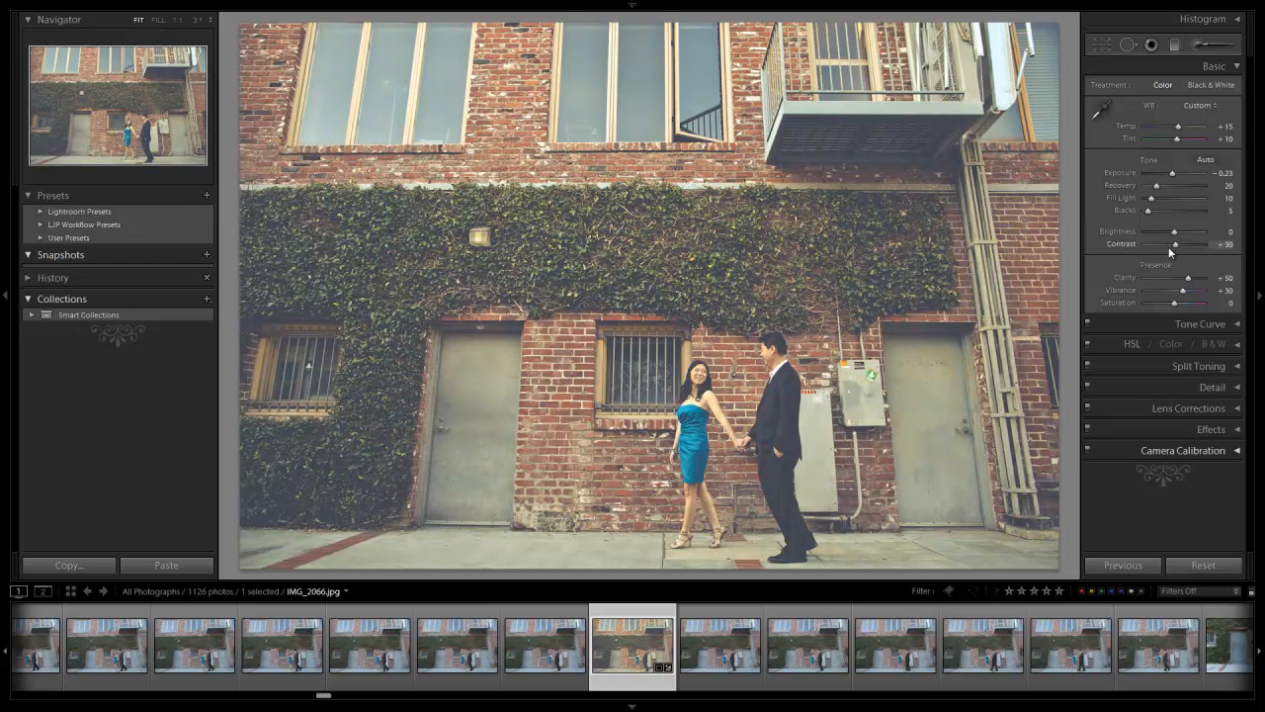
pyautogui.moveTo(1175, 245); pyautogui.dragTo(1178, 245)
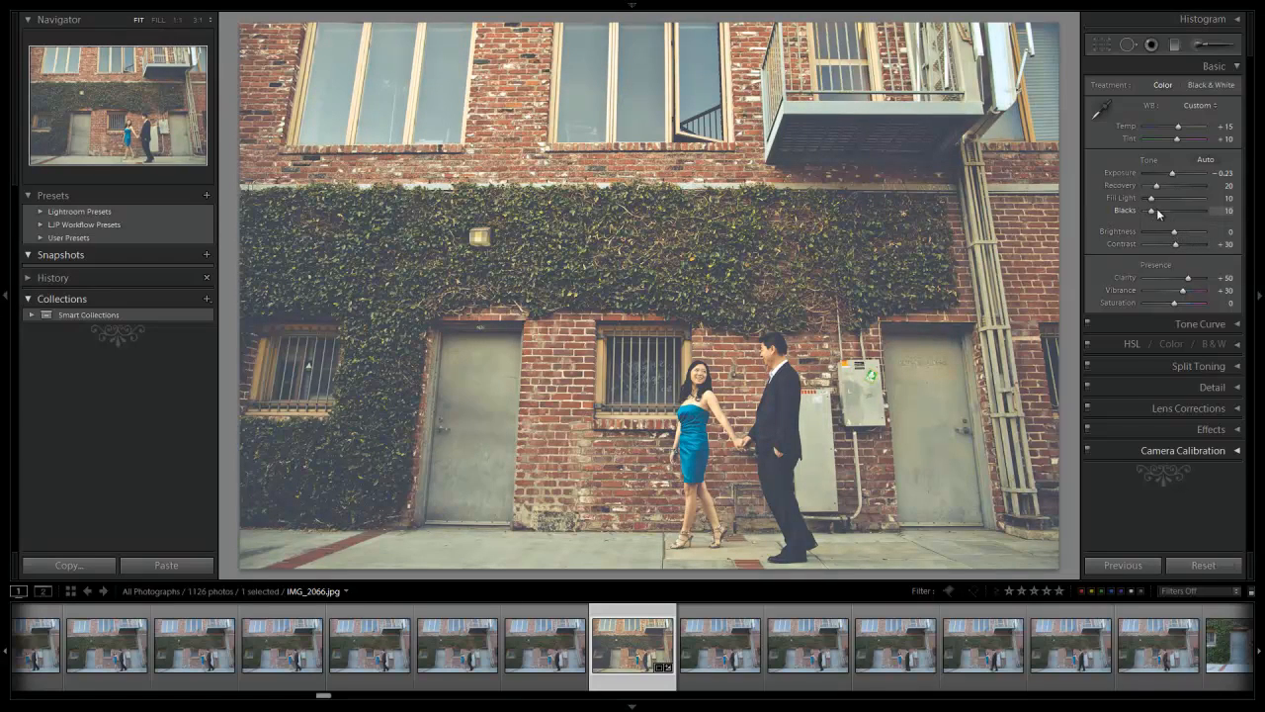
pyautogui.moveTo(1162, 211); pyautogui.dragTo(1151, 212)
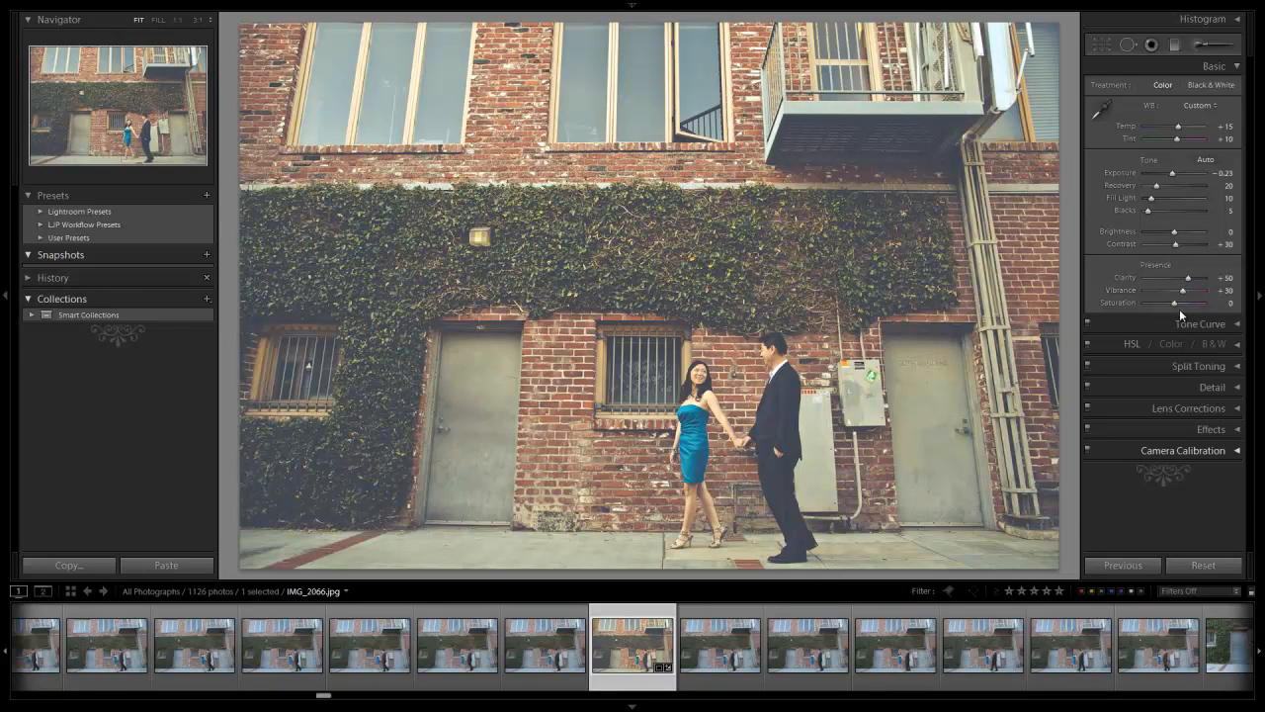
pyautogui.moveTo(1179, 289); pyautogui.dragTo(1186, 288)
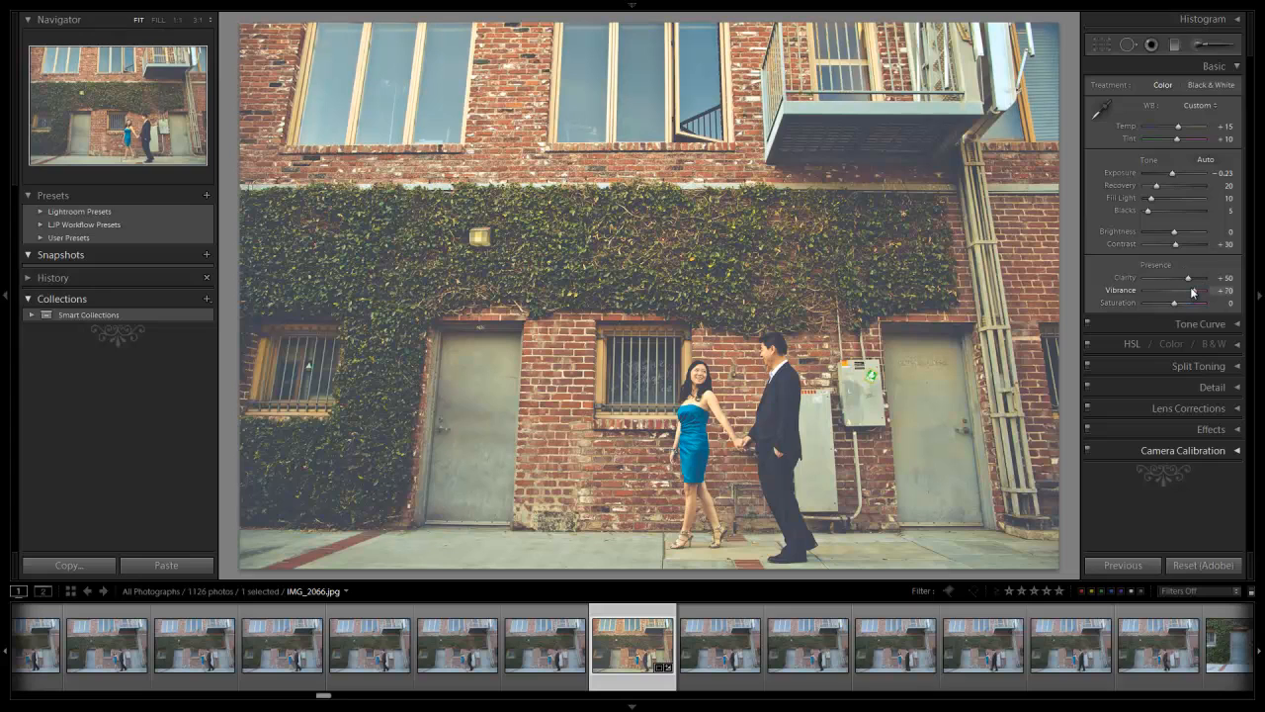
pyautogui.moveTo(1170, 310); pyautogui.dragTo(1182, 304)
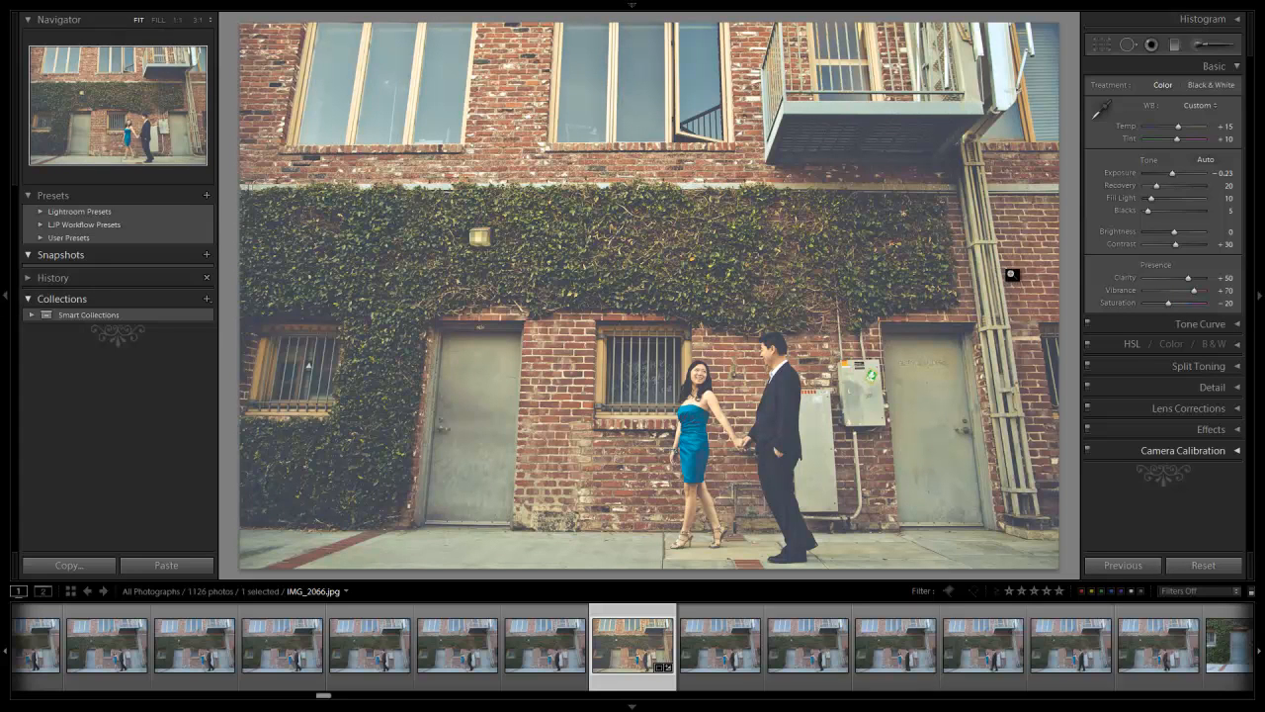
pyautogui.moveTo(1206, 288); pyautogui.dragTo(1196, 289)
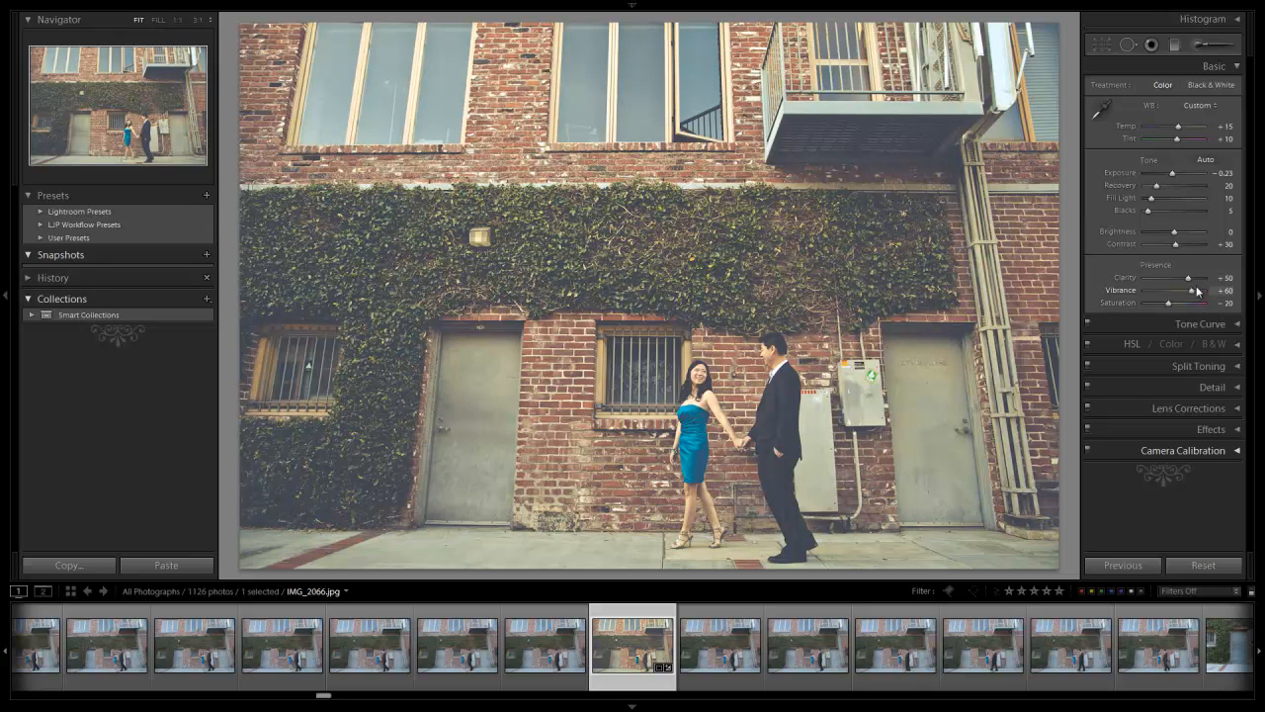
# - Tweak Contrast and Exposure again and settle the final colour temperature
pyautogui.moveTo(1176, 245); pyautogui.dragTo(1186, 245)
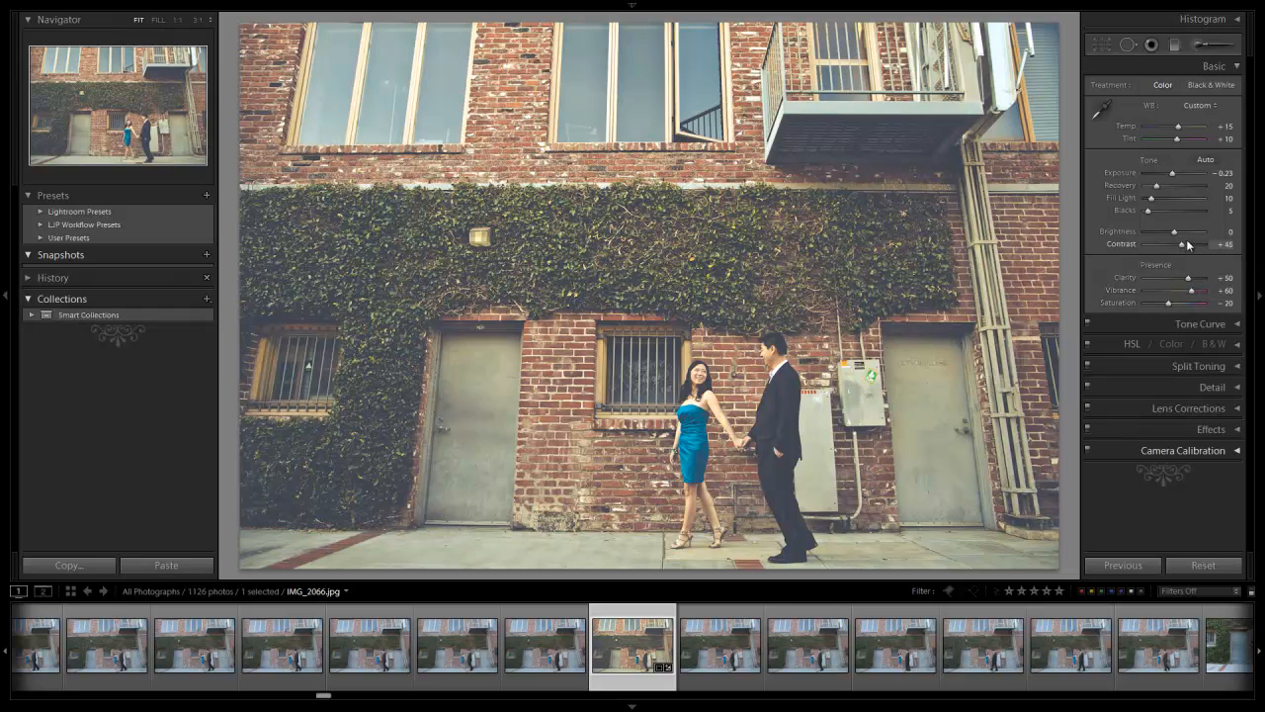
pyautogui.moveTo(1202, 245); pyautogui.dragTo(1190, 245)
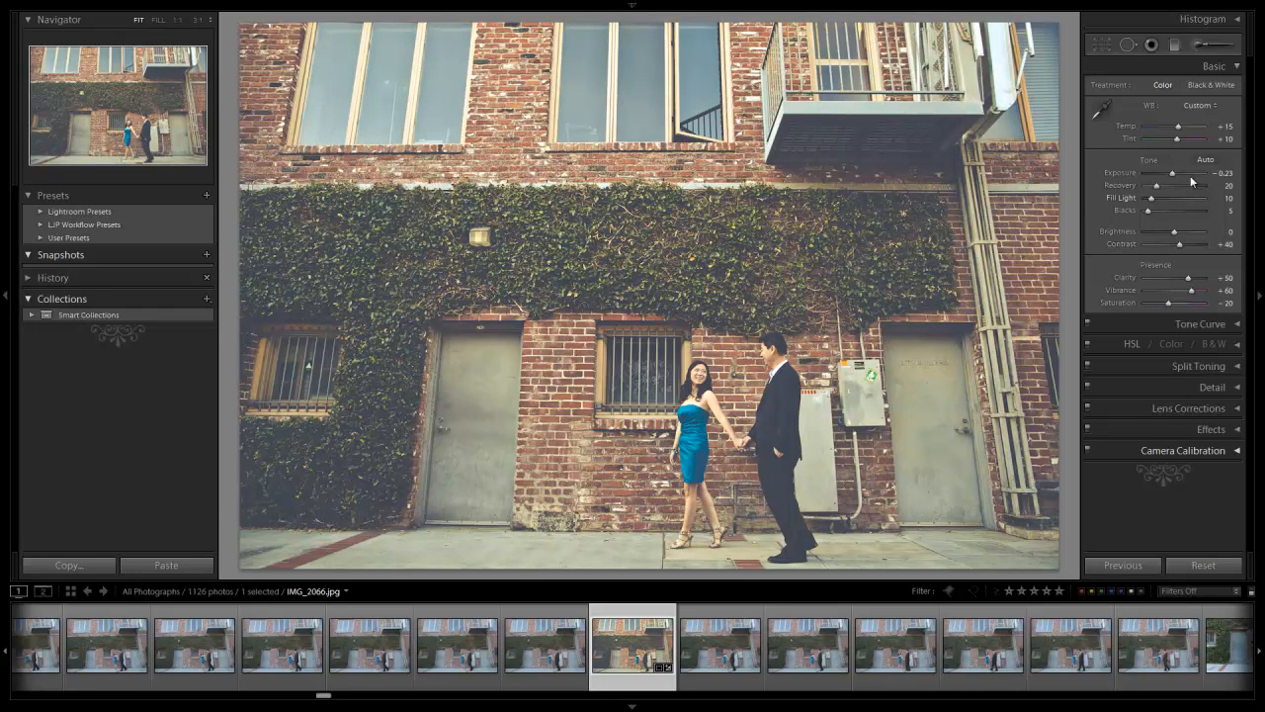
pyautogui.moveTo(1174, 127); pyautogui.dragTo(1178, 126)
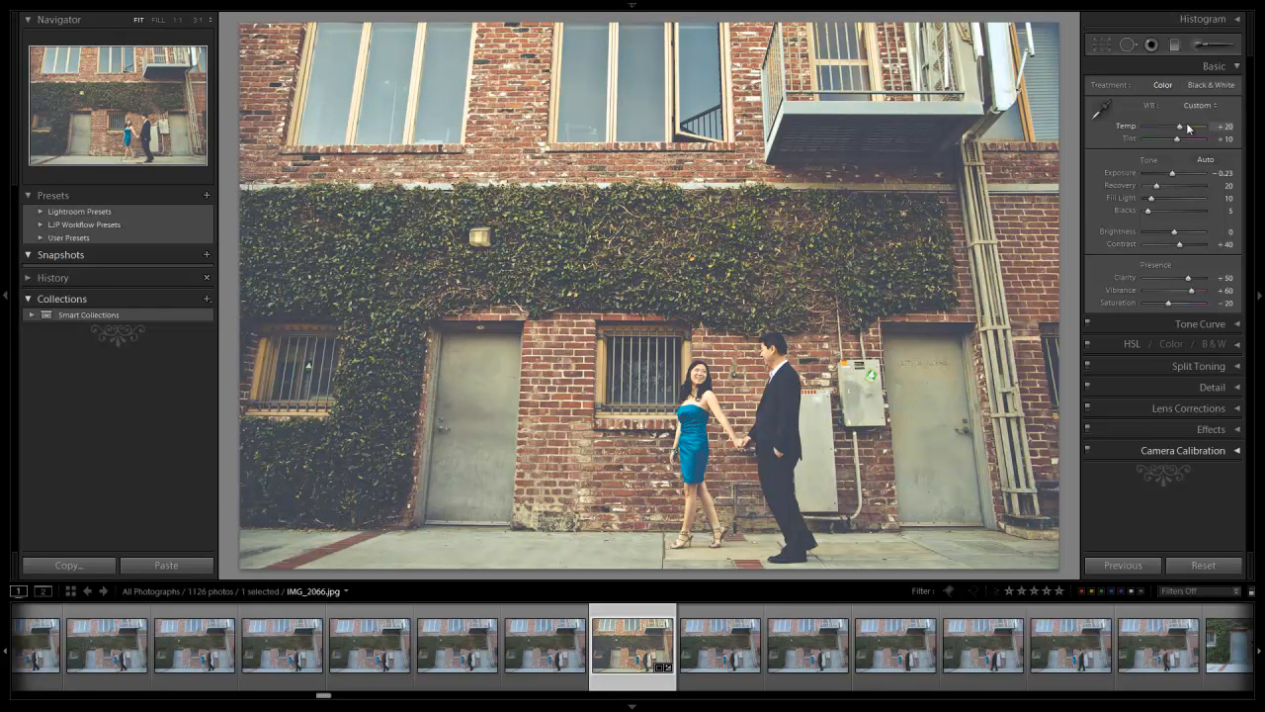
pyautogui.moveTo(1190, 126); pyautogui.dragTo(1176, 126)
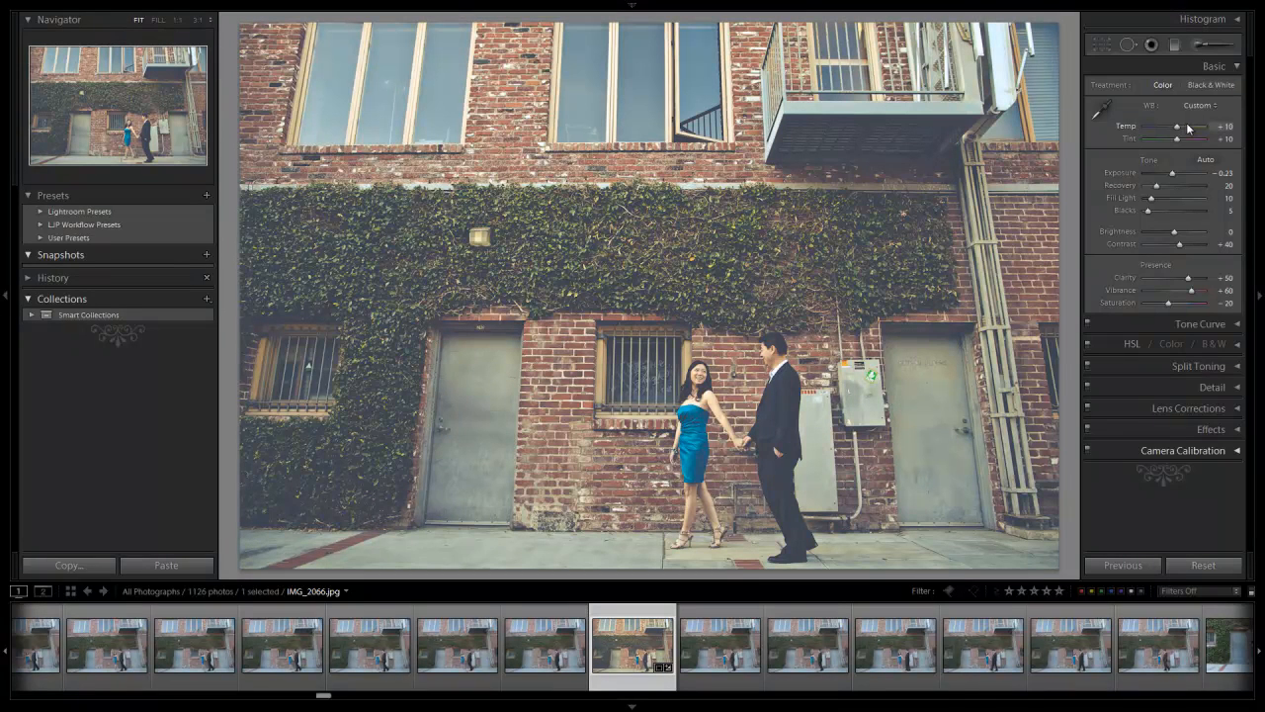
pyautogui.moveTo(1175, 126); pyautogui.dragTo(1182, 127)
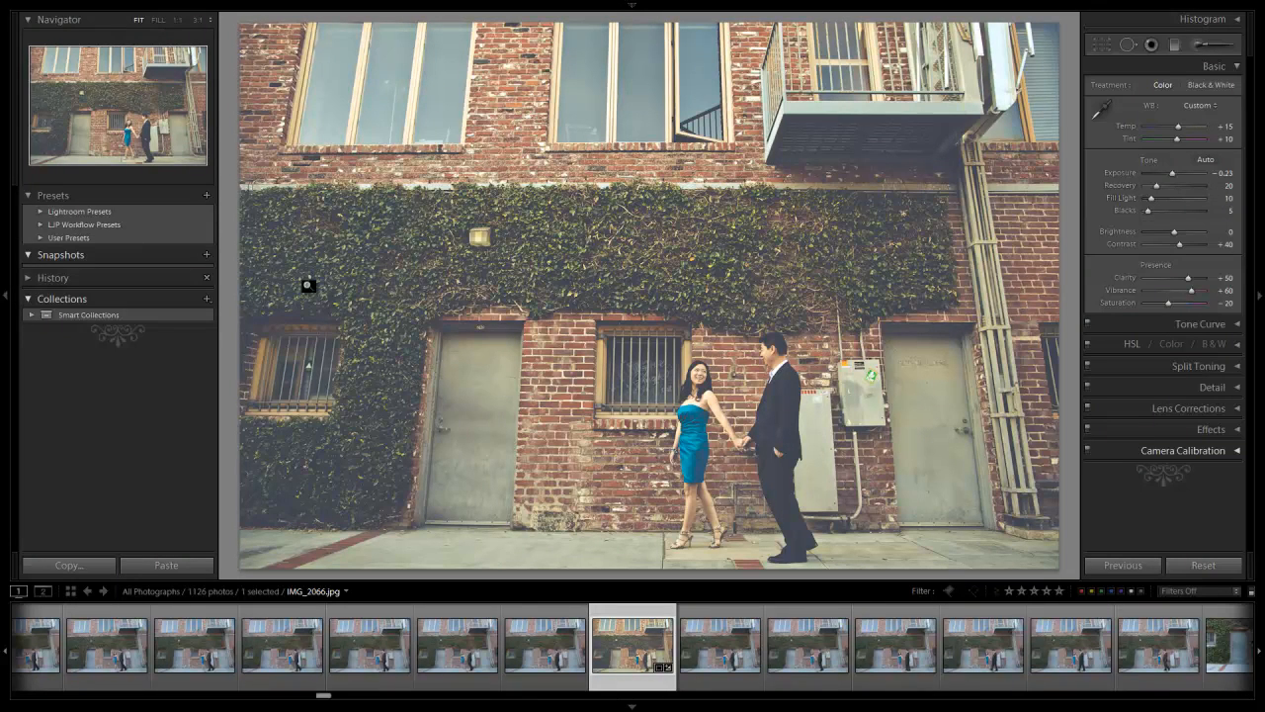
# - Create a snapshot of the edit named 'Bright Vintage Edit'
pyautogui.click(205, 255)
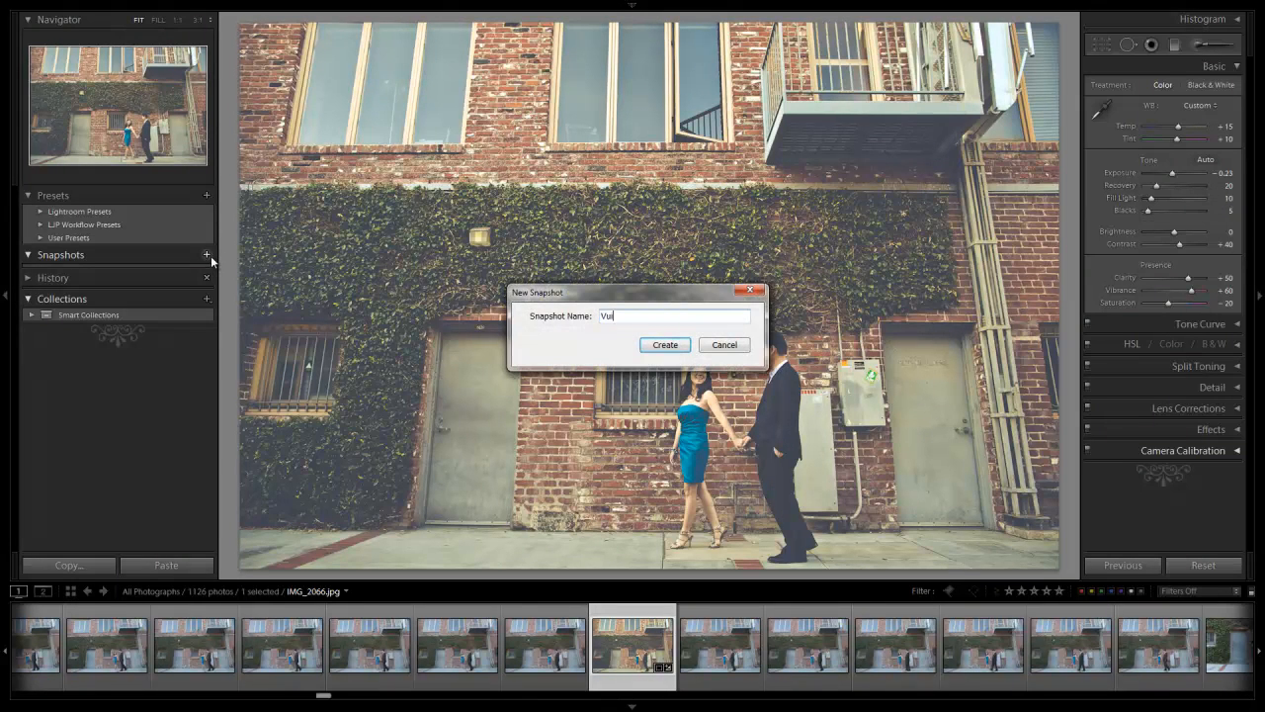
pyautogui.write('Vintage')
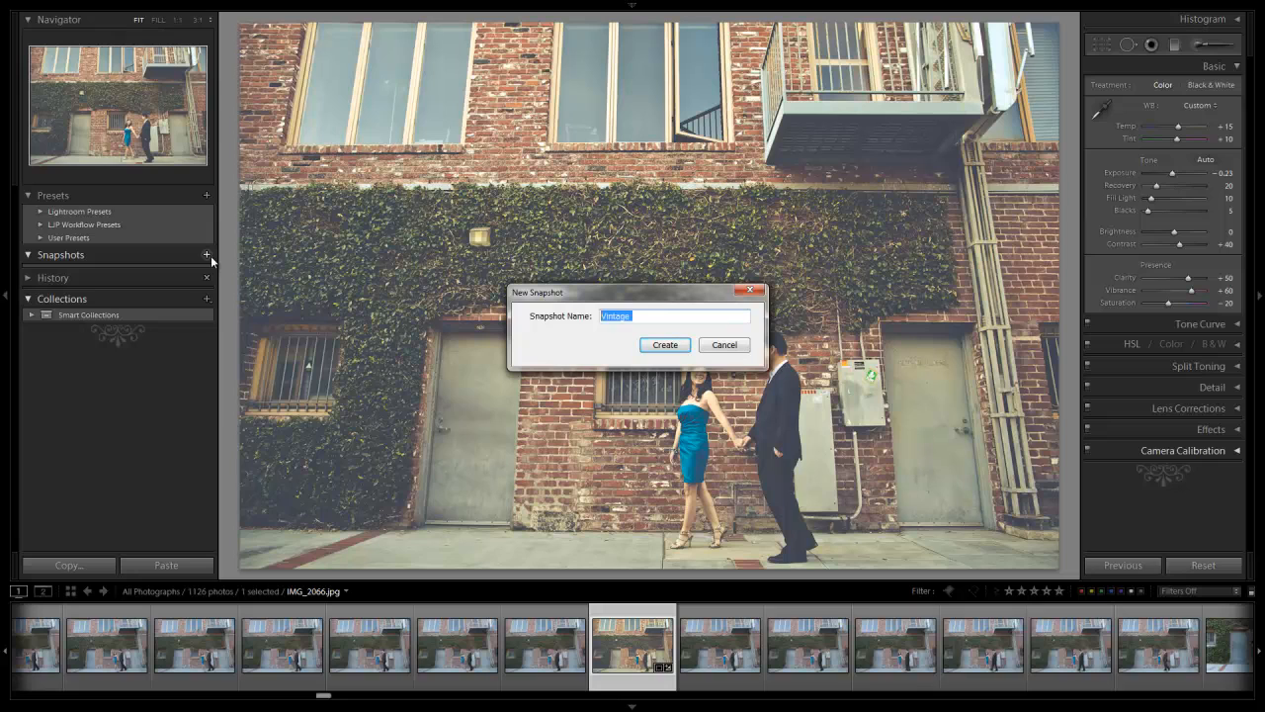
pyautogui.write('Bright Vintage E')
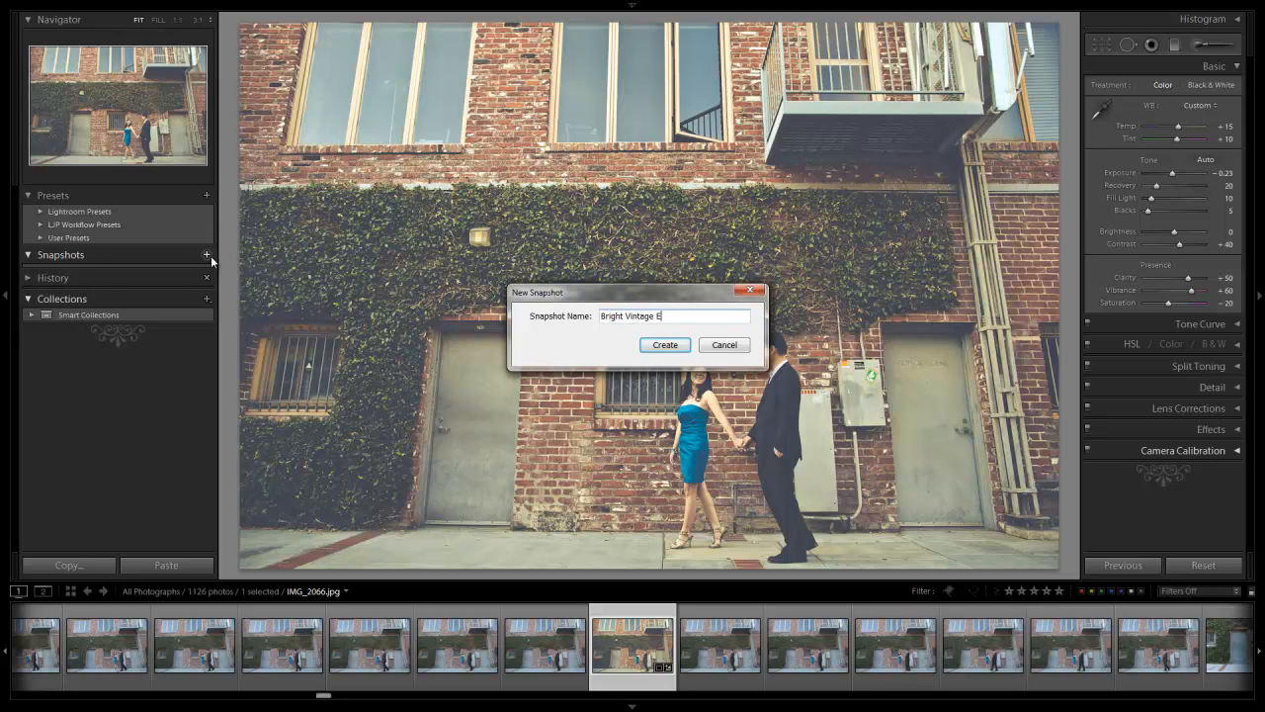
pyautogui.click(665, 344)
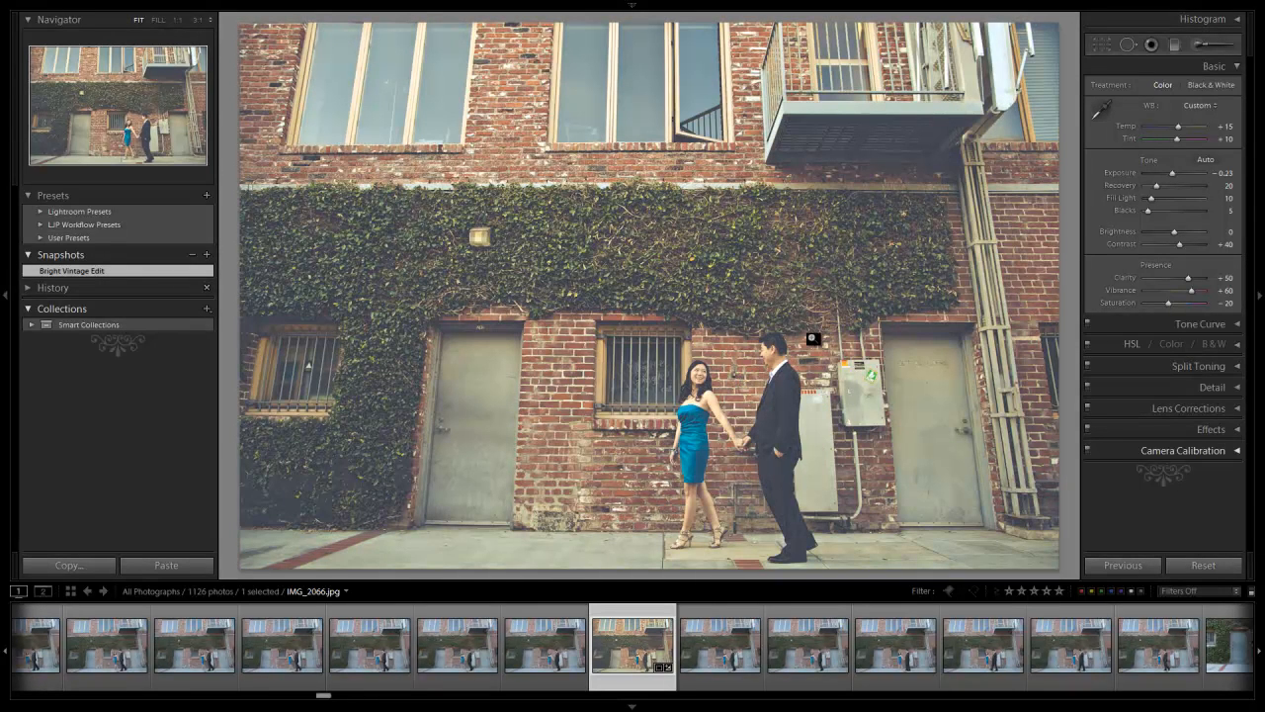
pyautogui.moveTo(1202, 44)
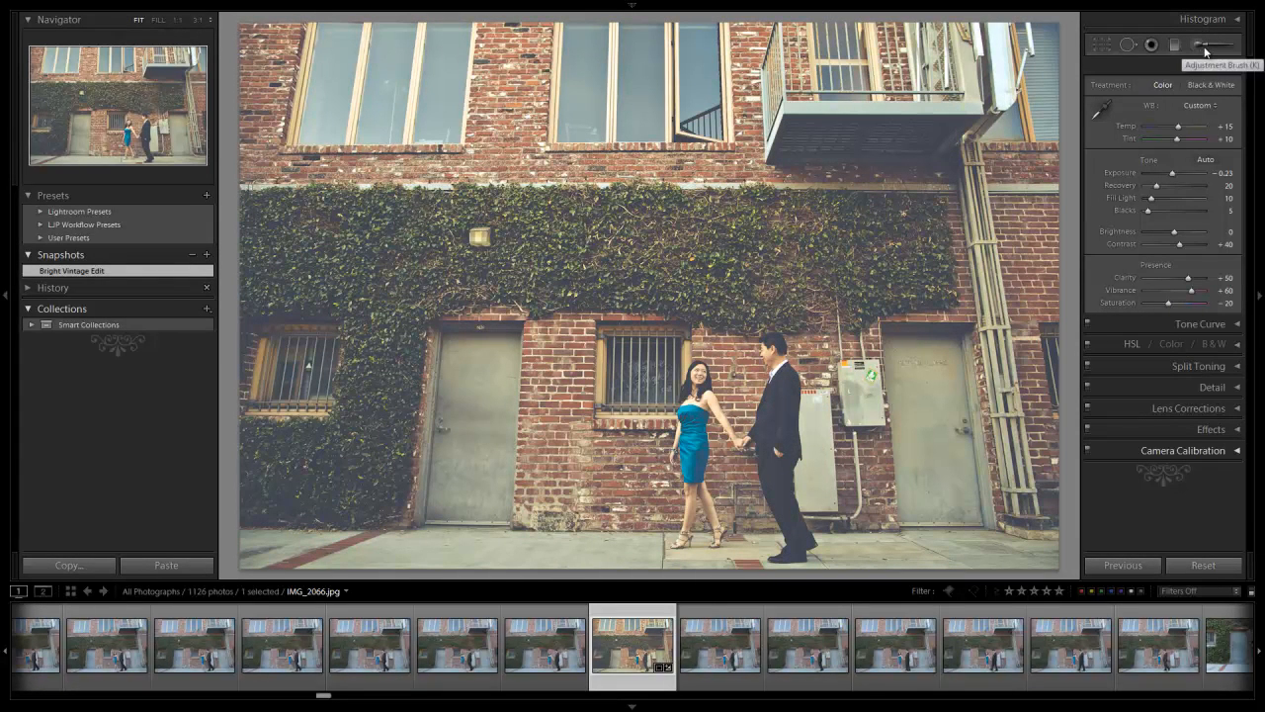
# - Set up the Adjustment Brush with raised Clarity and Sharpness for local detail enhancement
pyautogui.click(1204, 44)
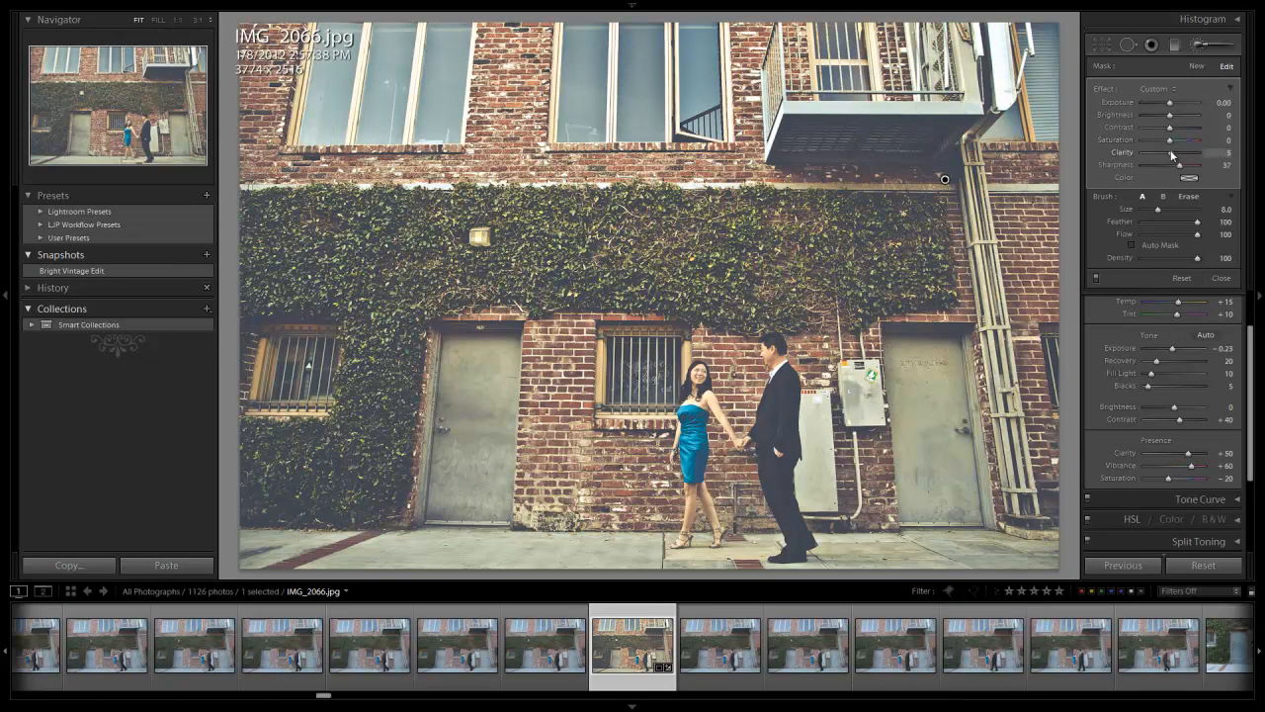
pyautogui.moveTo(1184, 154); pyautogui.dragTo(1206, 155)
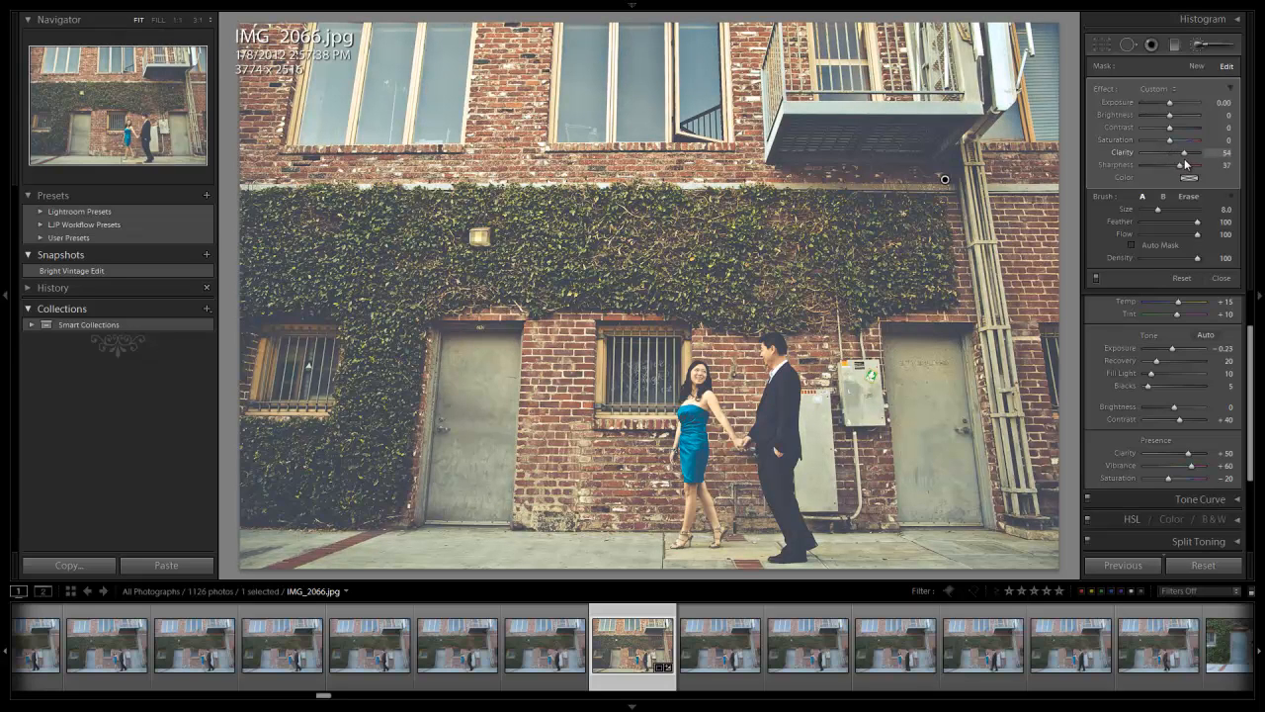
pyautogui.moveTo(1184, 152); pyautogui.dragTo(1182, 152)
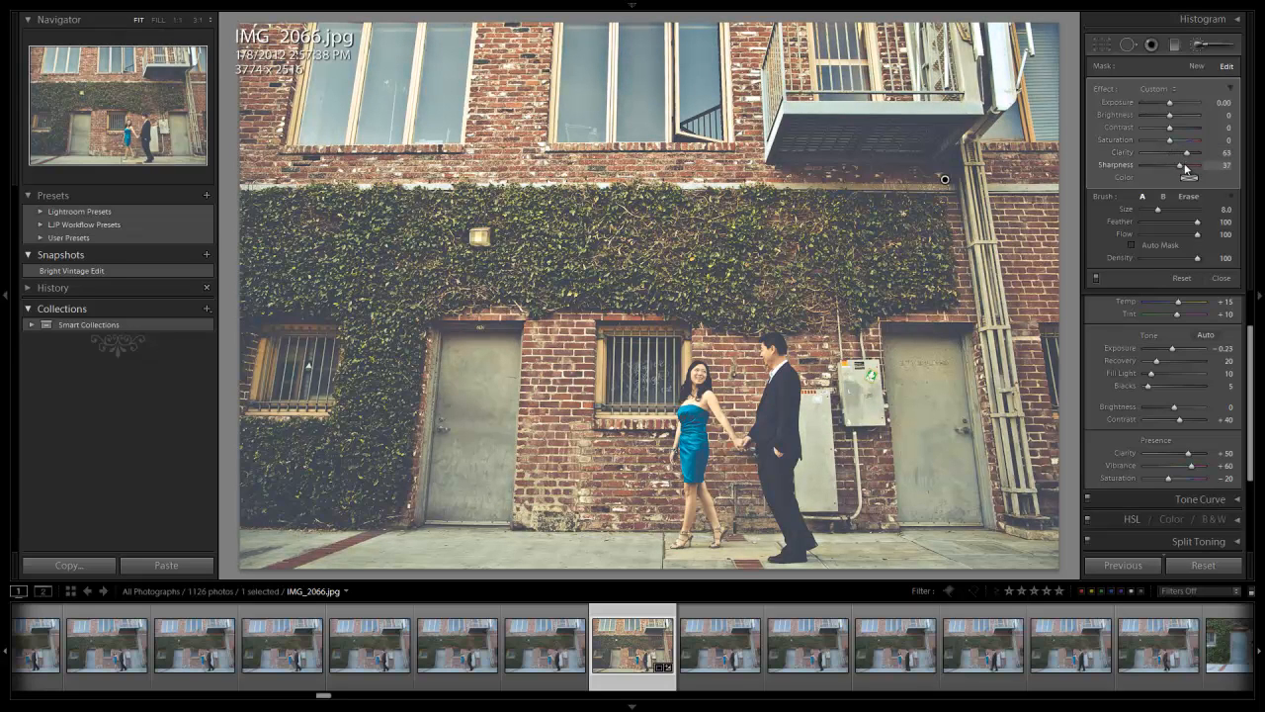
pyautogui.moveTo(1183, 166); pyautogui.dragTo(1186, 154)
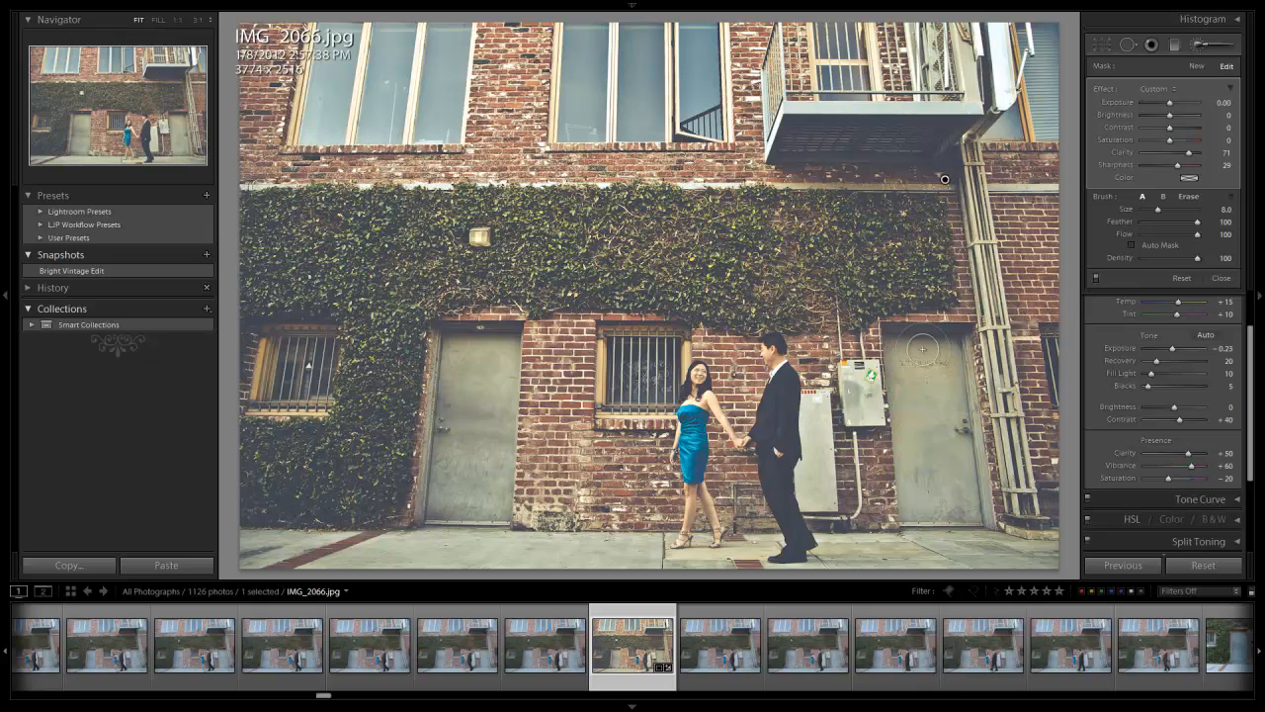
pyautogui.rightClick(71, 269)
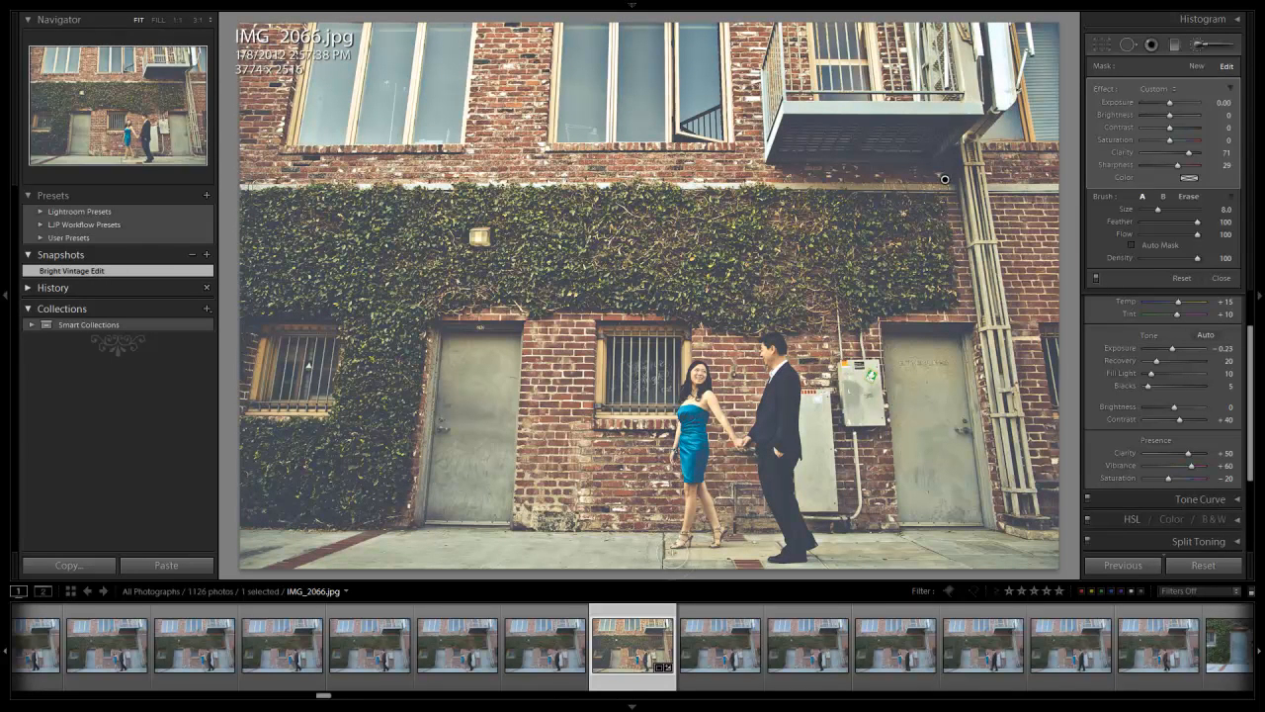
pyautogui.moveTo(624, 590)
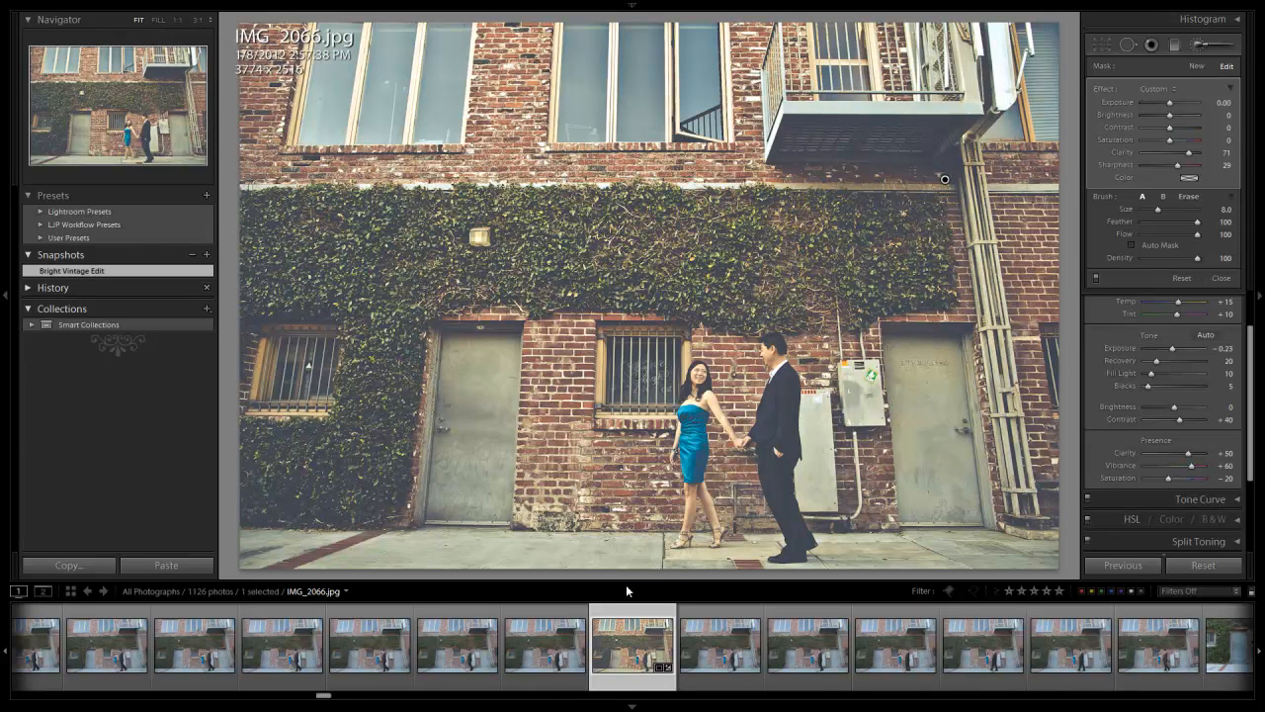